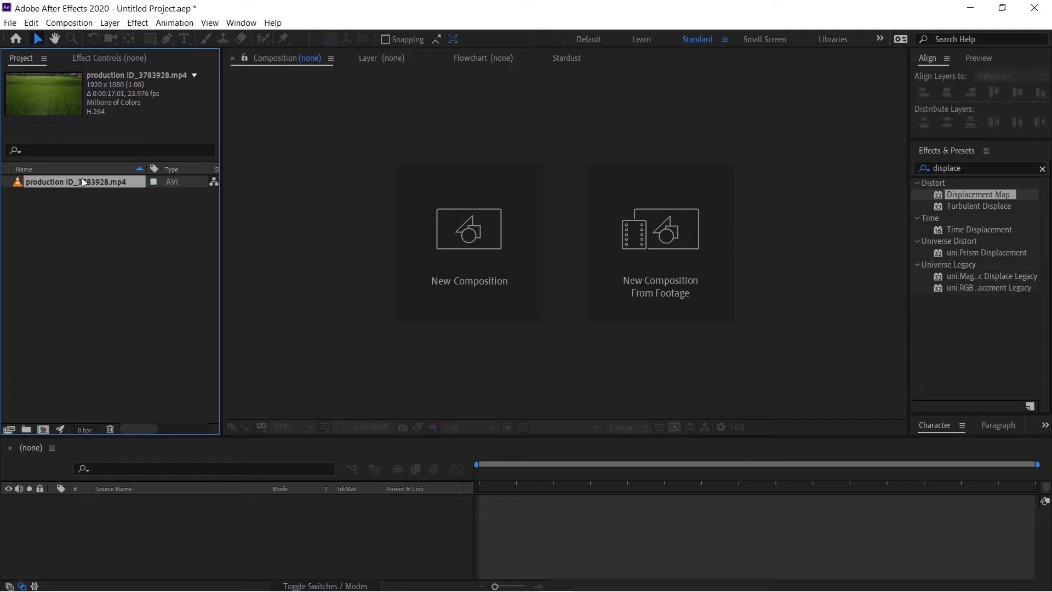
mouse_move(38, 425)
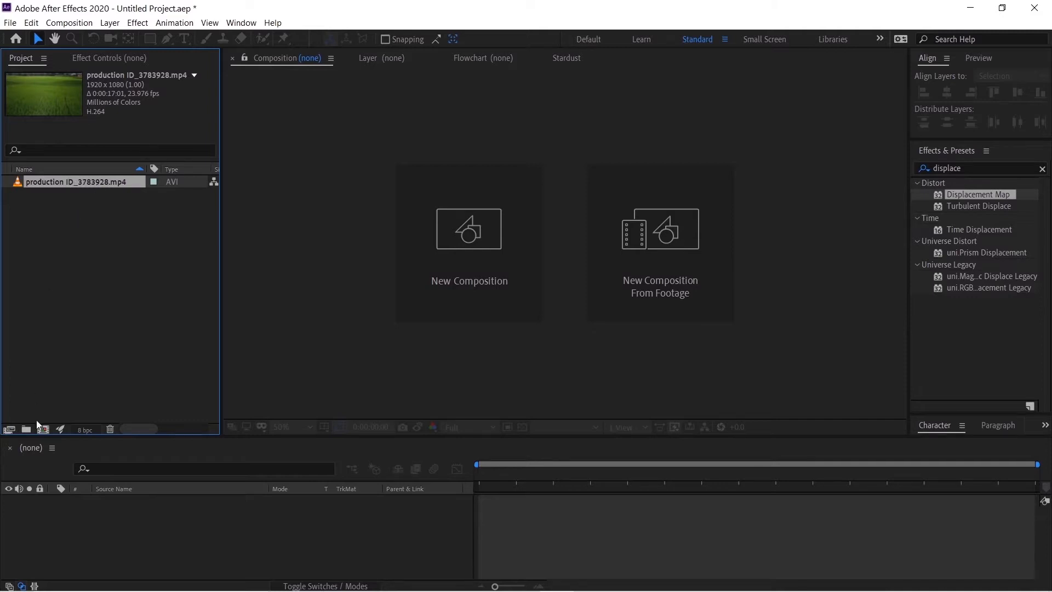
Start a new 1920×1080, 30 fps, 15-second composition and name it Footage.
click(469, 229)
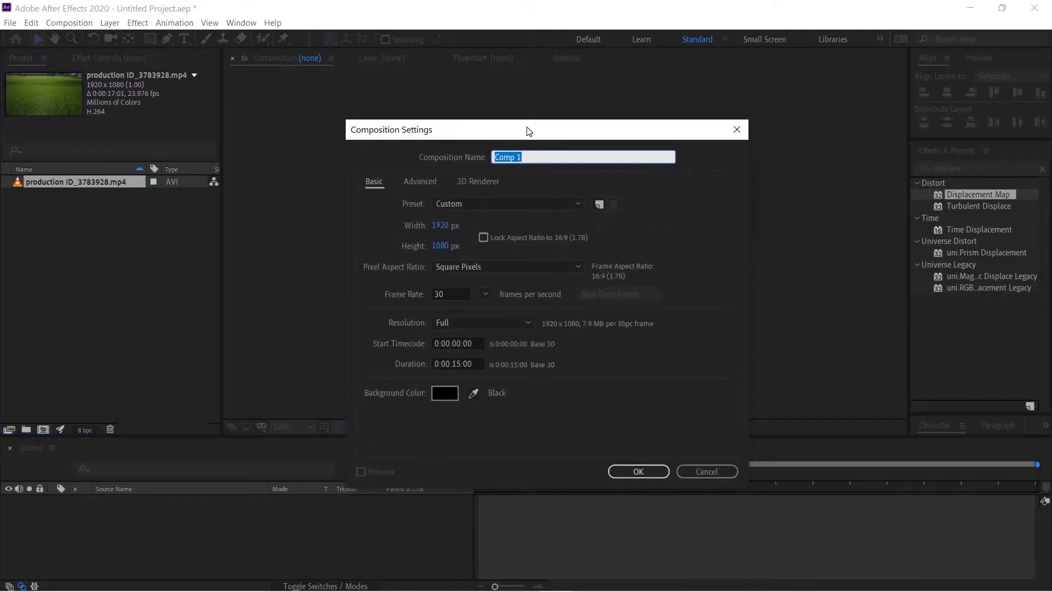
text(Footage)
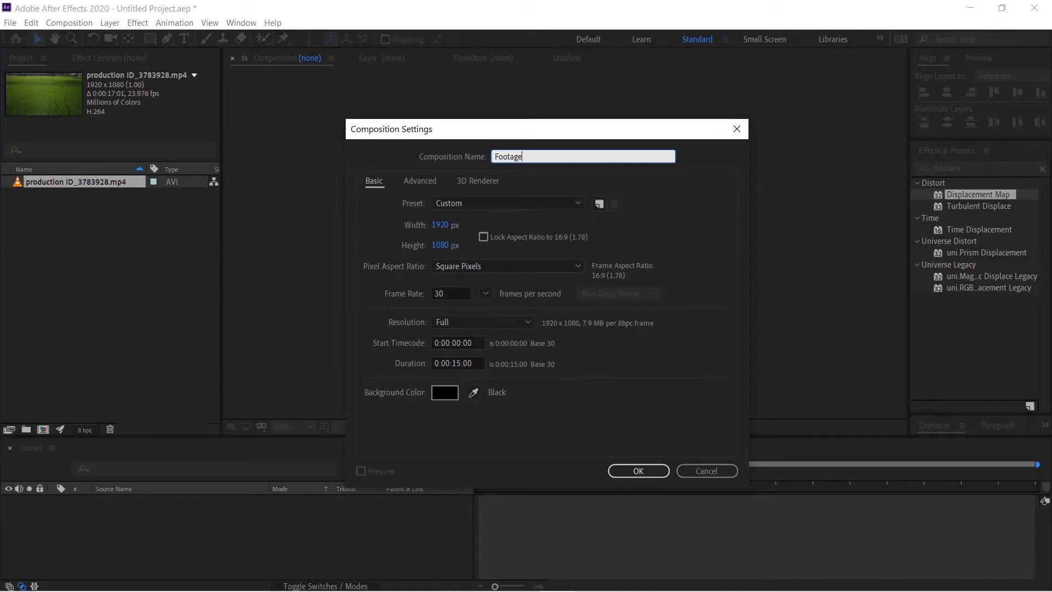
mouse_move(450, 252)
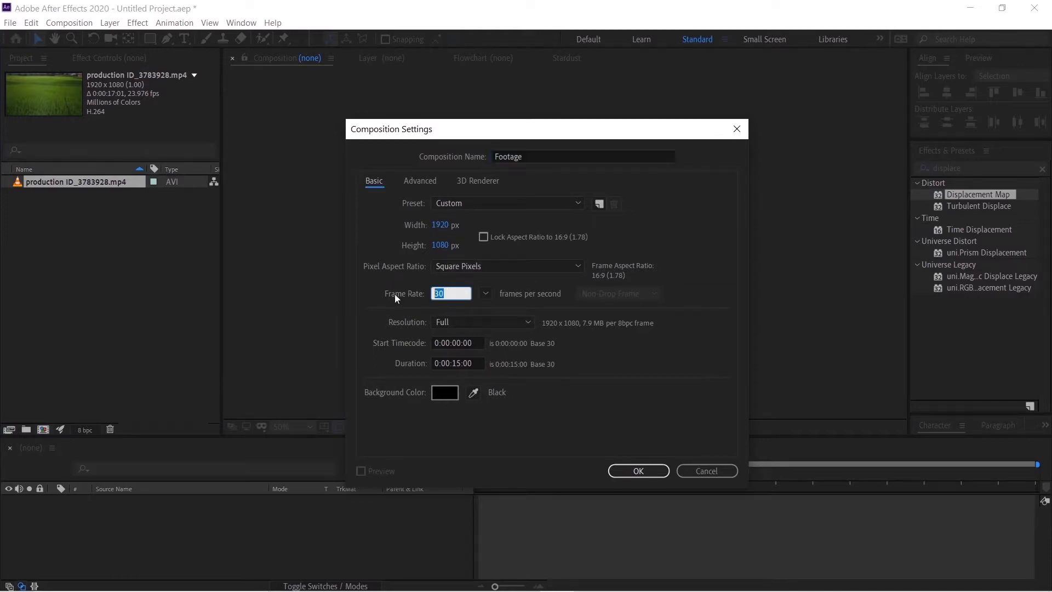
mouse_move(710, 506)
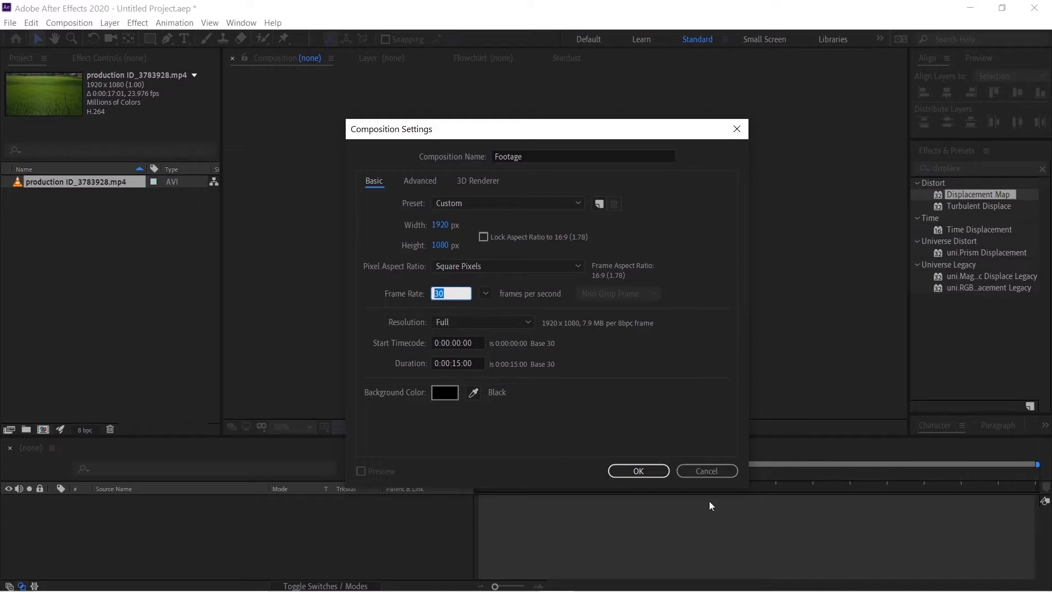
Confirm the Footage comp, nest it in a new composition renamed Final Comp.
click(637, 470)
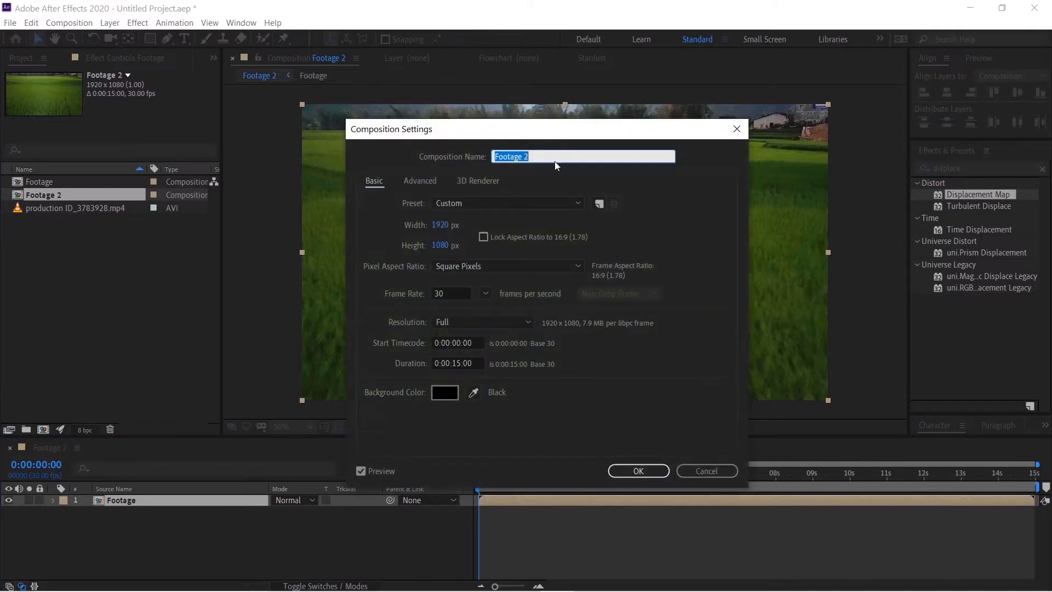
text(Final Co)
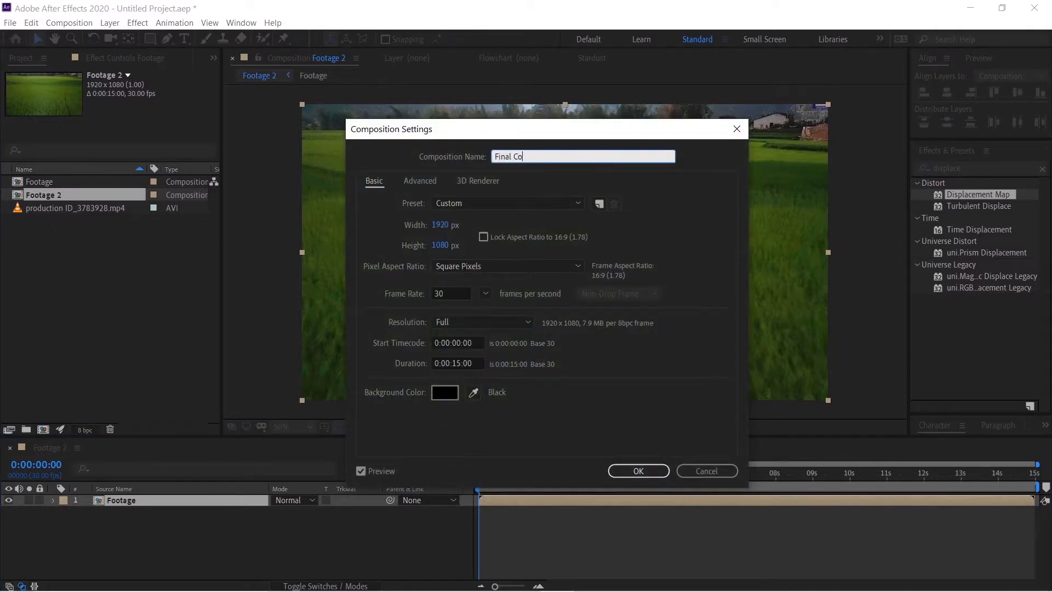
click(637, 470)
text(3d camera)
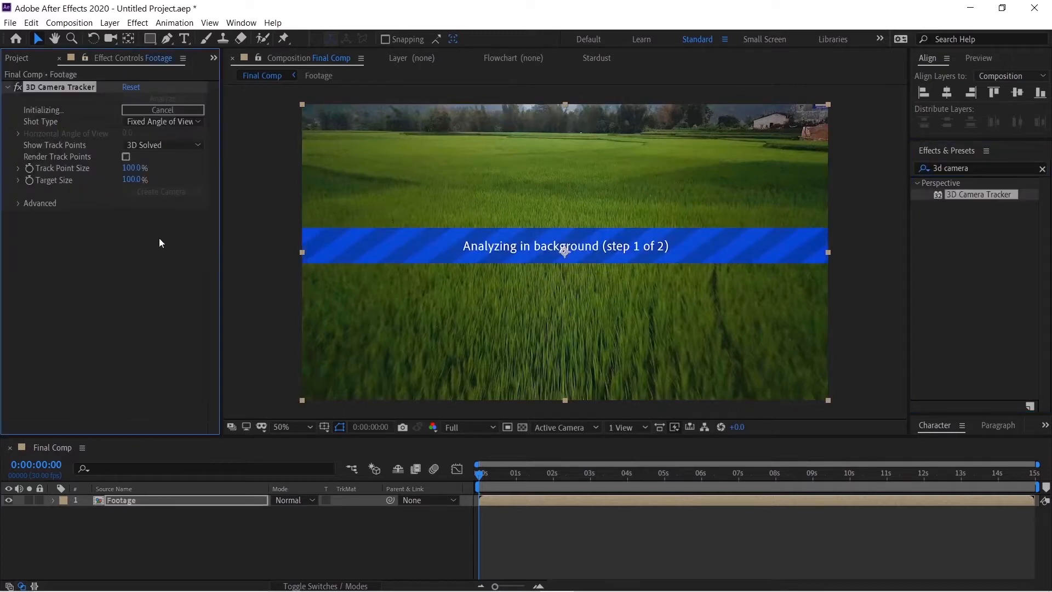
Enable Detailed Analysis in the 3D Camera Tracker's Advanced options on Footage.
click(39, 202)
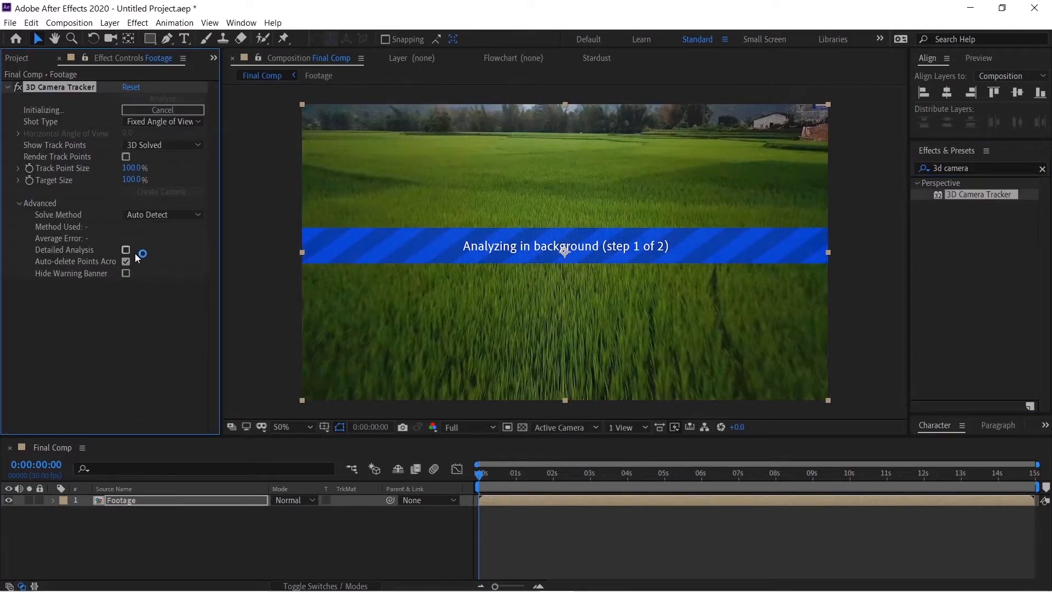
click(125, 249)
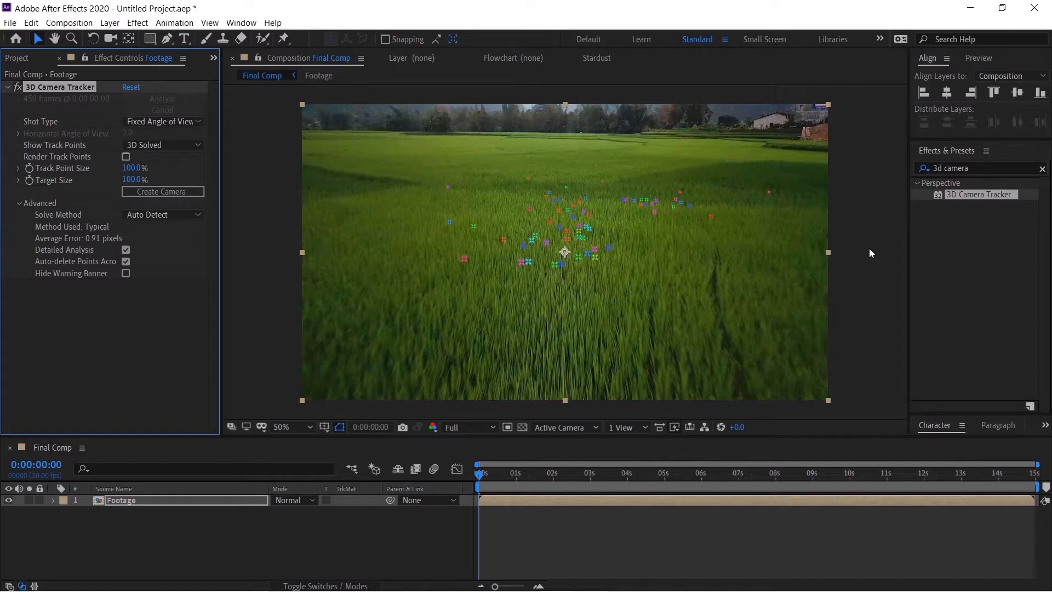
mouse_move(847, 269)
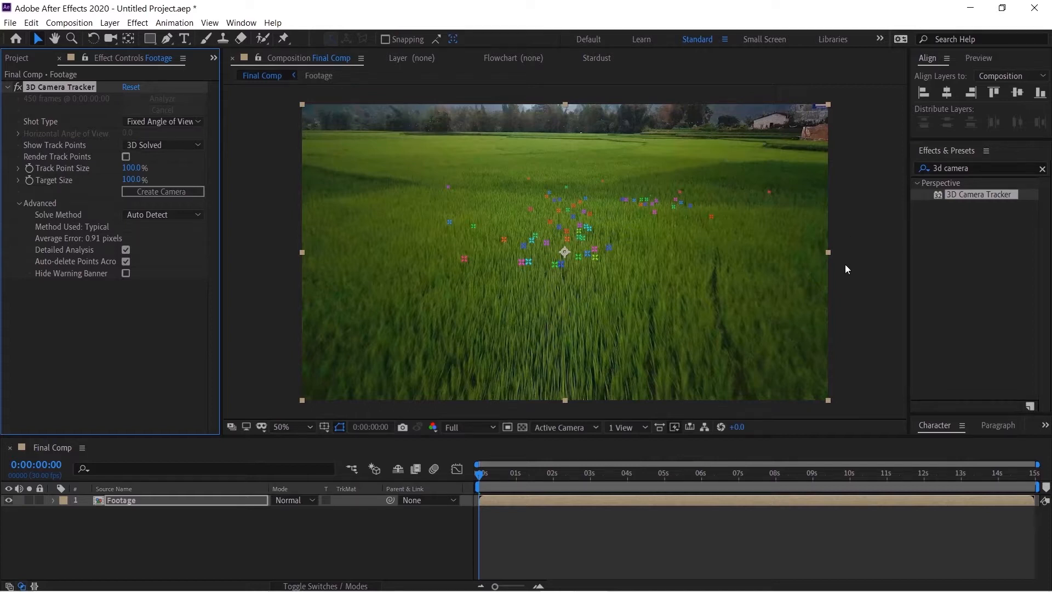
Scrub through later frames to check the solved track points across the rice field.
click(589, 472)
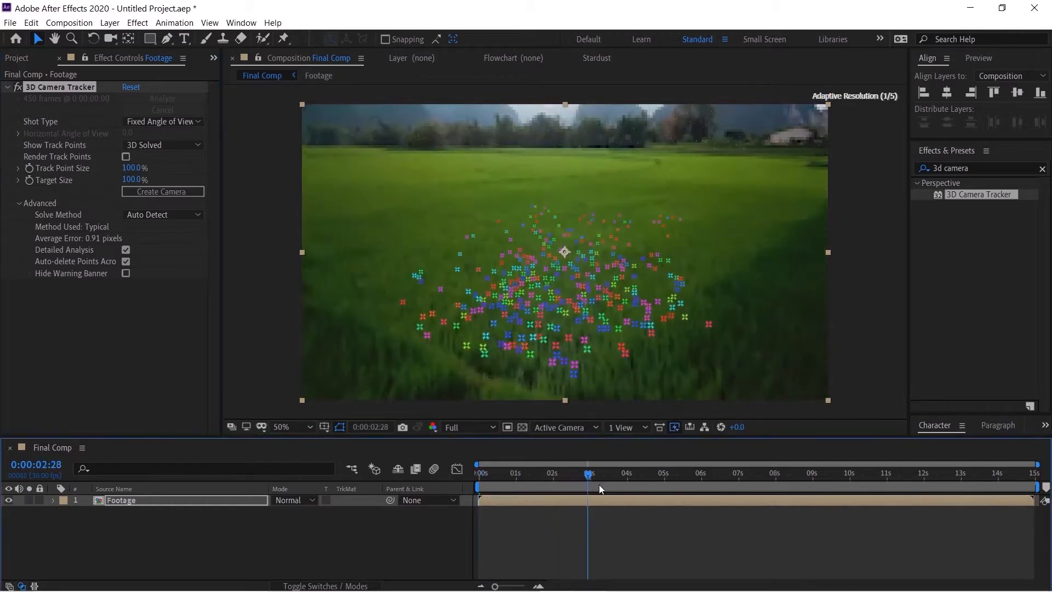
click(737, 473)
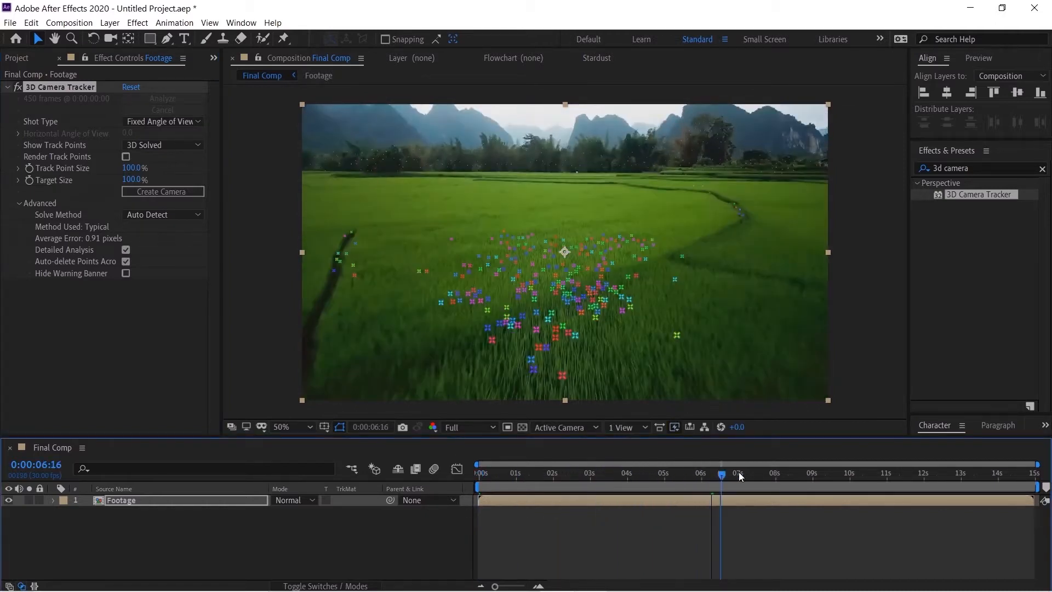
click(856, 473)
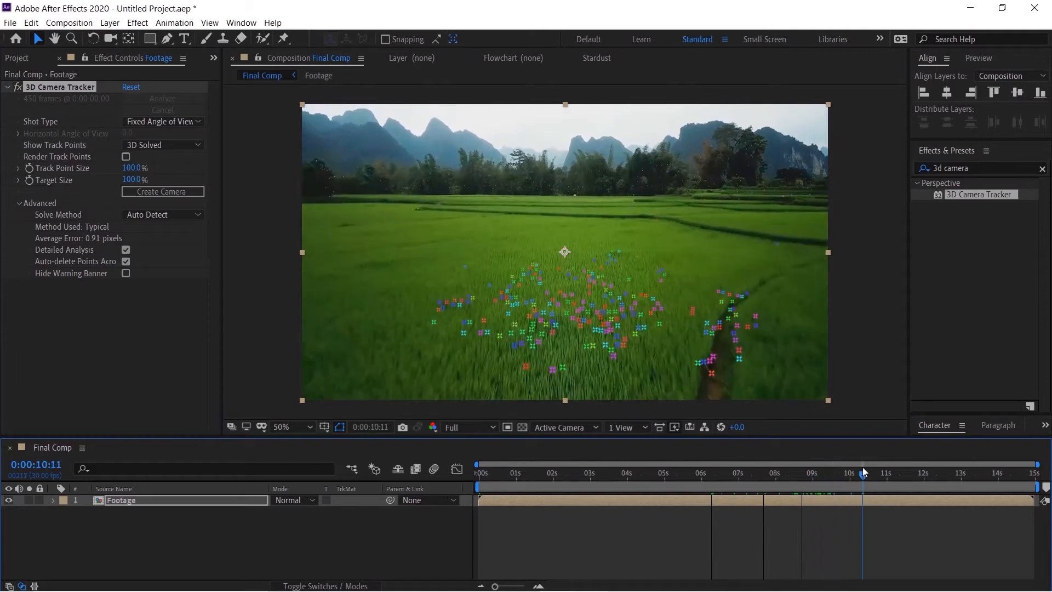
click(746, 473)
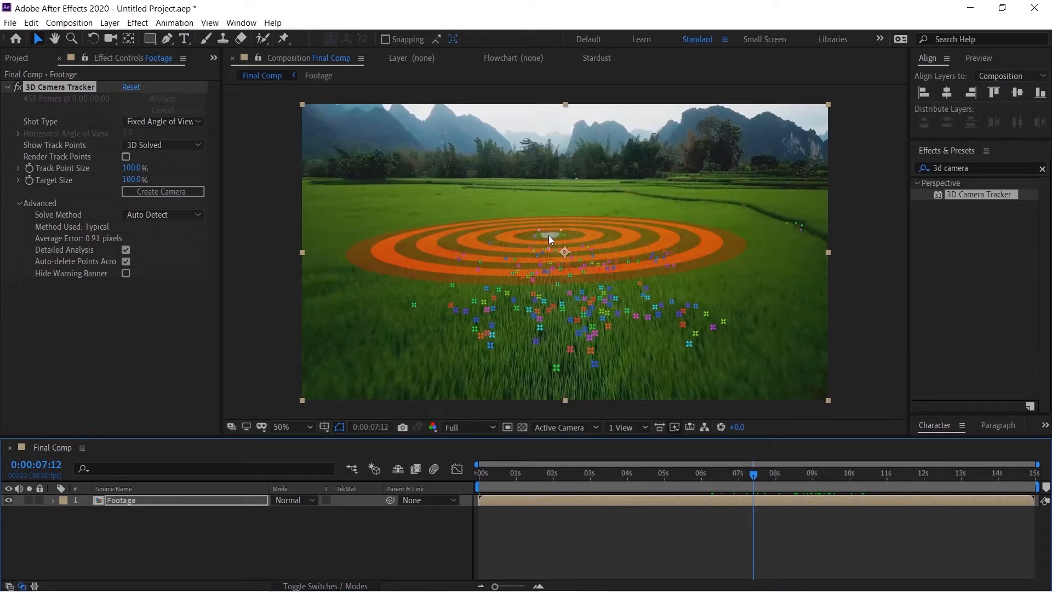
Create a Track Solid and 3D Tracker Camera from the points, stand the solid upright at 63% opacity.
click(162, 191)
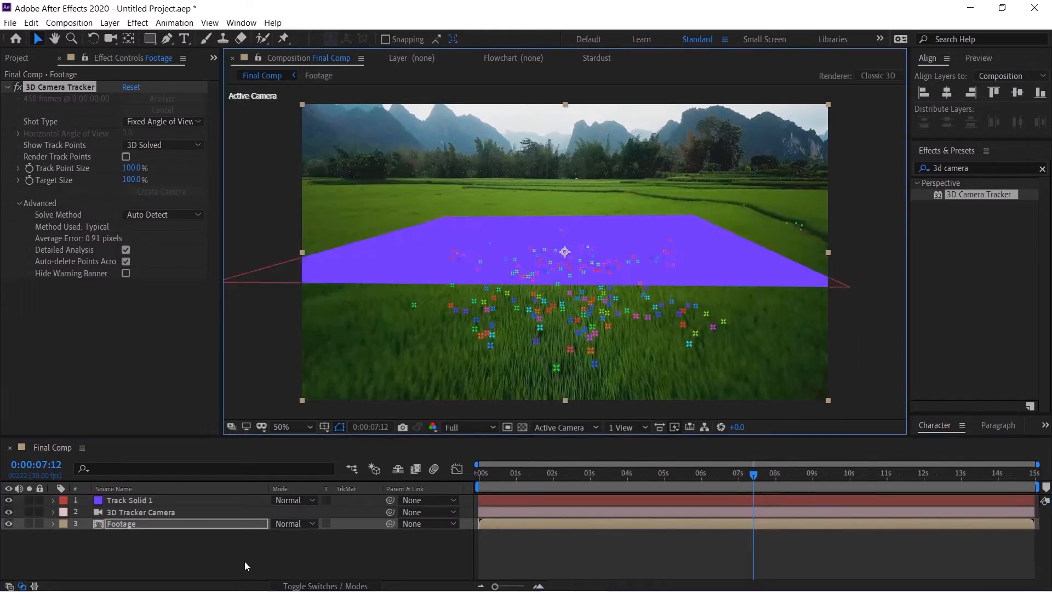
click(129, 500)
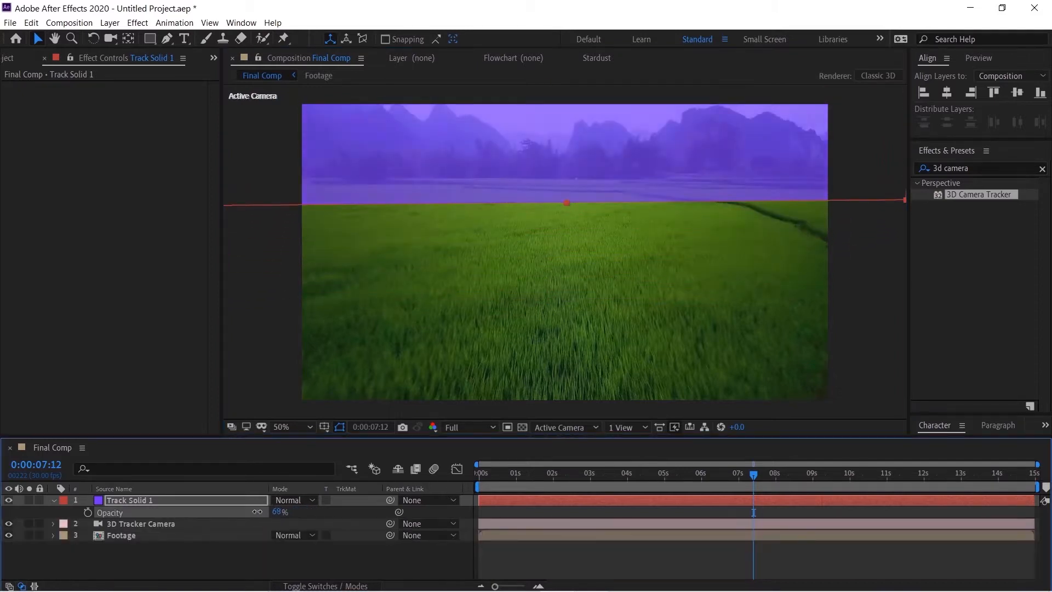
click(478, 474)
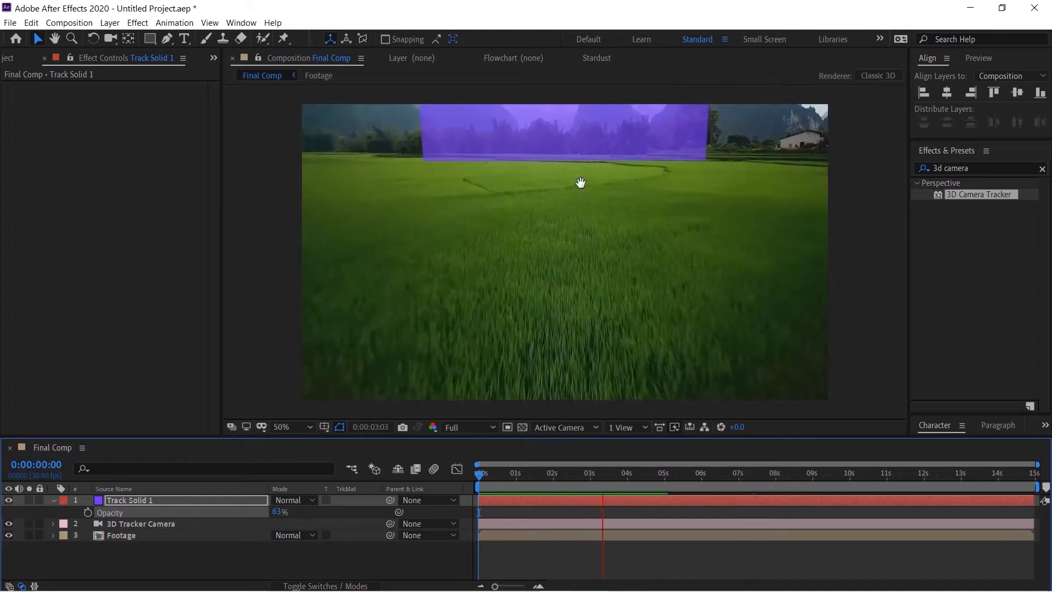
click(607, 473)
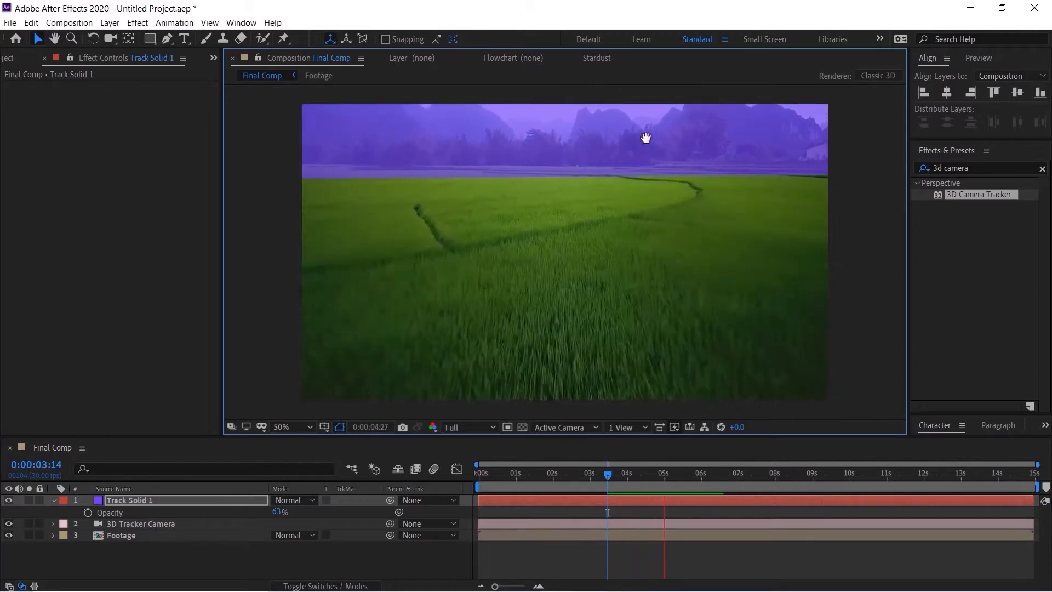
click(672, 473)
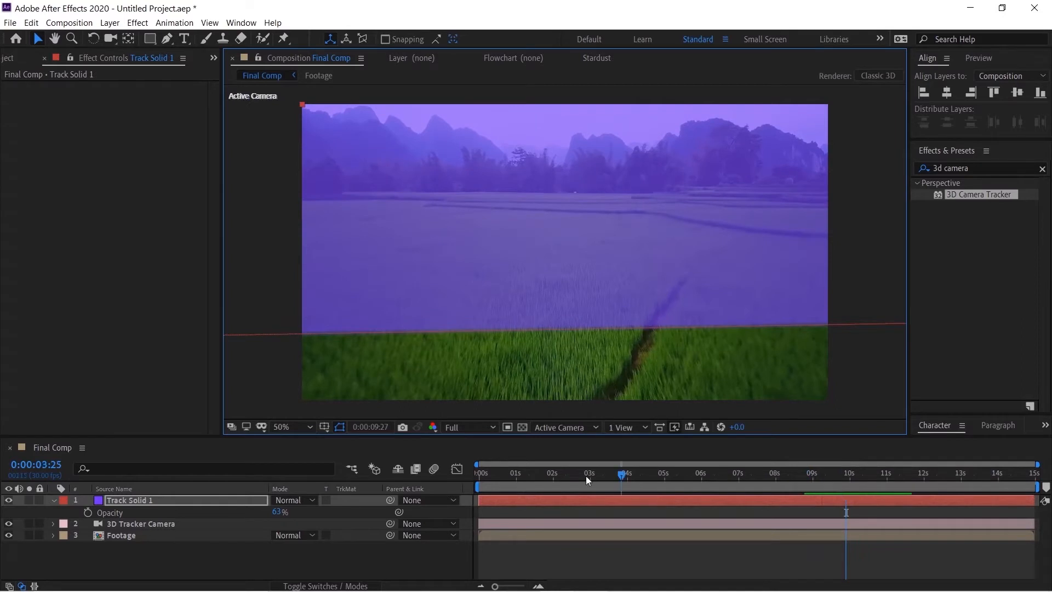
Position Track Solid 1 at 949.4, -1177.5, 2676.1 at the field's far edge and verify it holds across frames.
click(513, 472)
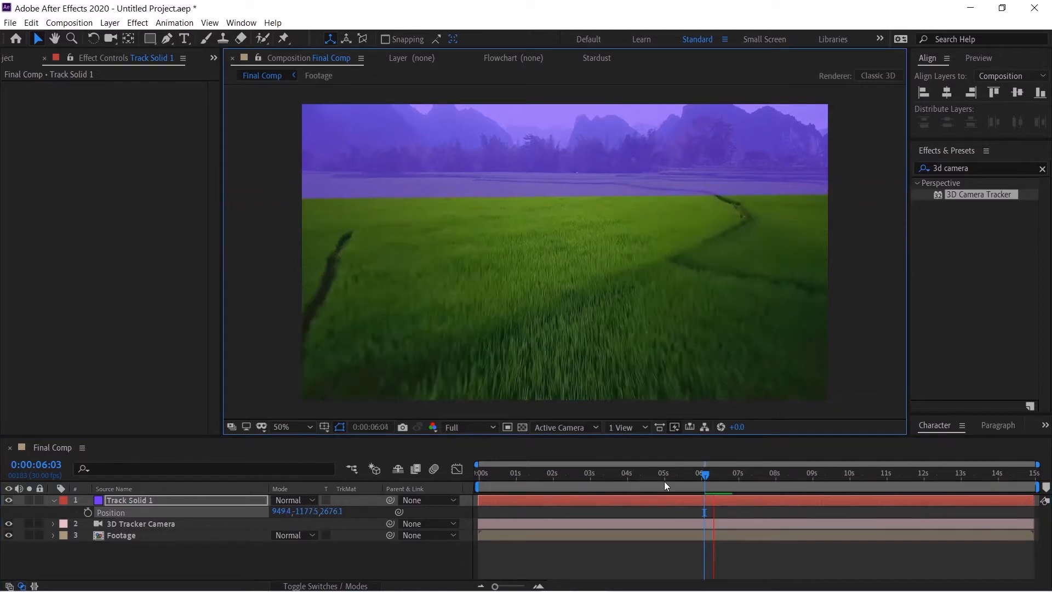
click(478, 473)
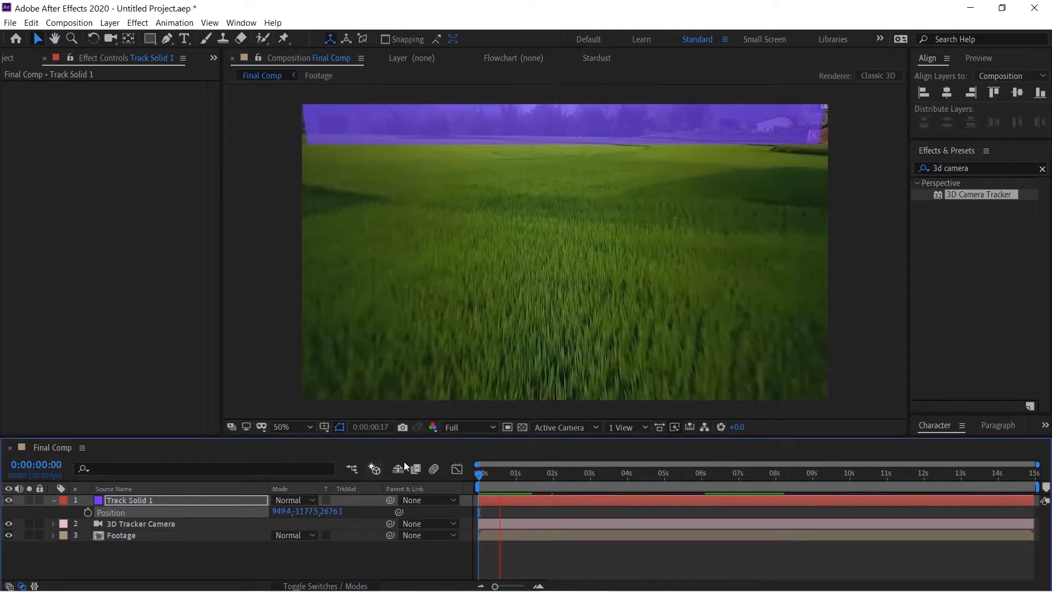
click(524, 473)
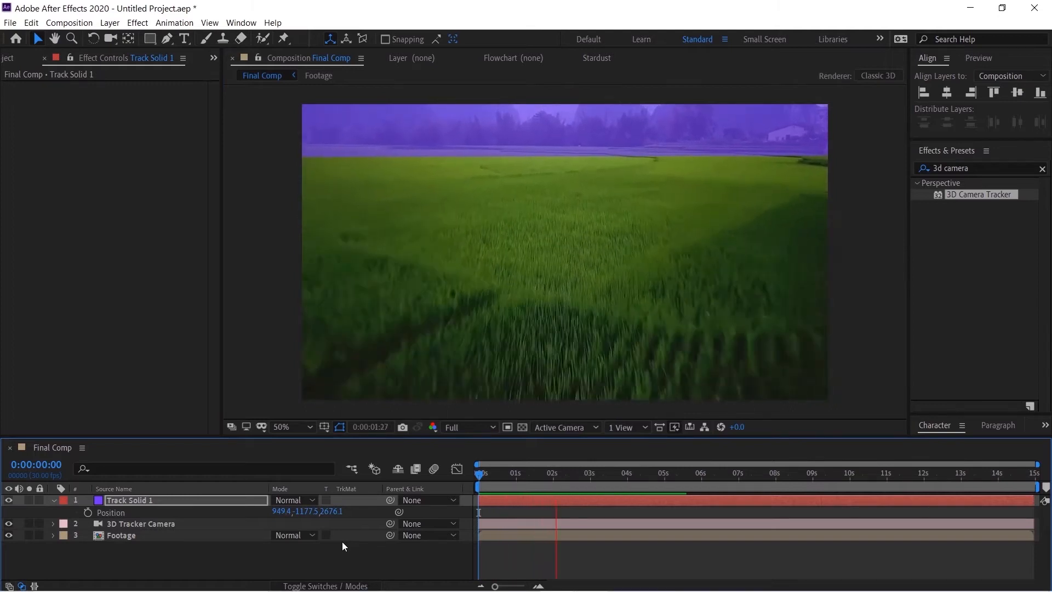
click(628, 472)
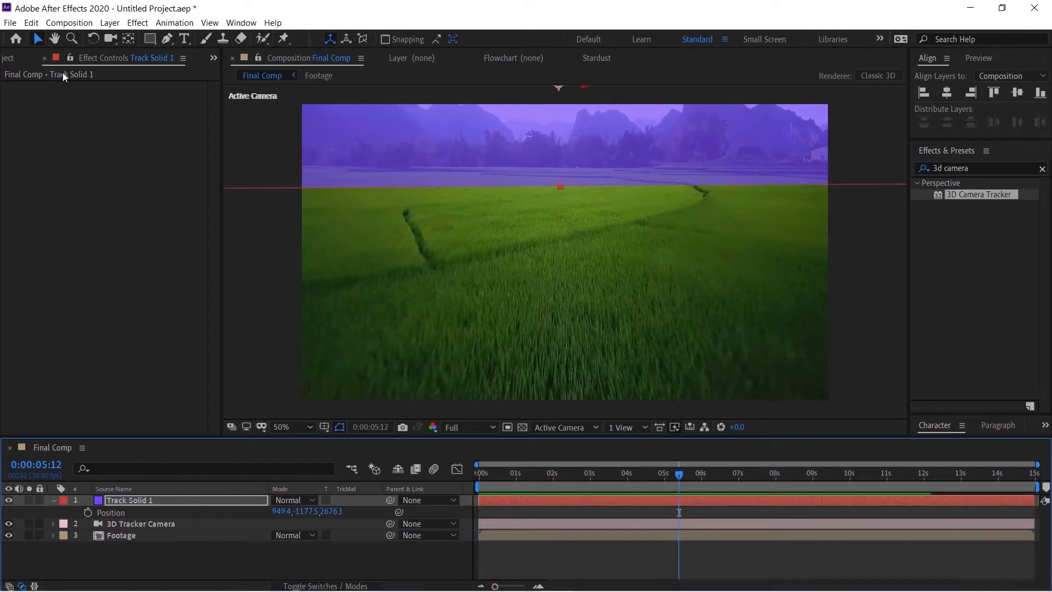
click(21, 58)
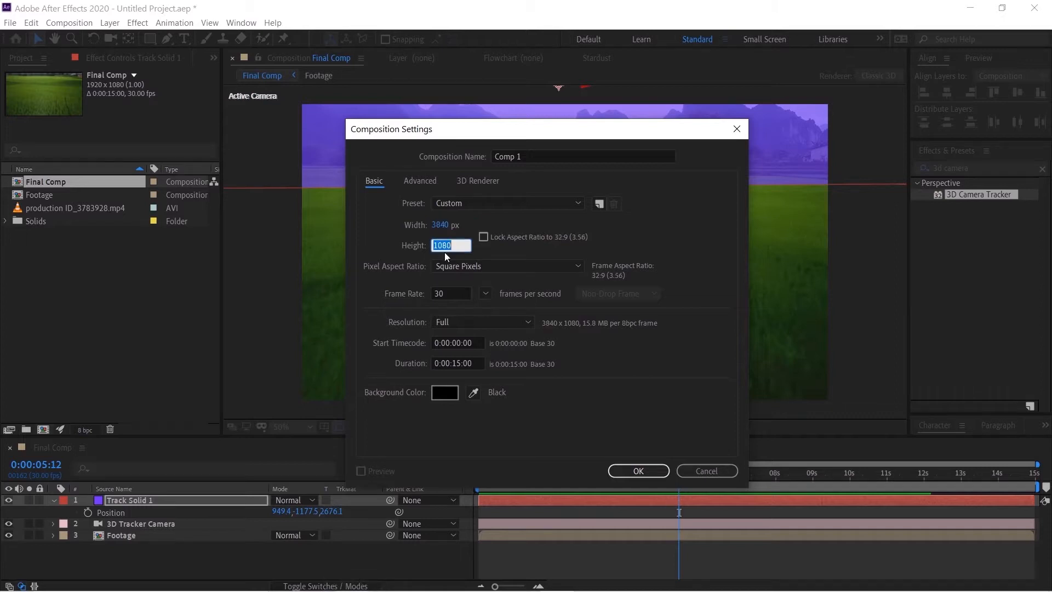
Create a new empty 3840×2160, 30 fps, 15-second composition.
click(451, 244)
text(2160)
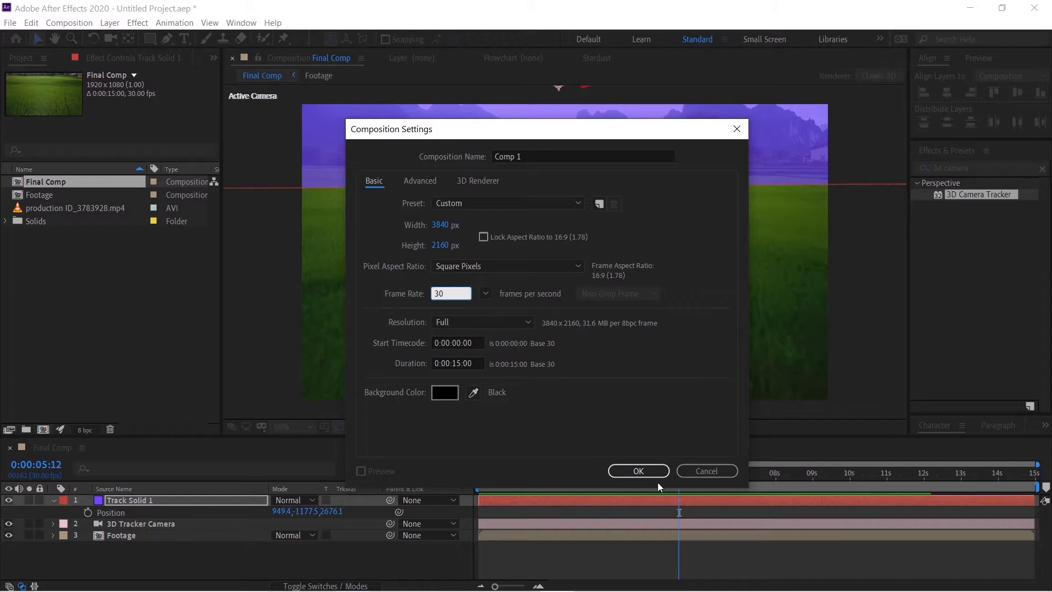
click(637, 470)
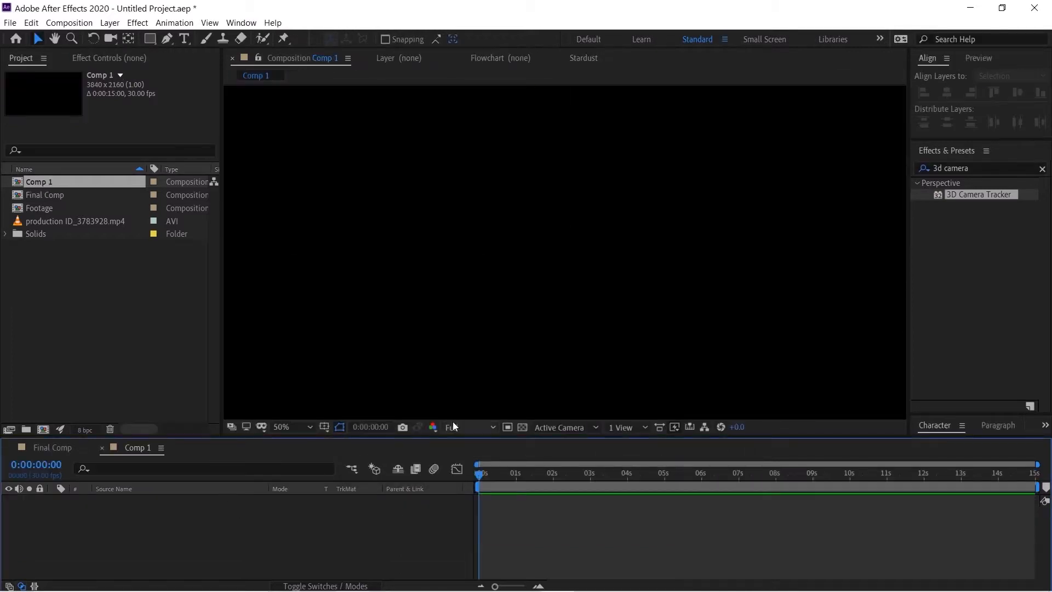
click(282, 426)
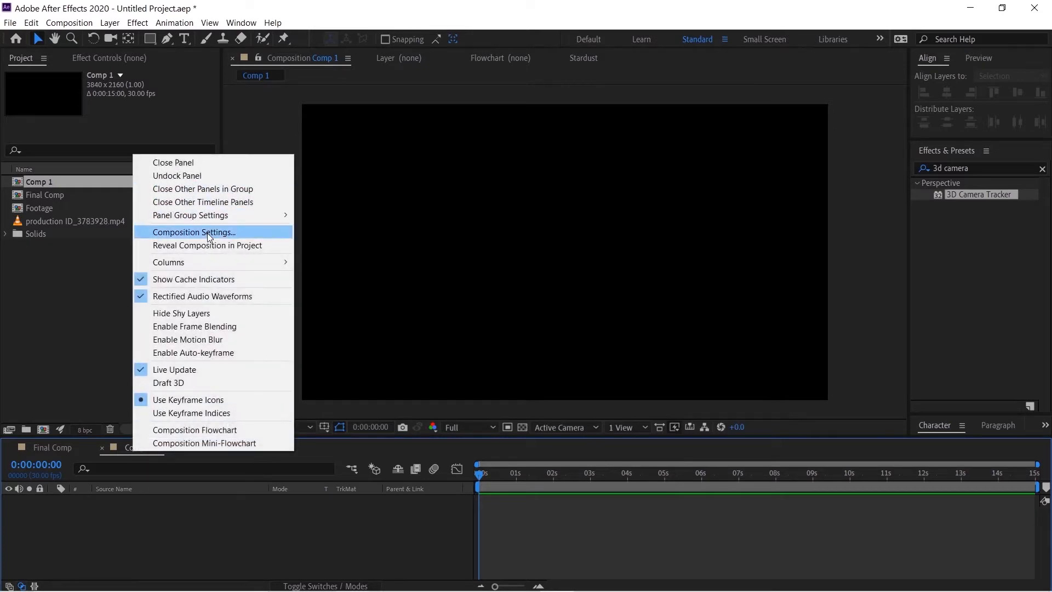
Rename the new composition to Curtain in Composition Settings.
click(195, 231)
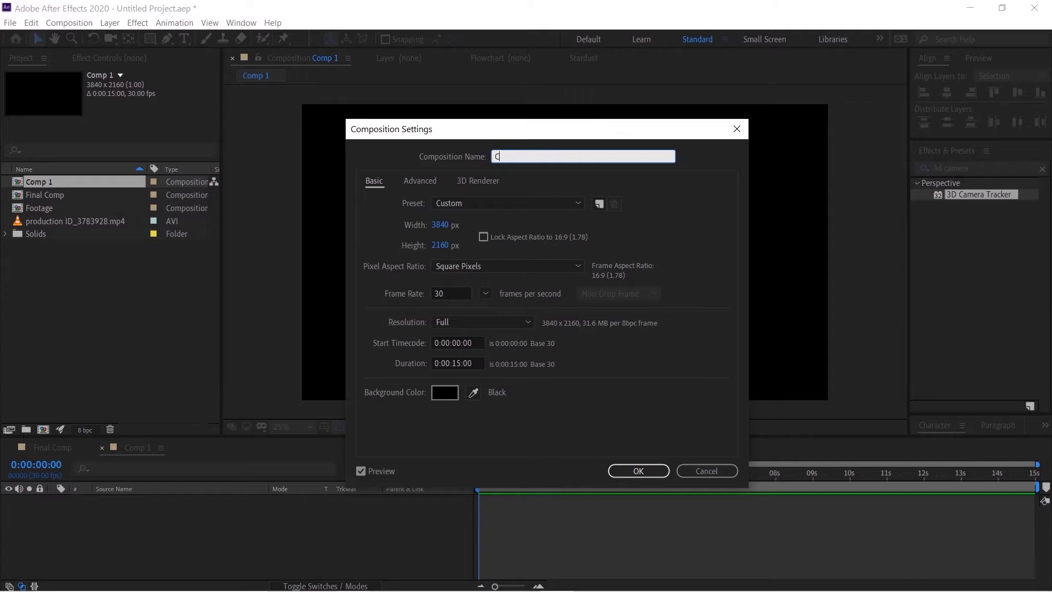
text(urtain)
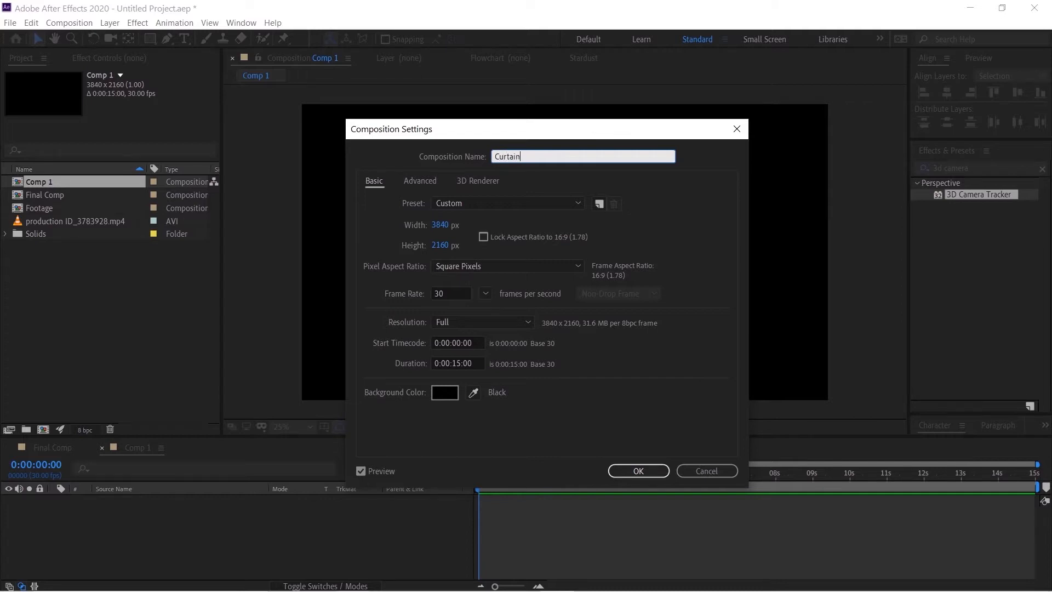
mouse_move(707, 470)
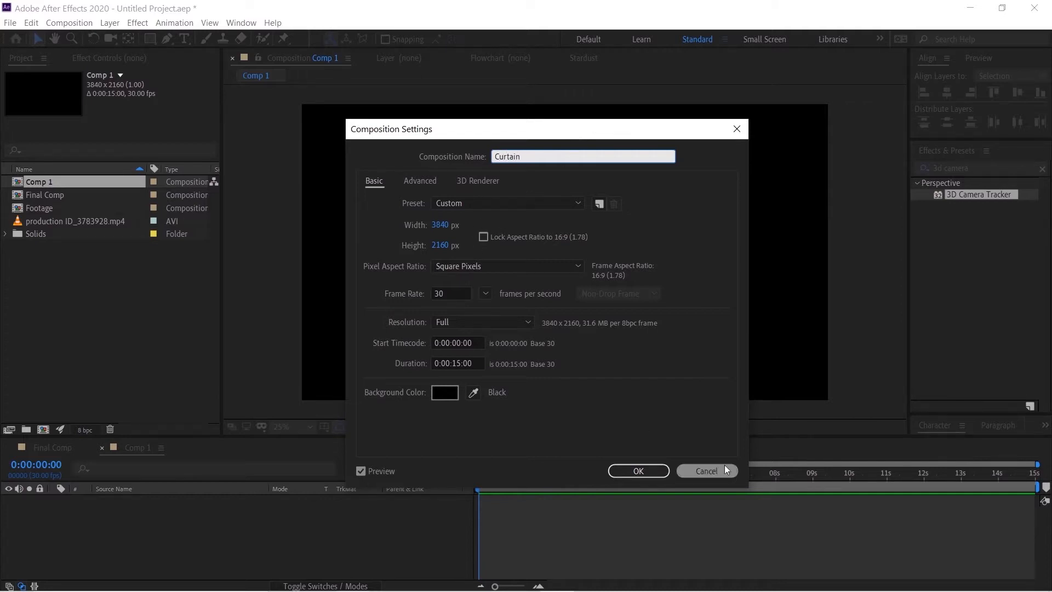
click(636, 470)
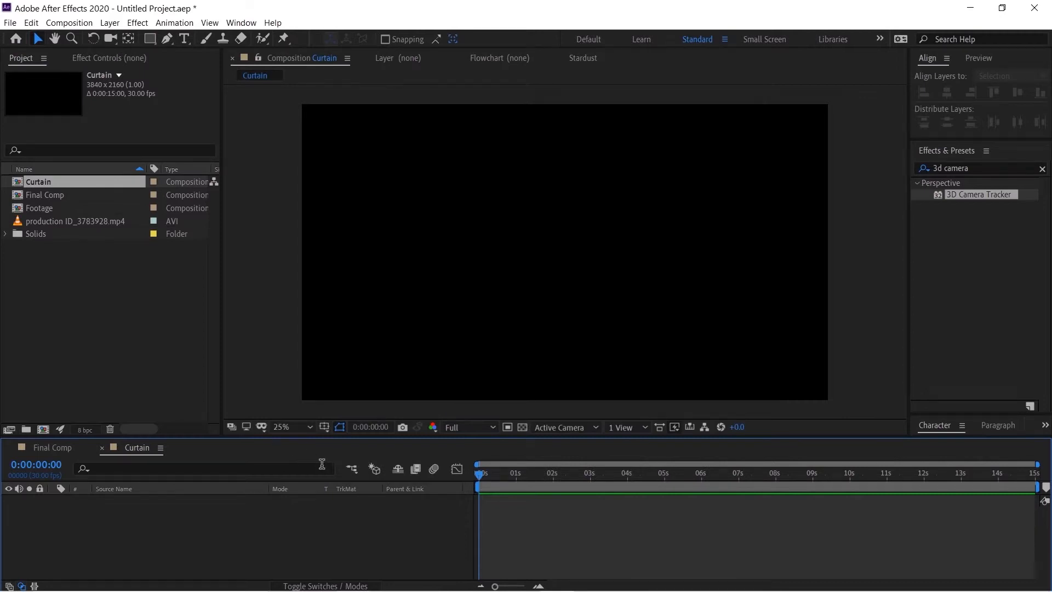
mouse_move(195, 540)
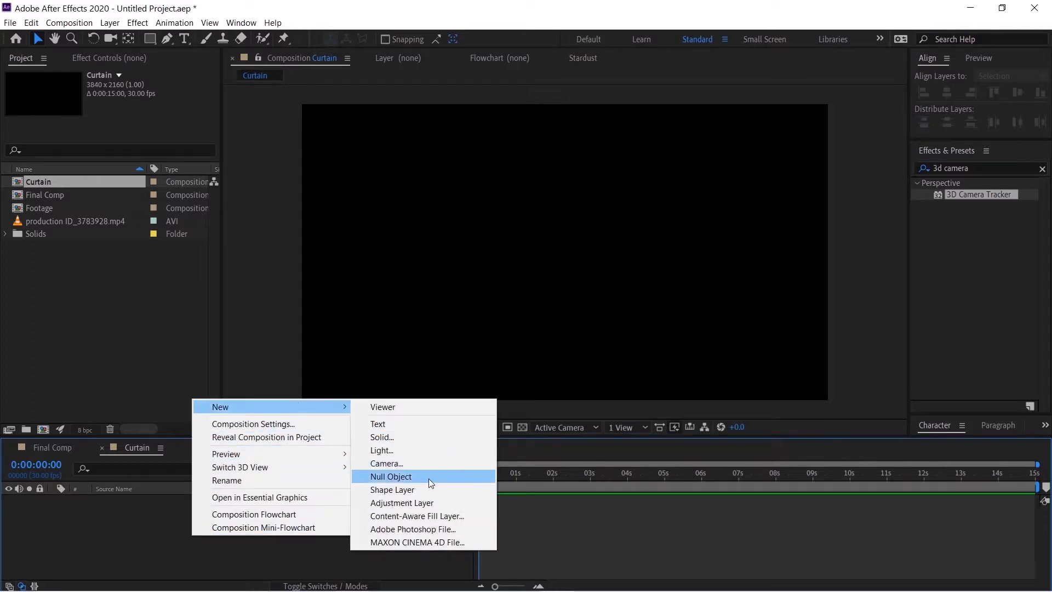
Add a solid named Curtain base to the Curtain comp with Fractal Noise applied.
click(381, 437)
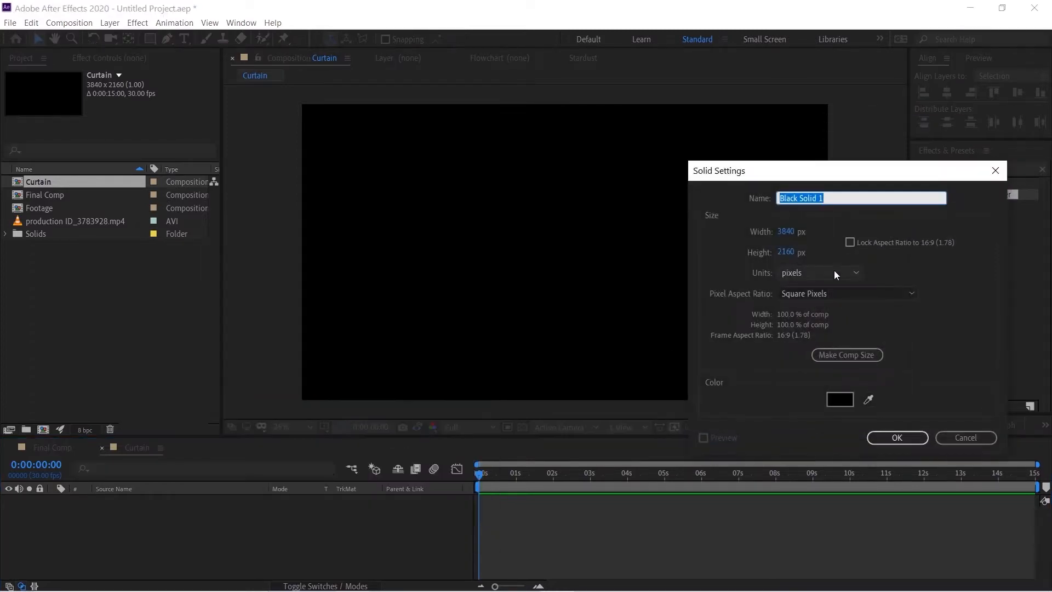
text(Curtain base)
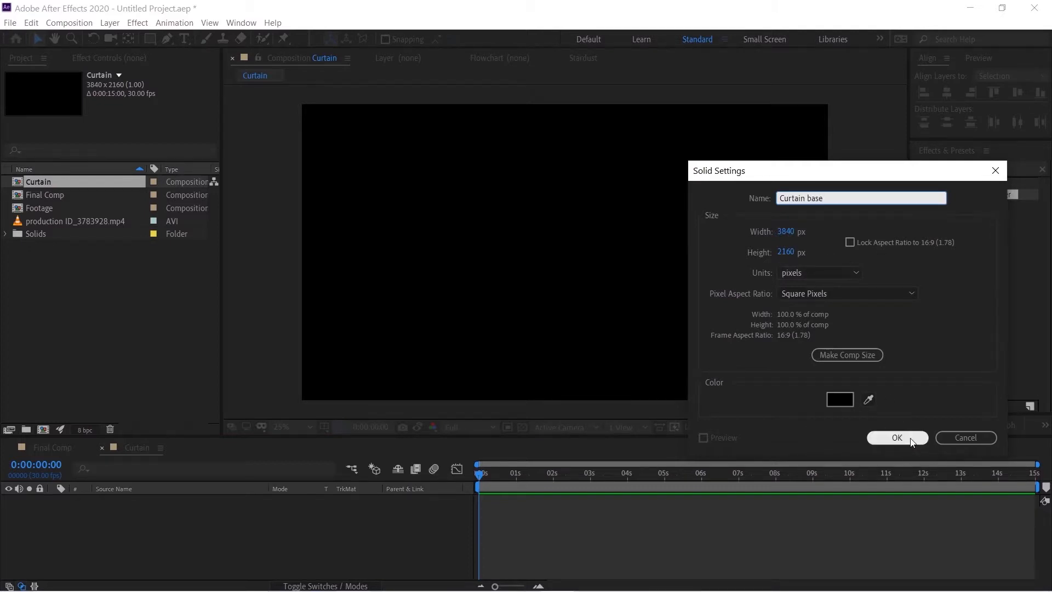
click(896, 437)
text(fractal)
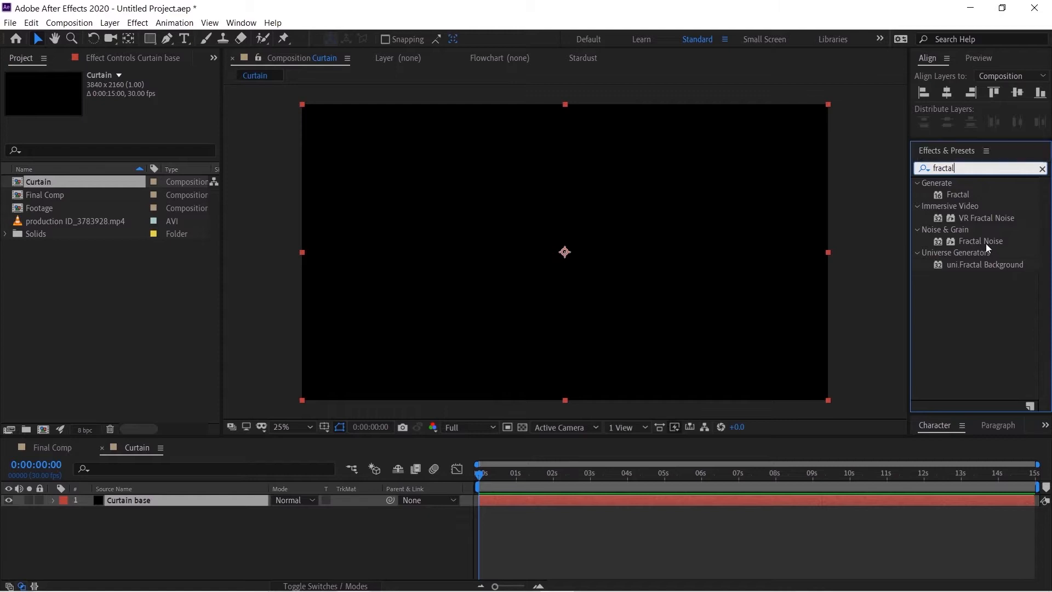
double_click(982, 241)
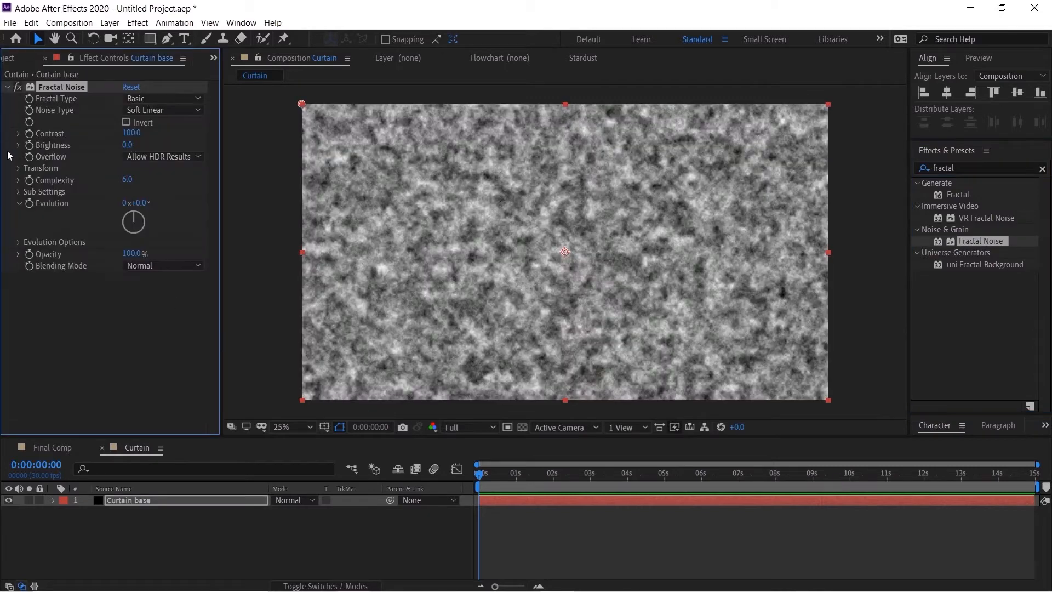
Stretch the noise height to 2000 with non-uniform scaling, Spline noise type, and softened contrast.
click(42, 168)
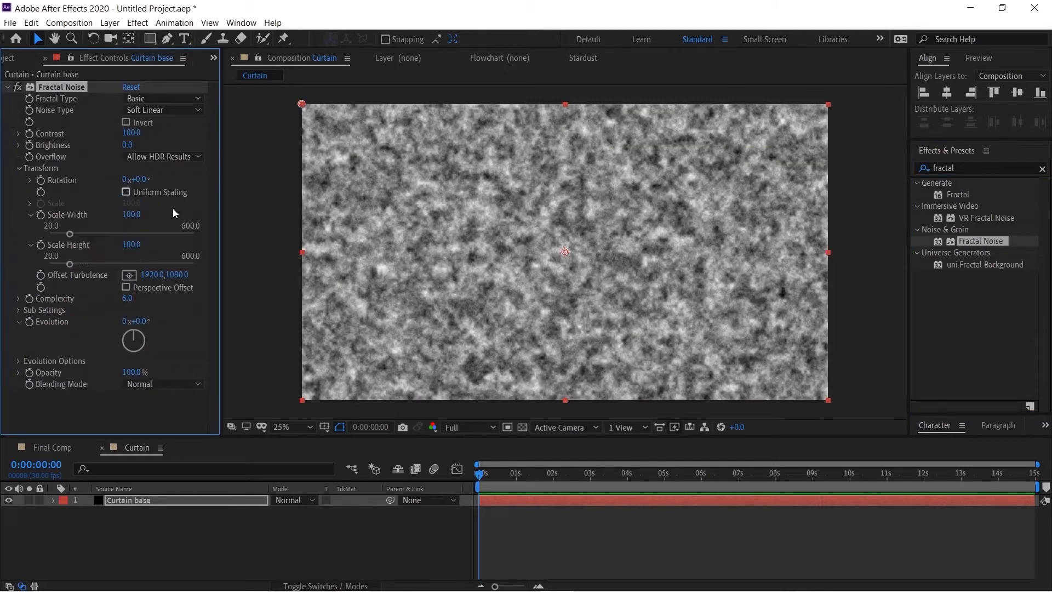
double_click(131, 213)
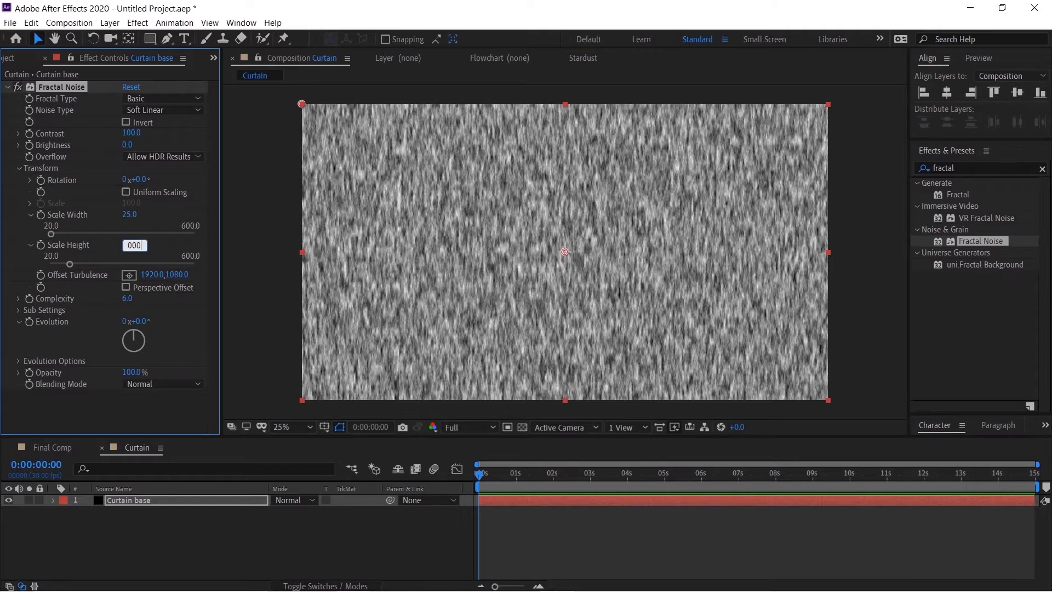
text(2000)
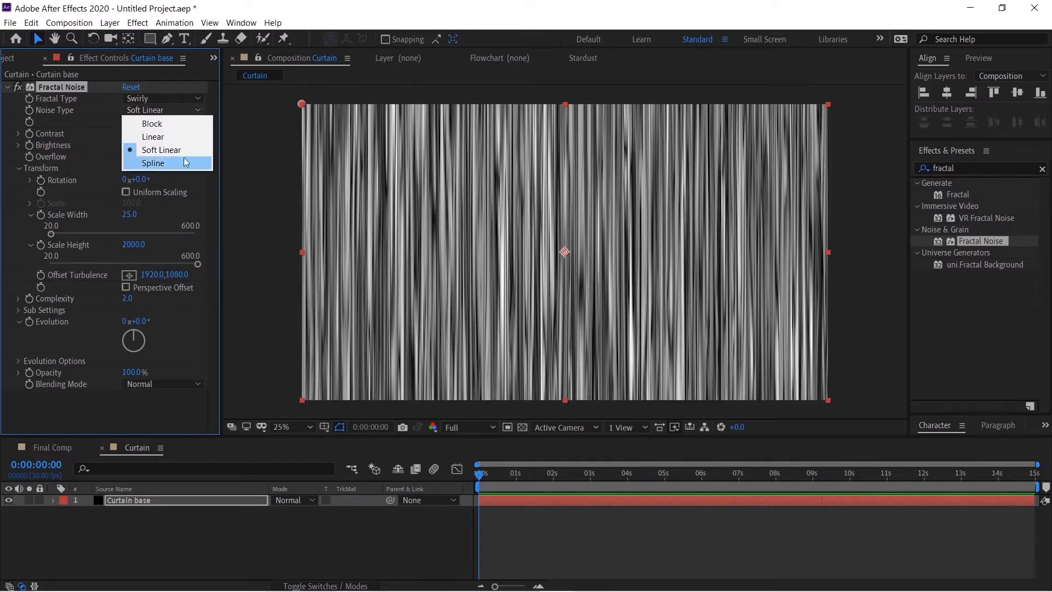
click(154, 163)
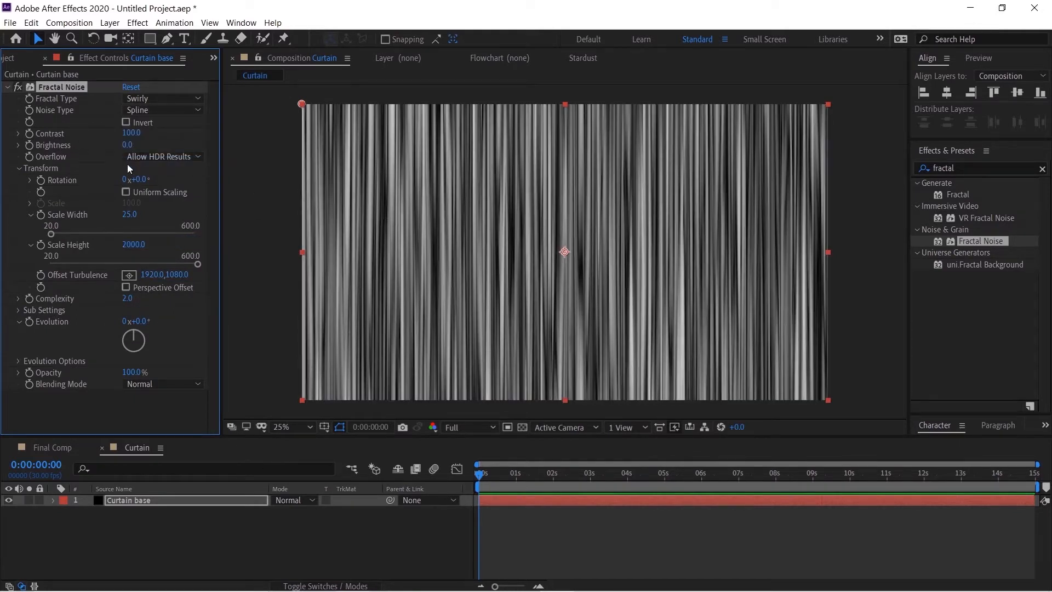
drag(134, 133, 126, 133)
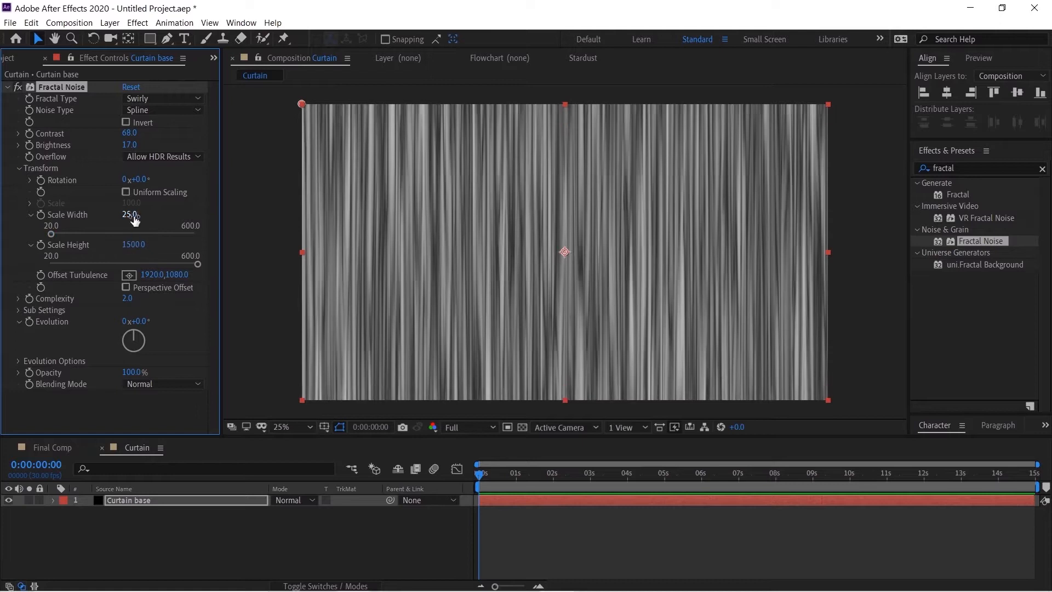
Narrow the noise scale width to 27 for thin vertical streaks.
drag(130, 214, 130, 215)
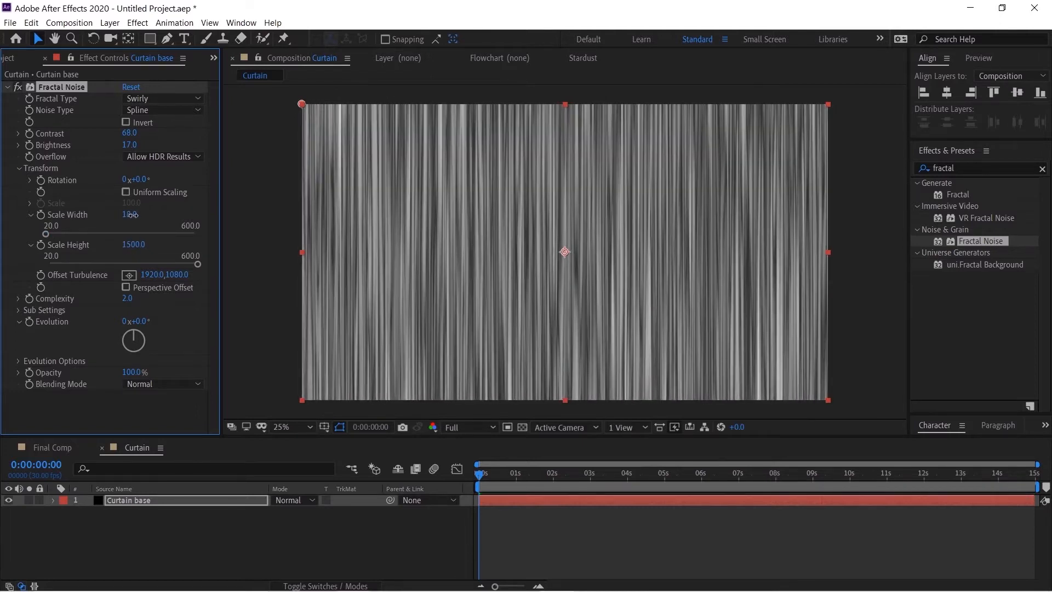
drag(130, 214, 133, 214)
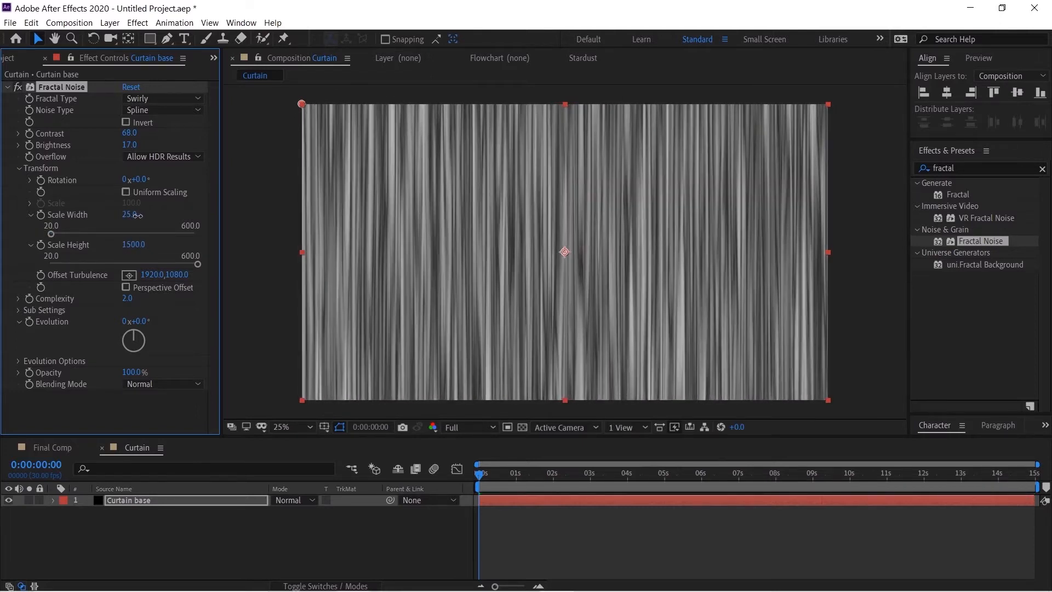
drag(129, 214, 141, 213)
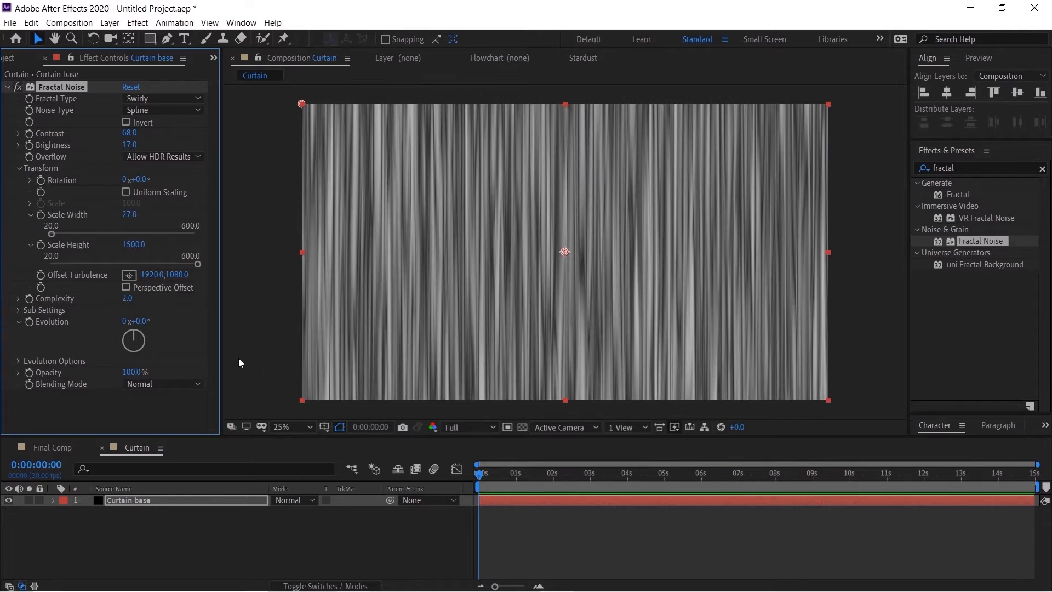
mouse_move(363, 444)
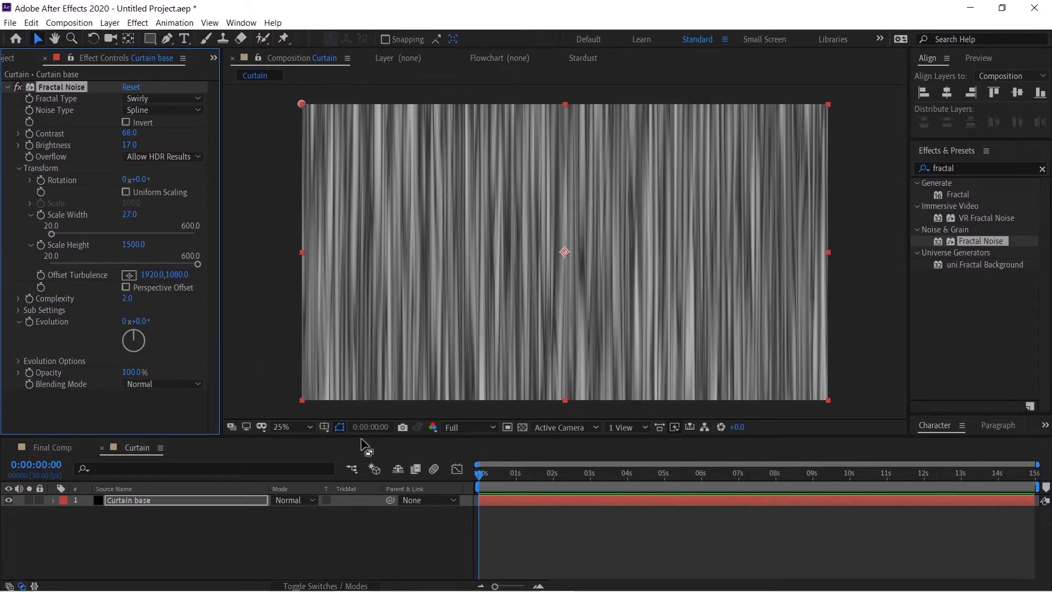
mouse_move(98, 368)
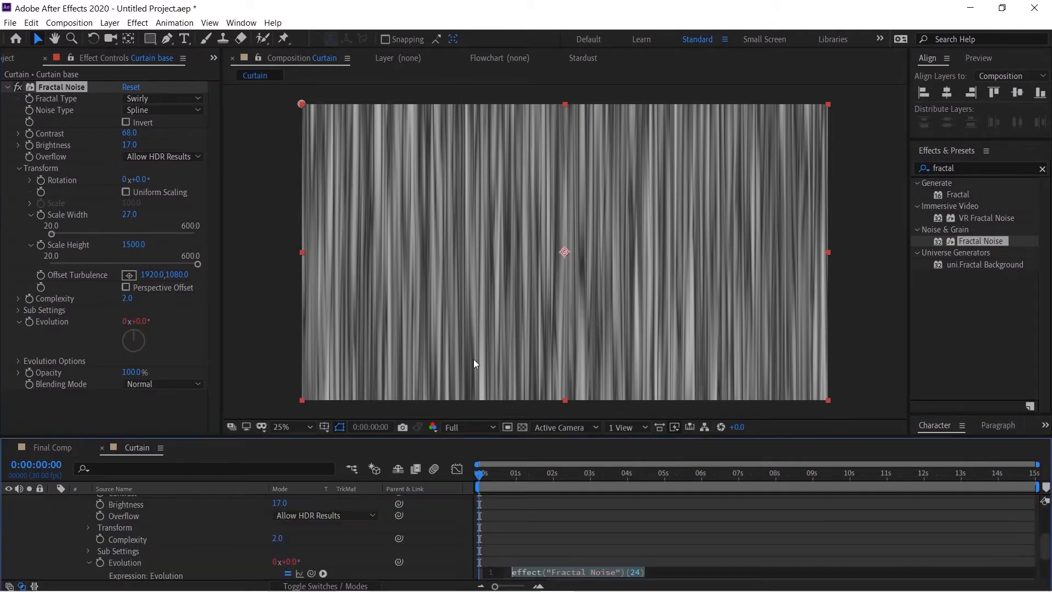
Drive Fractal Noise Evolution with the expression time*30 so the streaks animate.
text(time*30)
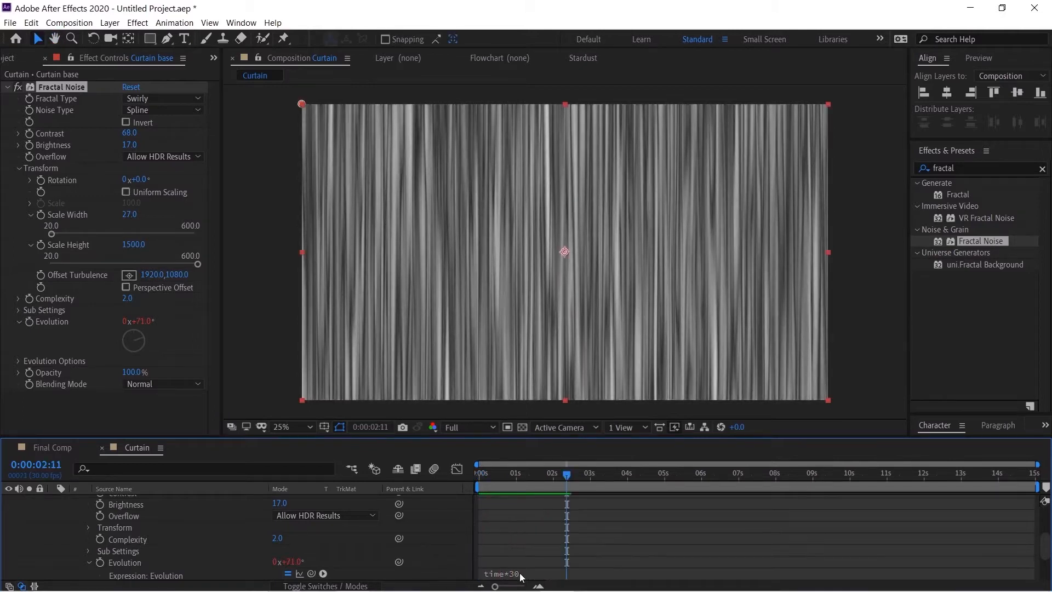
click(513, 572)
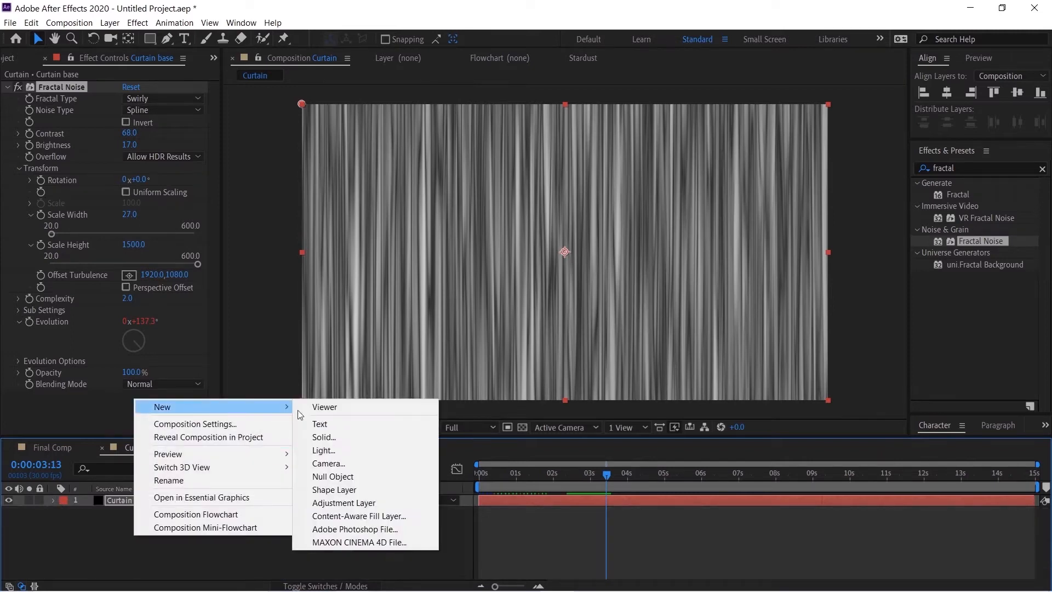
Add an adjustment layer with Ripple, Wave Width 75 and Wave Height 32, bending the streaks into waves.
click(343, 503)
text(ripple)
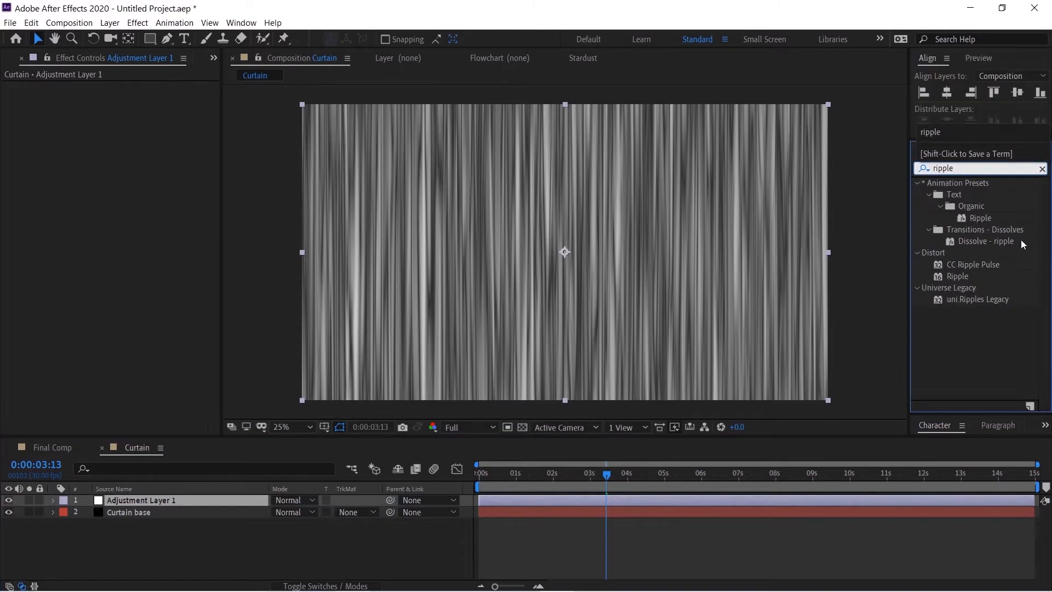
mouse_move(960, 277)
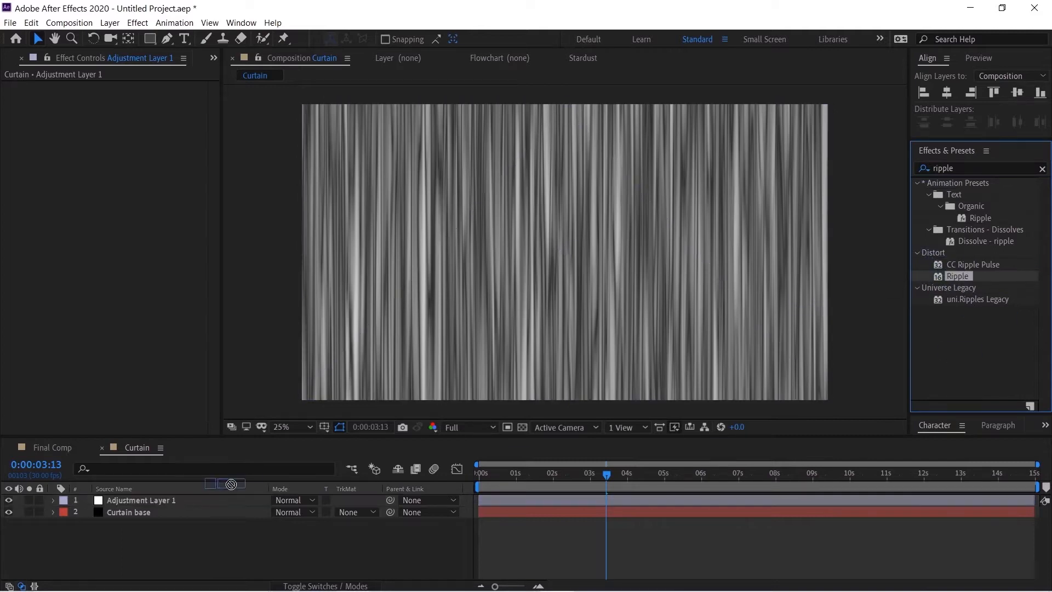
double_click(957, 276)
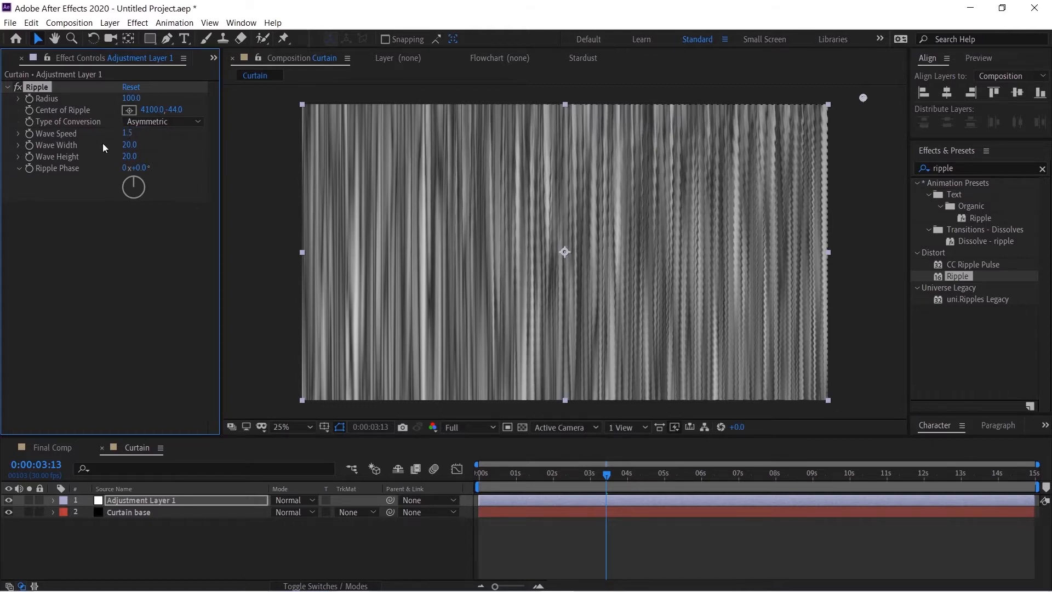
drag(130, 145, 372, 153)
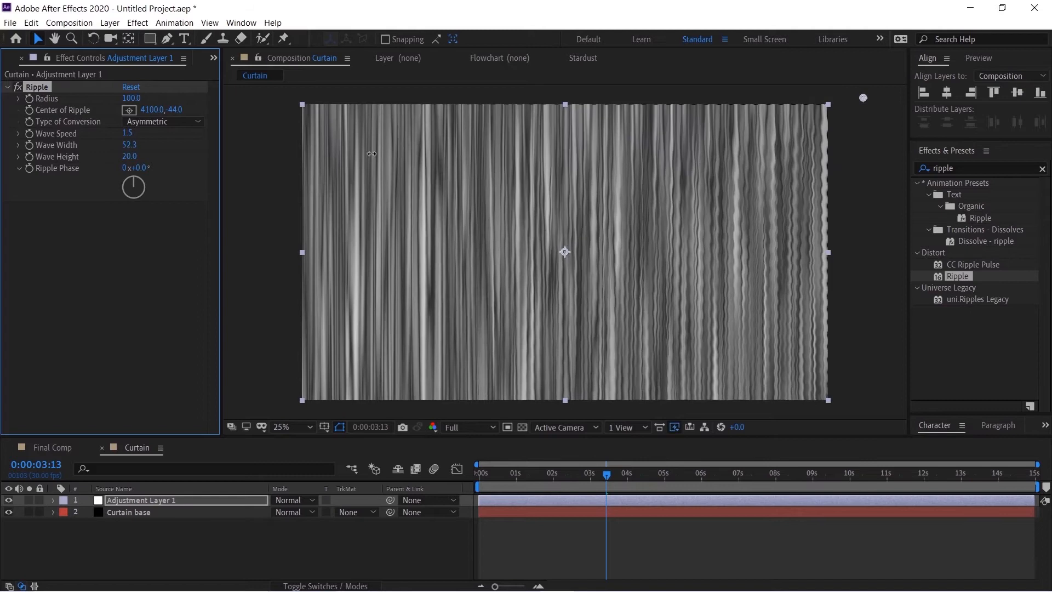
drag(129, 144, 147, 144)
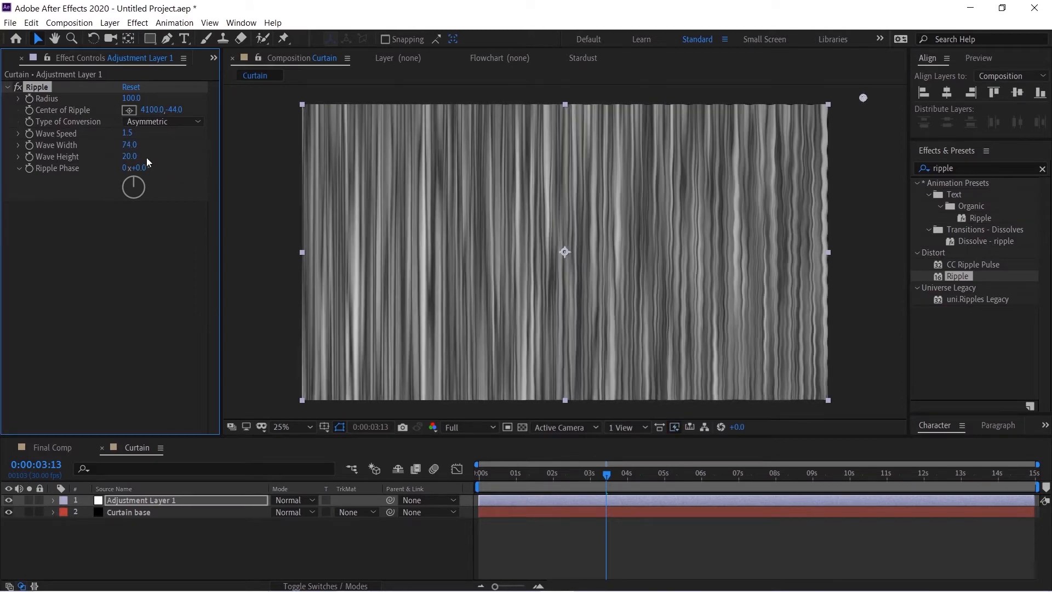
drag(129, 144, 139, 145)
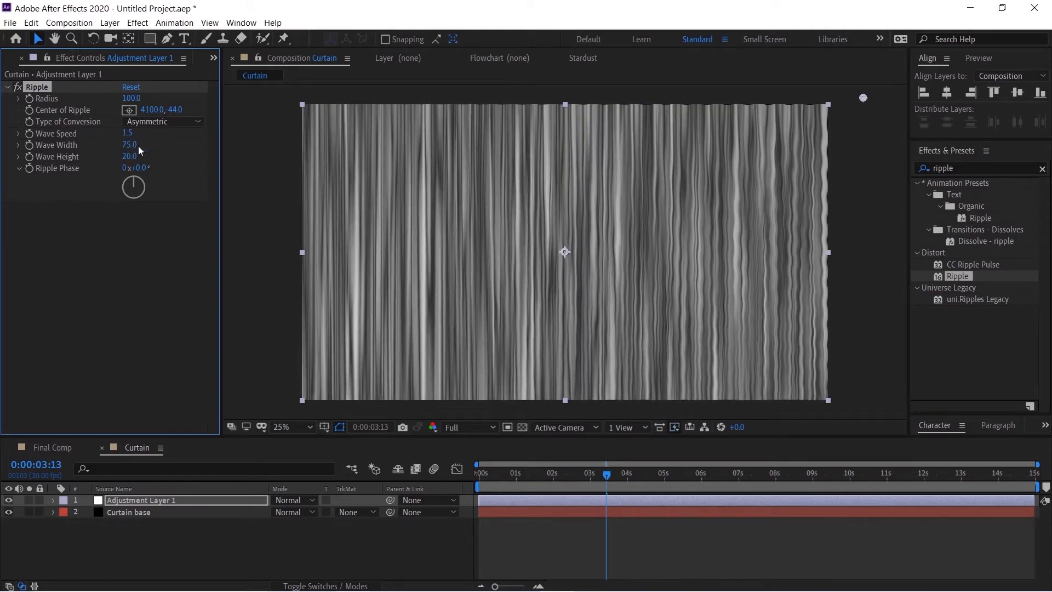
drag(129, 157, 164, 156)
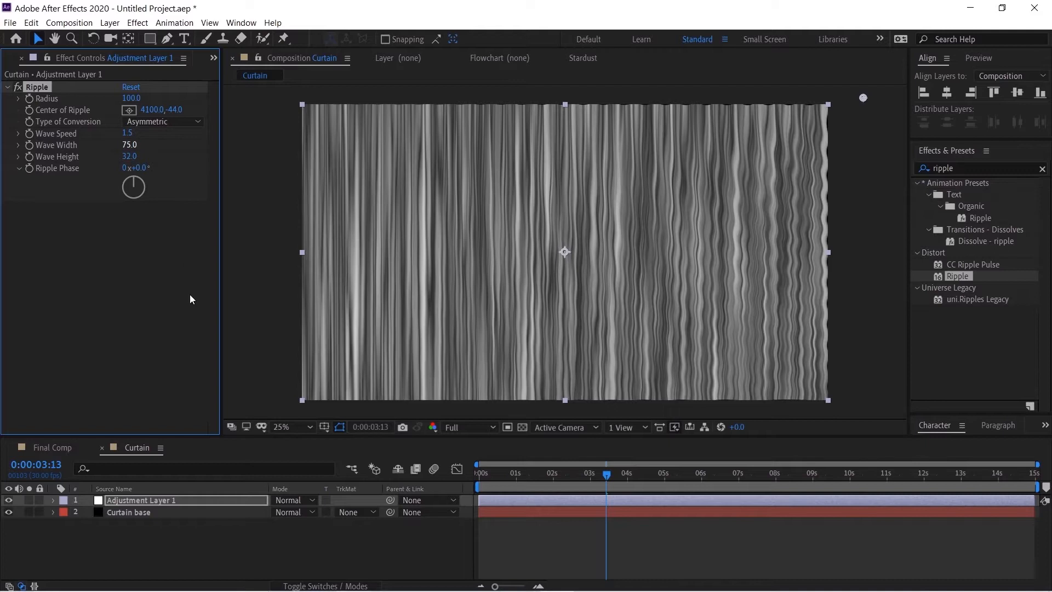
click(20, 58)
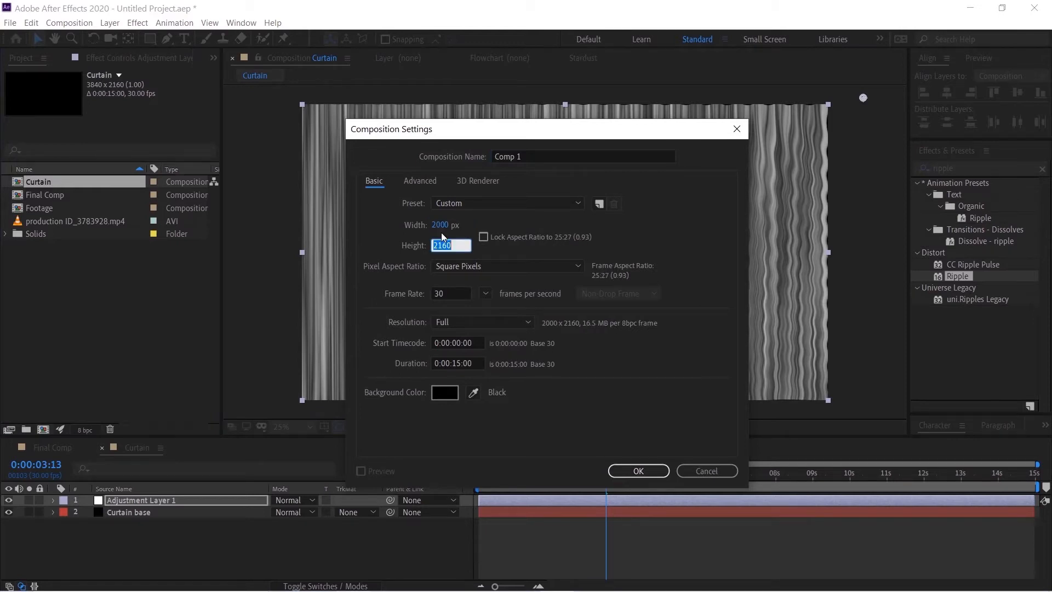
Create a new 2000-wide composition named curtain Final.
text(2000)
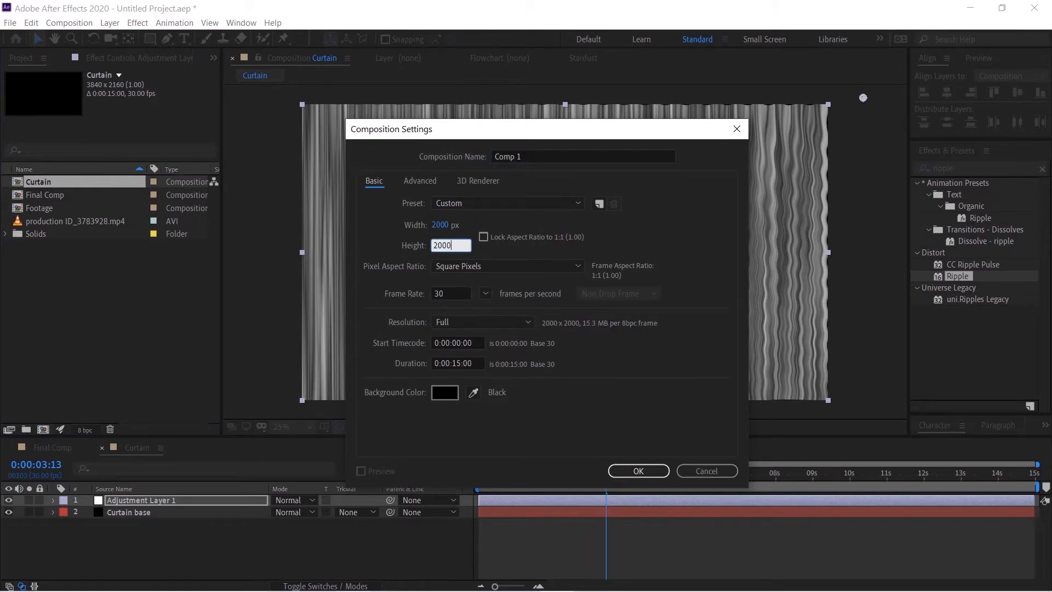
click(582, 157)
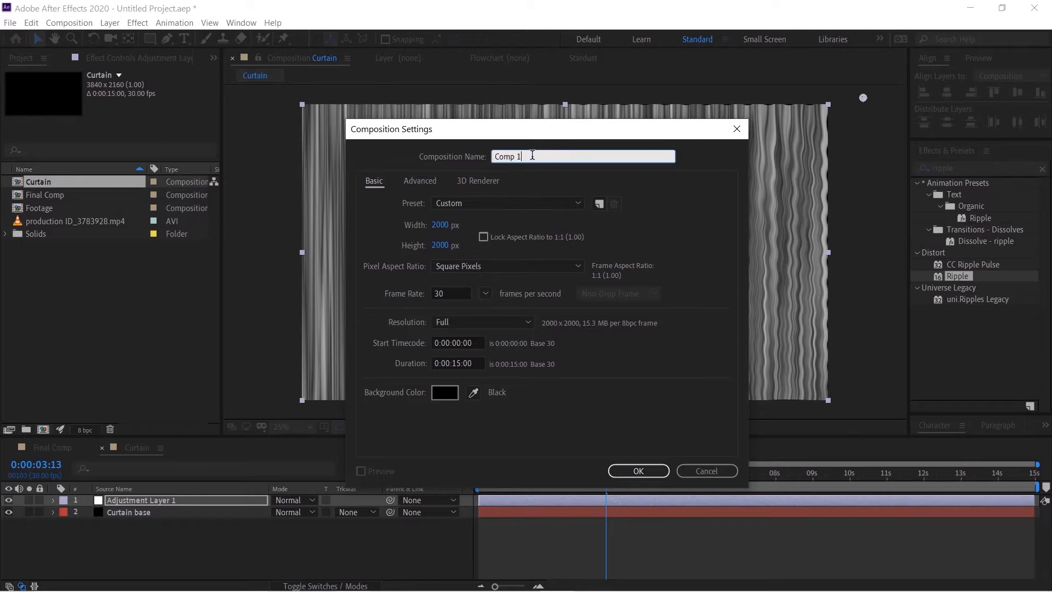
text(curtain Fina)
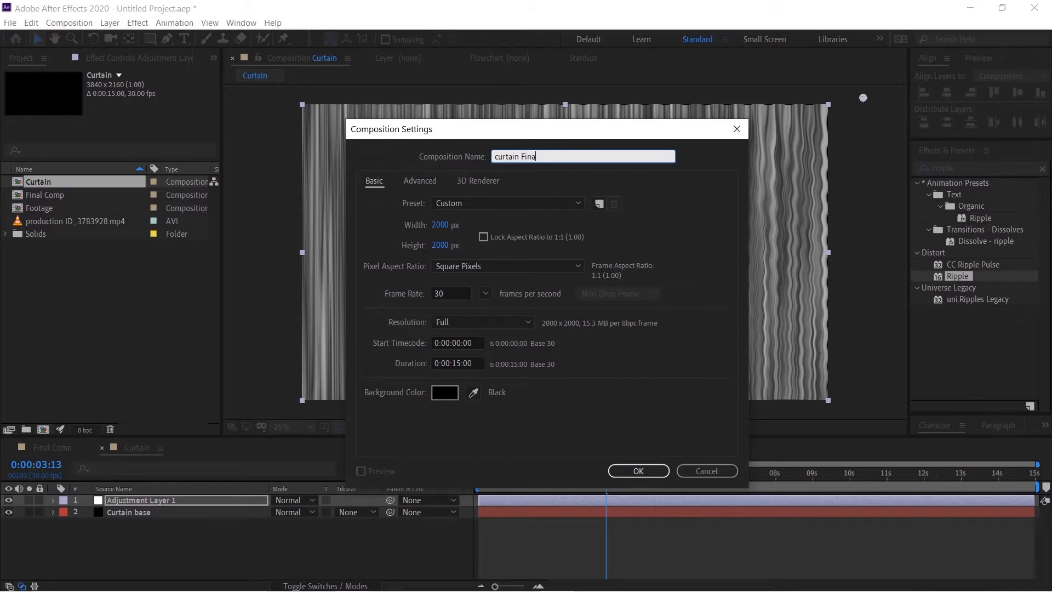
click(637, 471)
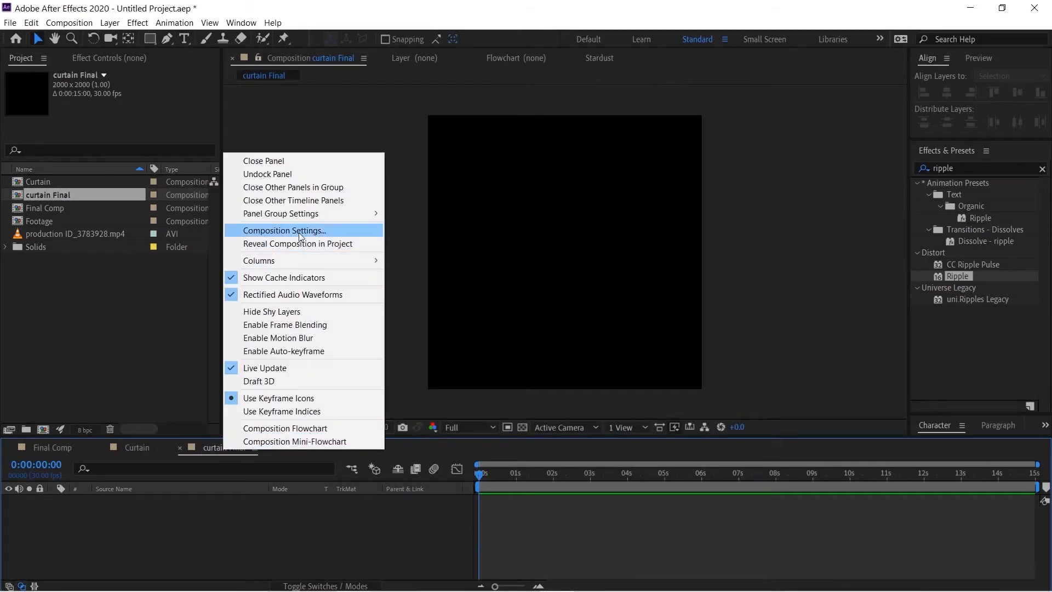
Set curtain Final's height to 1100 in Composition Settings.
click(284, 231)
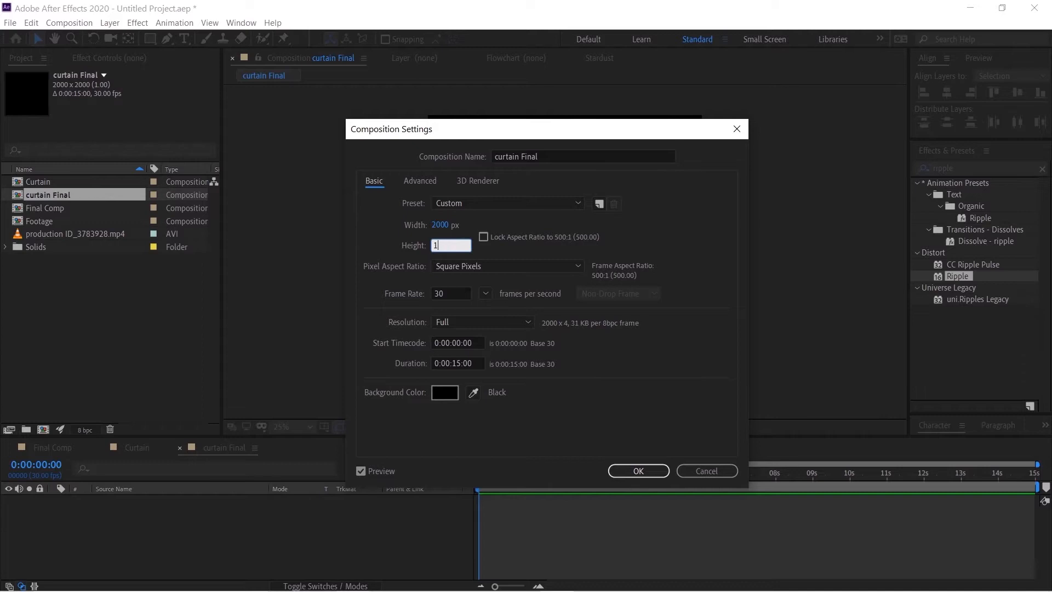
text(100)
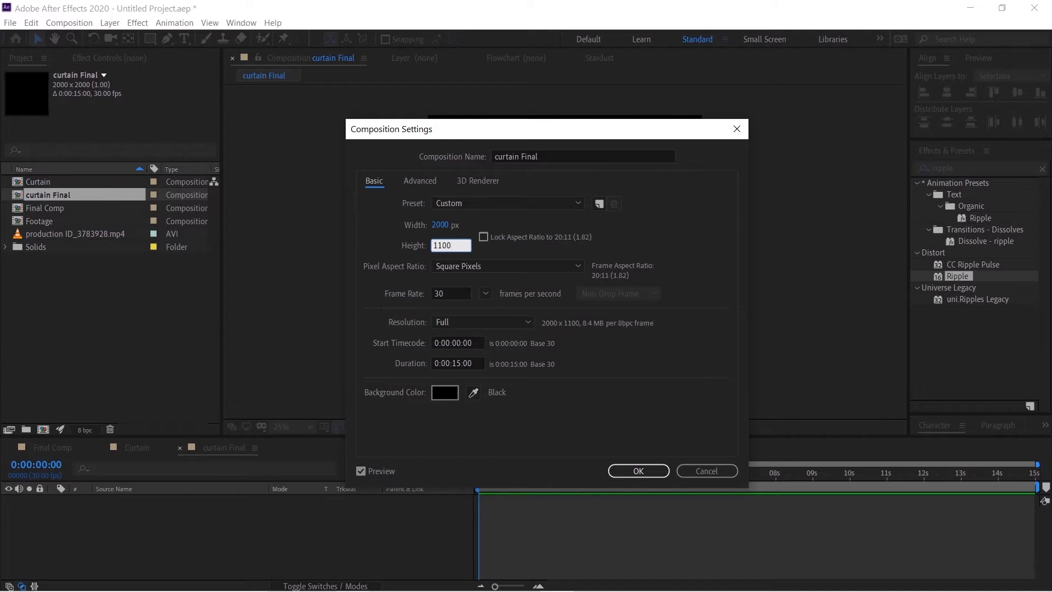
click(636, 470)
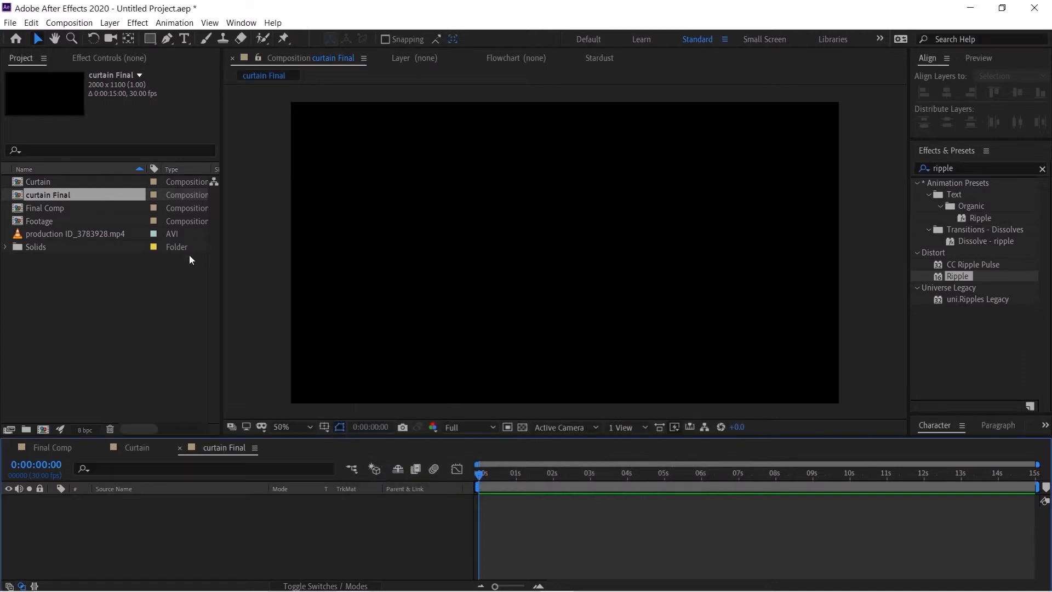
mouse_move(60, 186)
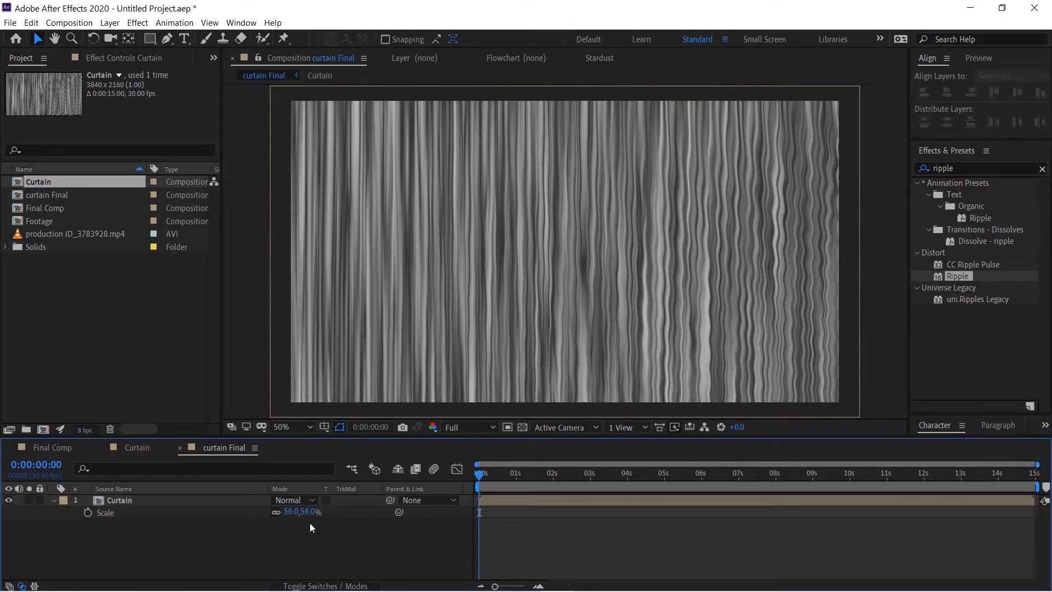
Scale the nested Curtain layer to about 55–56% so the streaks fill curtain Final.
click(120, 500)
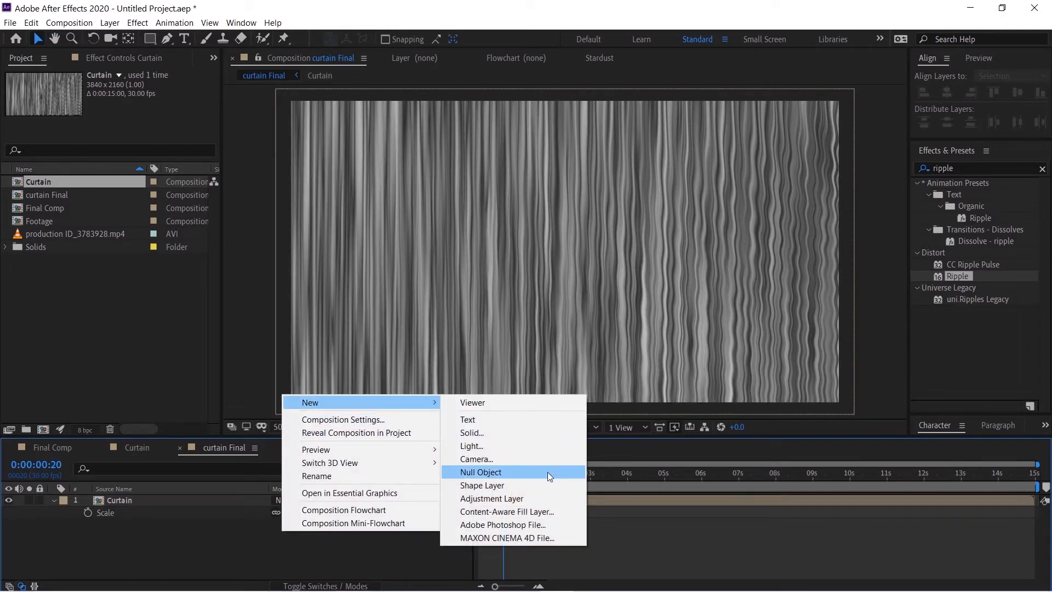
Add an adjustment layer with Displacement Map driven by the Curtain layer's luminance on both channels.
click(492, 499)
text(displaceme)
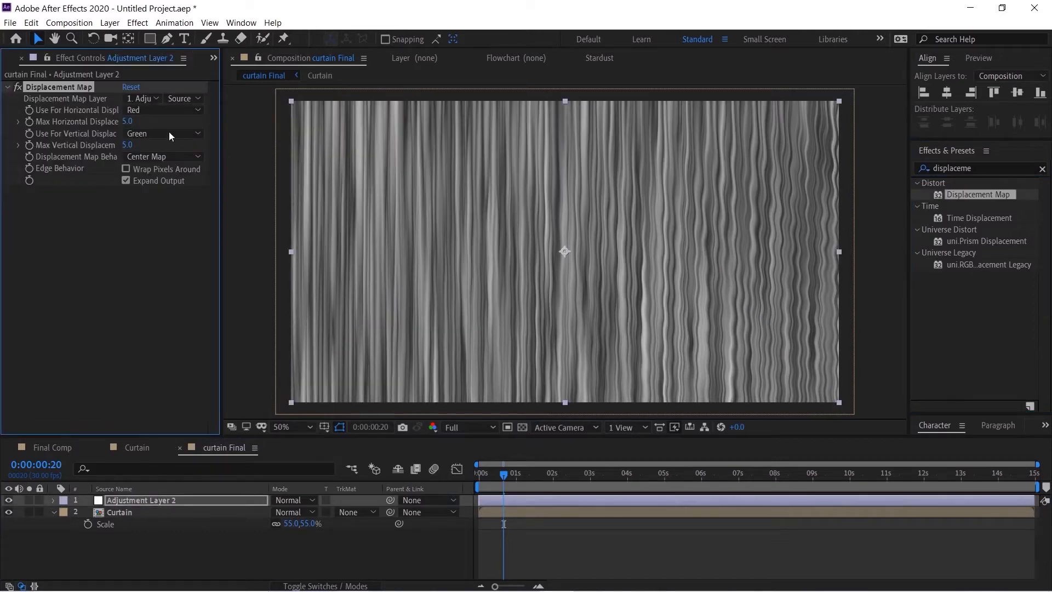
click(142, 97)
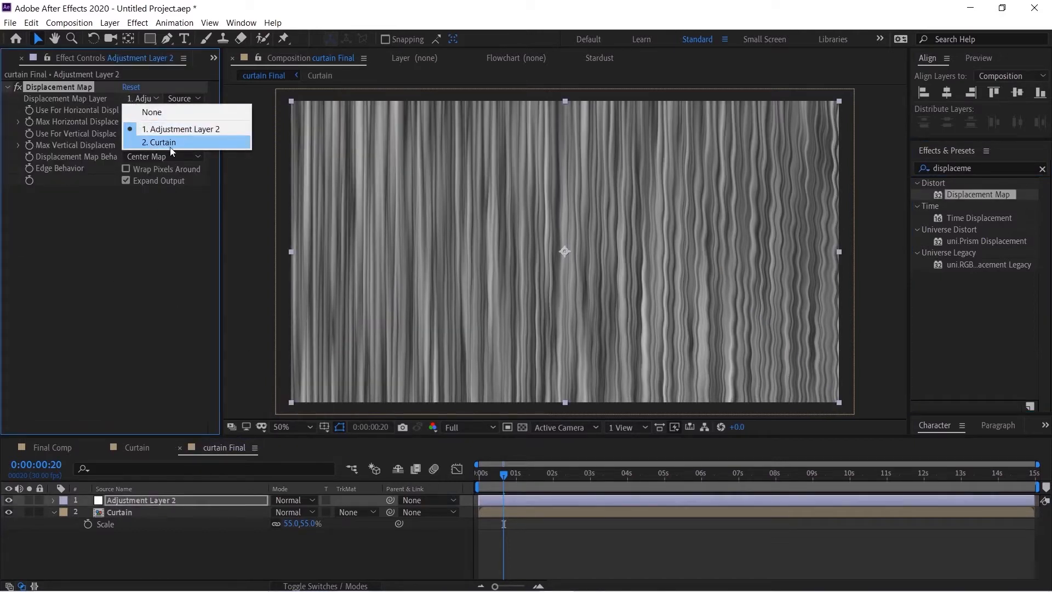
click(160, 141)
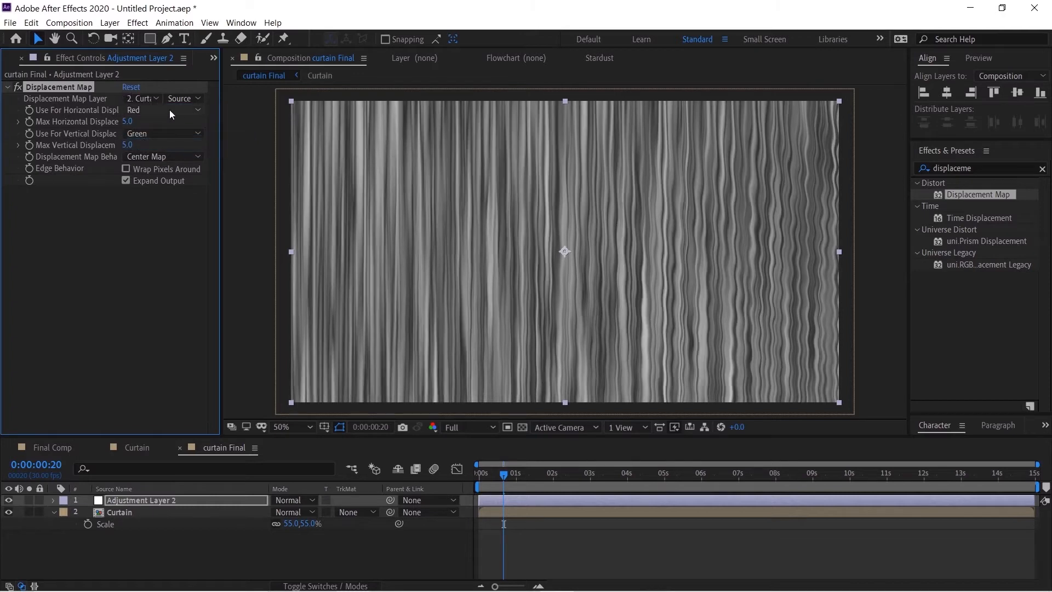
click(161, 110)
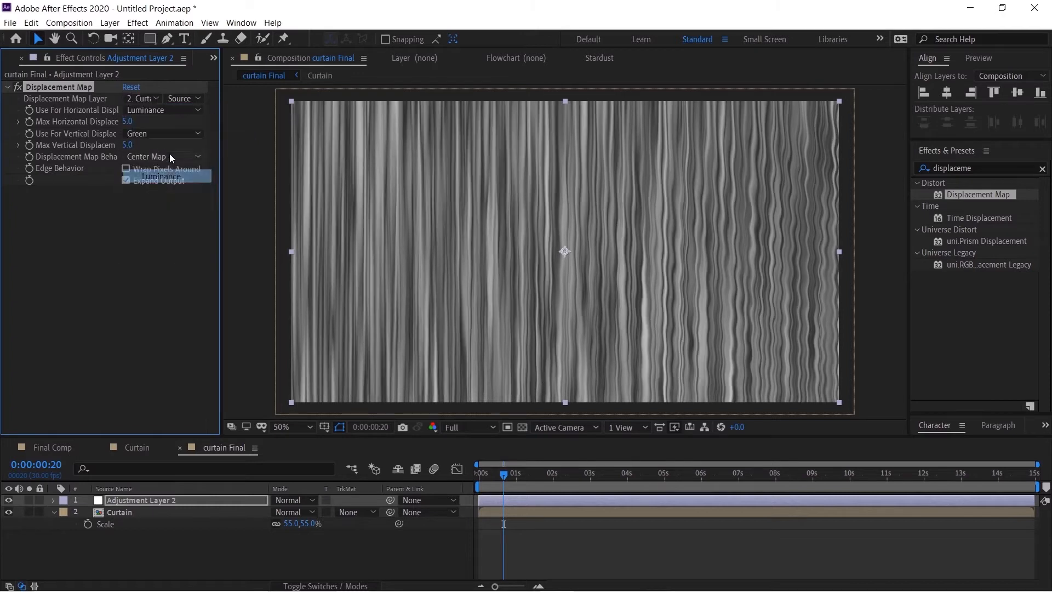
click(162, 177)
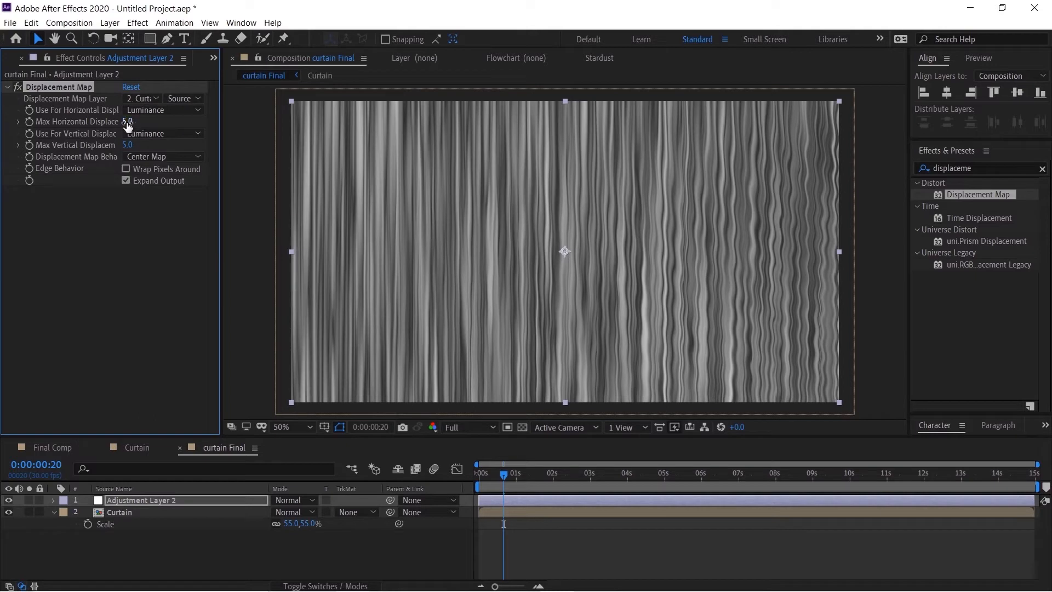
Set max displacement to 20 horizontal and 30 vertical, then check the distortion later in time.
drag(127, 122, 142, 122)
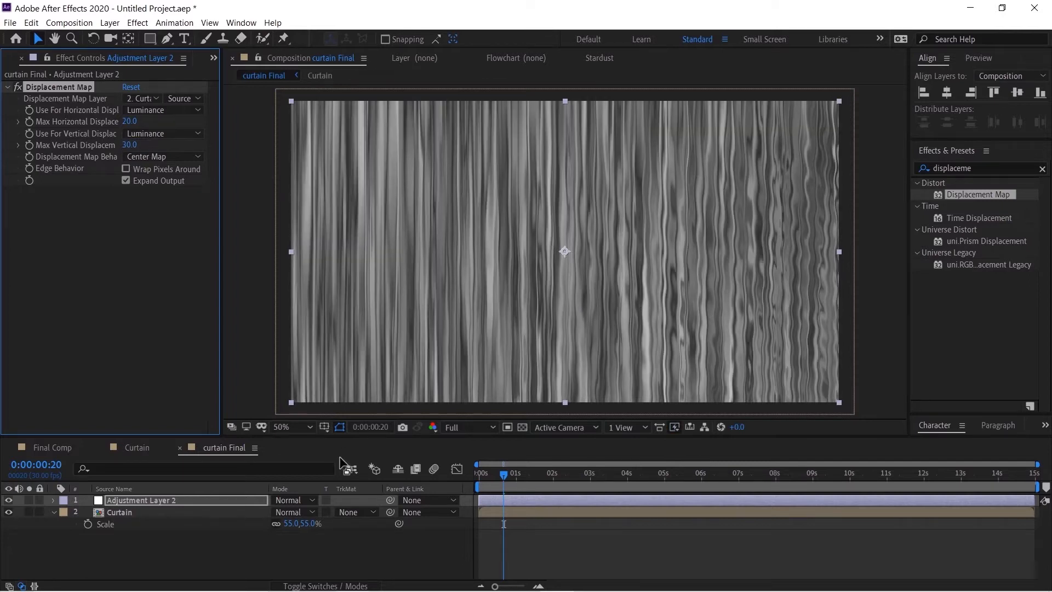
click(534, 474)
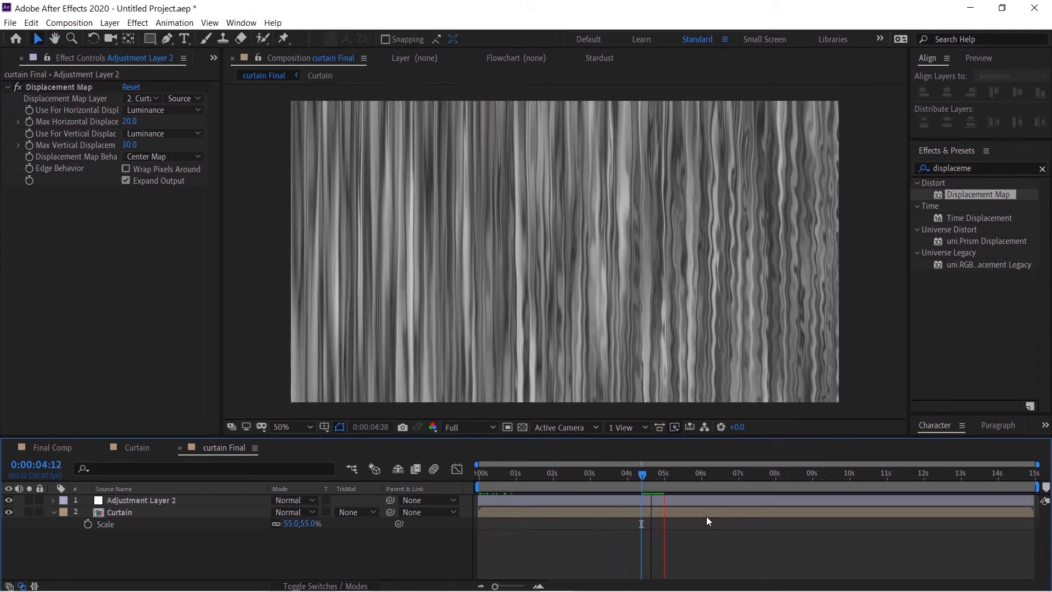
click(51, 447)
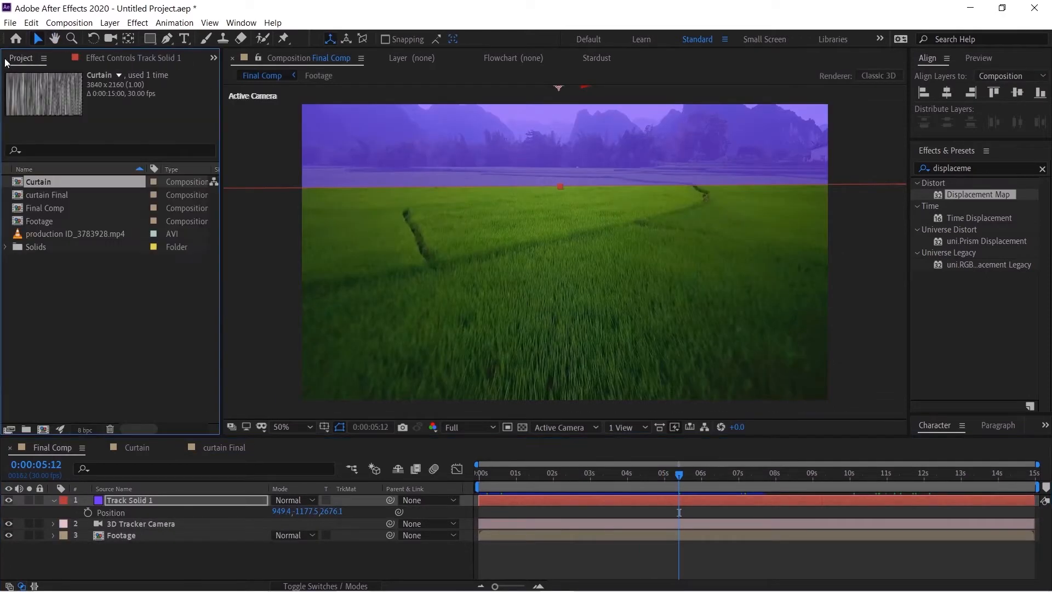
Place curtain Final in Final Comp as a 3D layer positioned at the Track Solid's location.
click(48, 195)
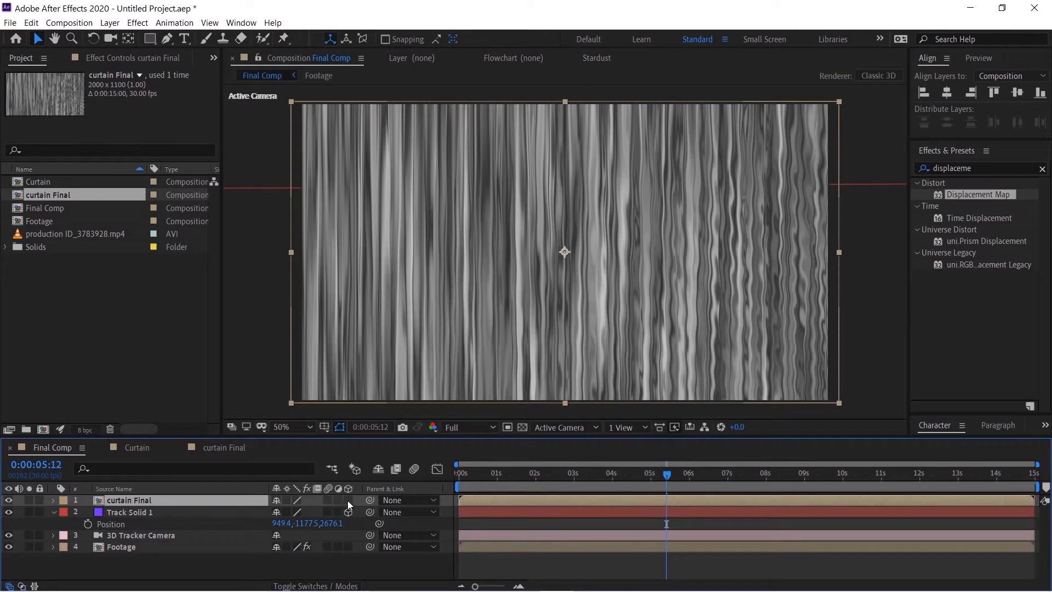
click(282, 426)
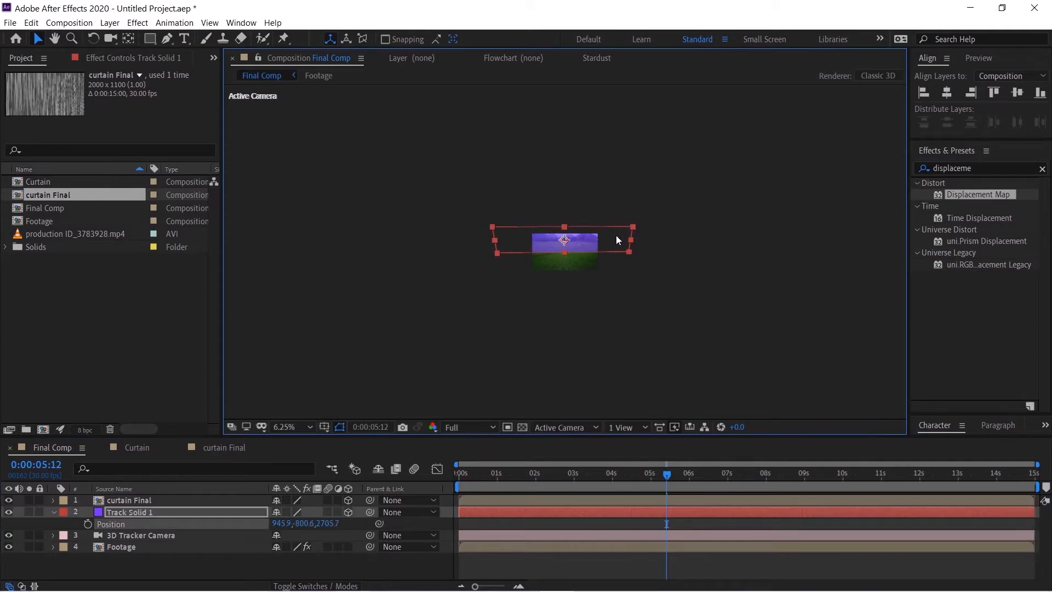
click(285, 426)
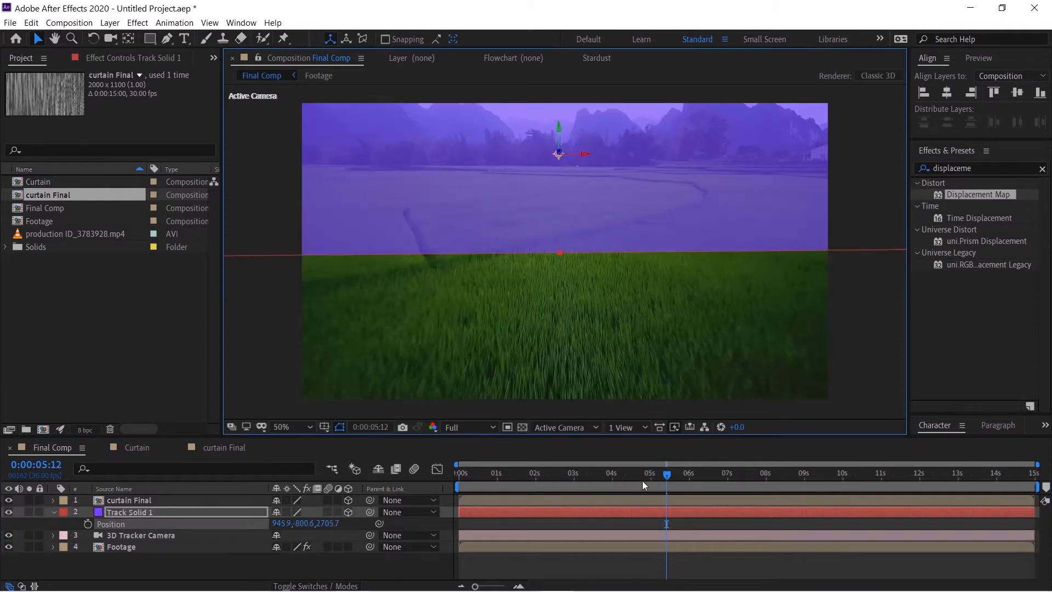
click(459, 474)
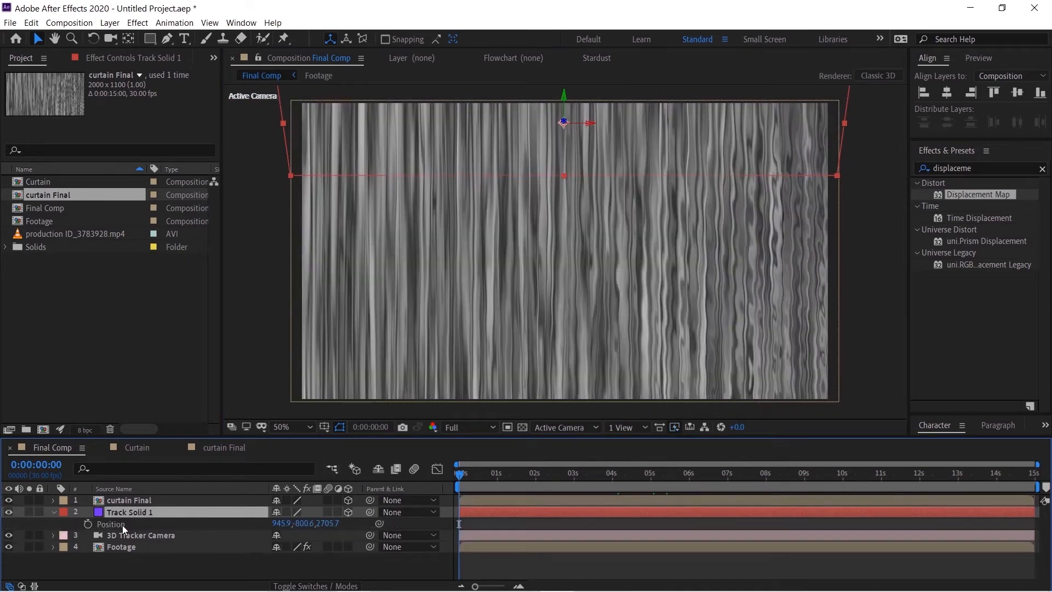
click(130, 499)
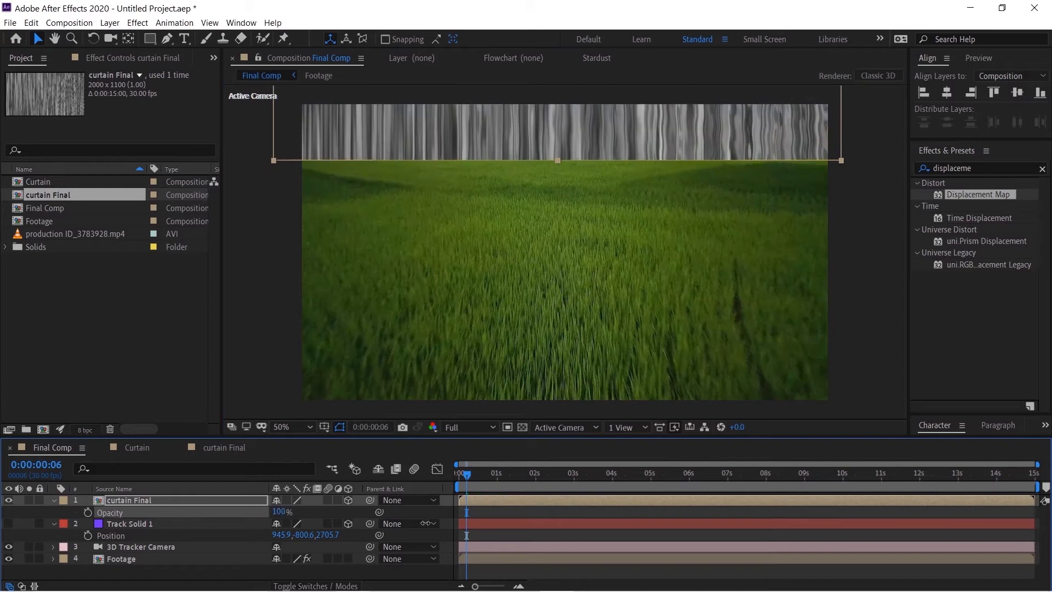
Set the curtain Final layer's blending mode to Classic Color Dodge.
click(324, 585)
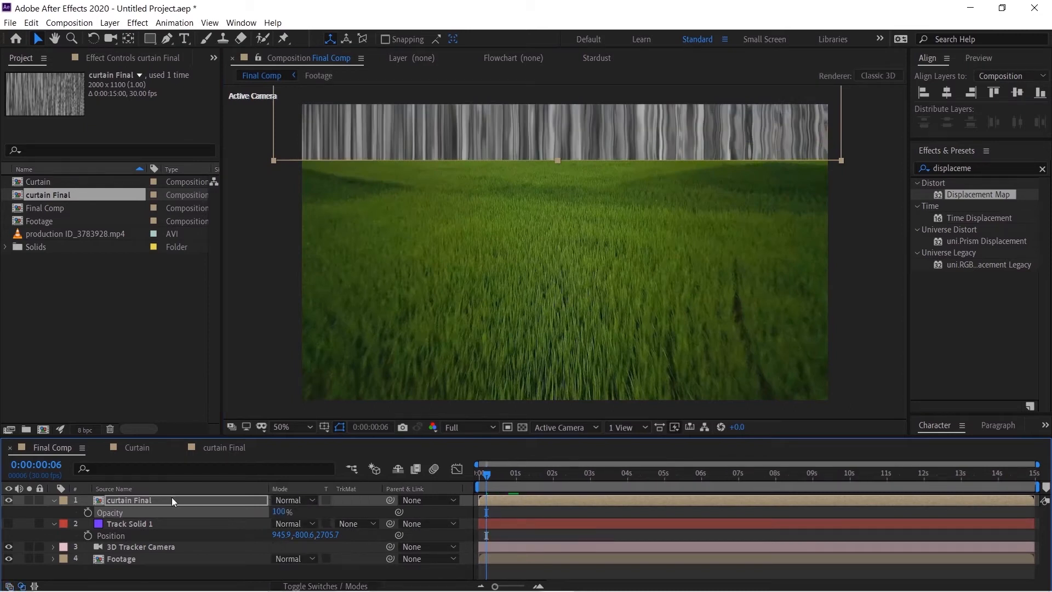
click(292, 500)
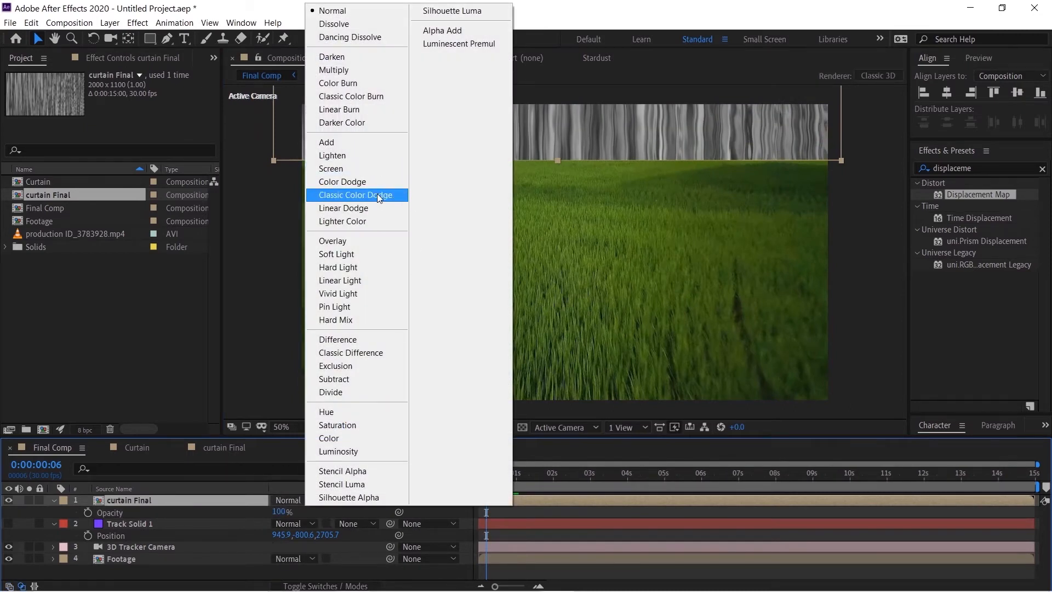
click(356, 195)
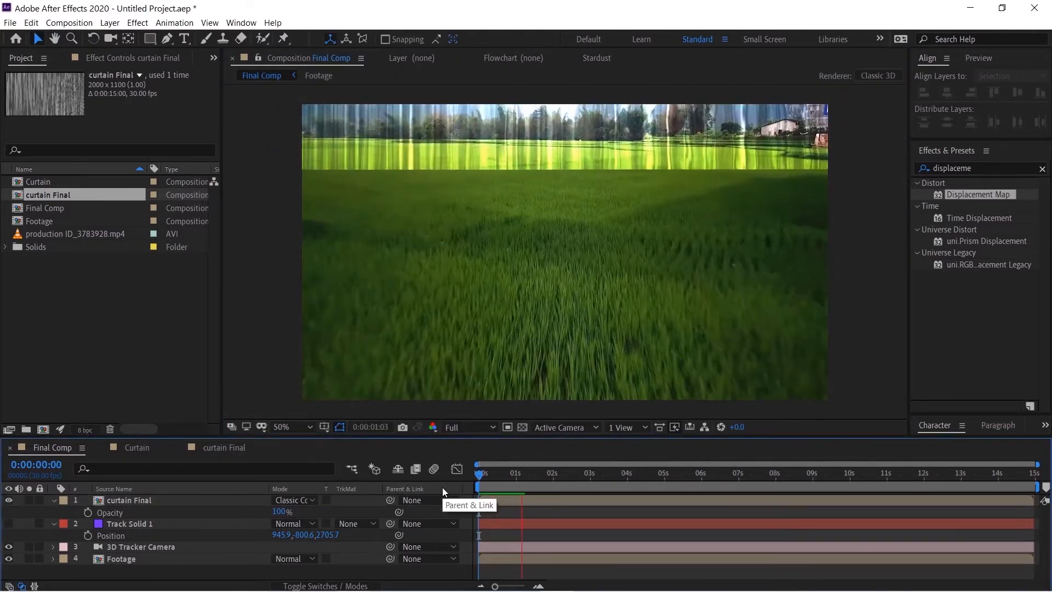
Preview the blend at Half resolution from near the start and collapse the layer.
click(462, 426)
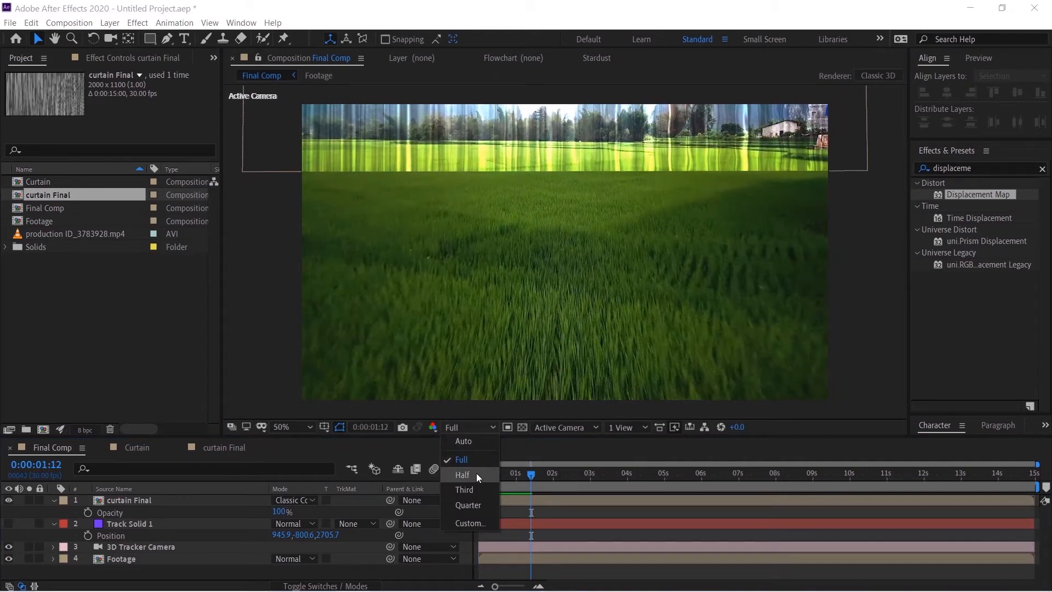
click(462, 474)
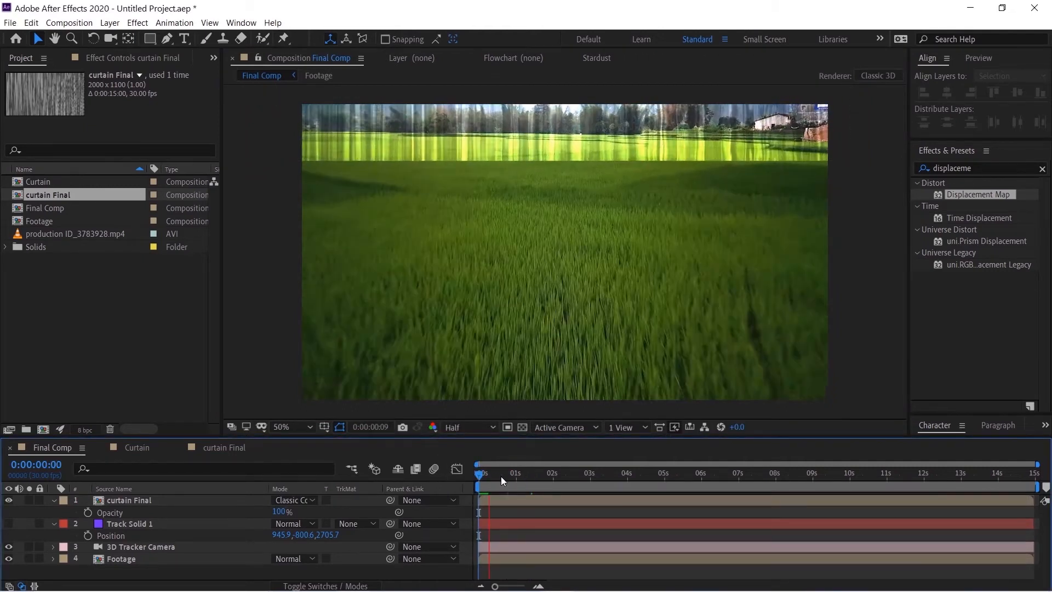
click(508, 473)
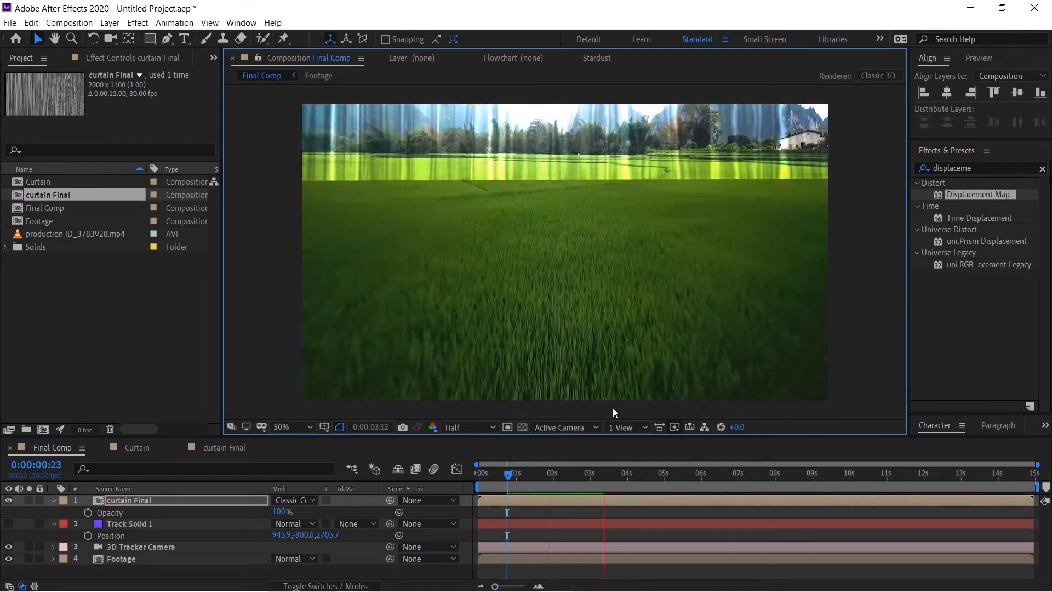
click(476, 473)
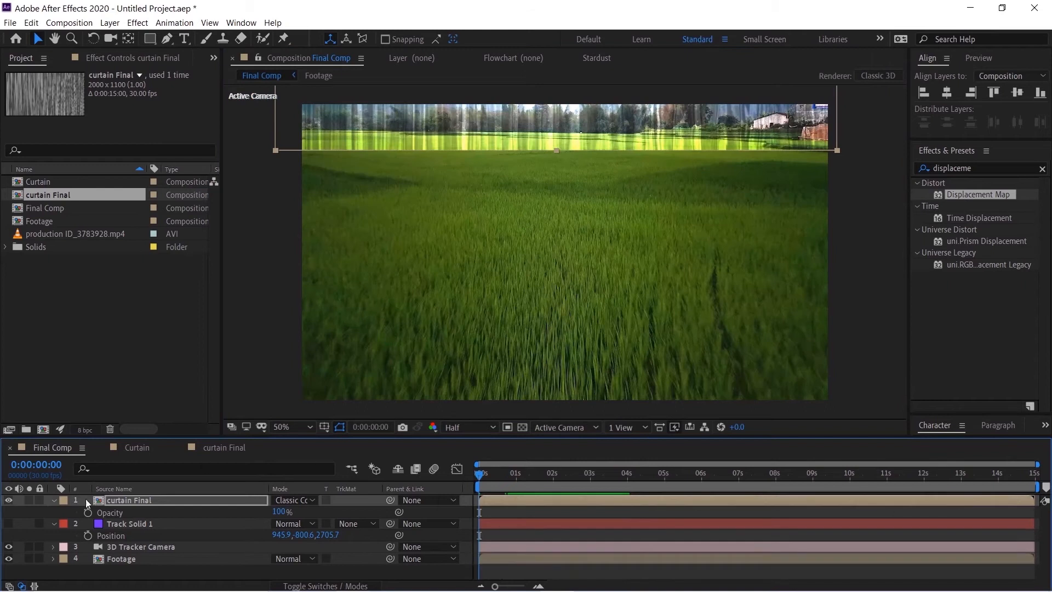
click(53, 499)
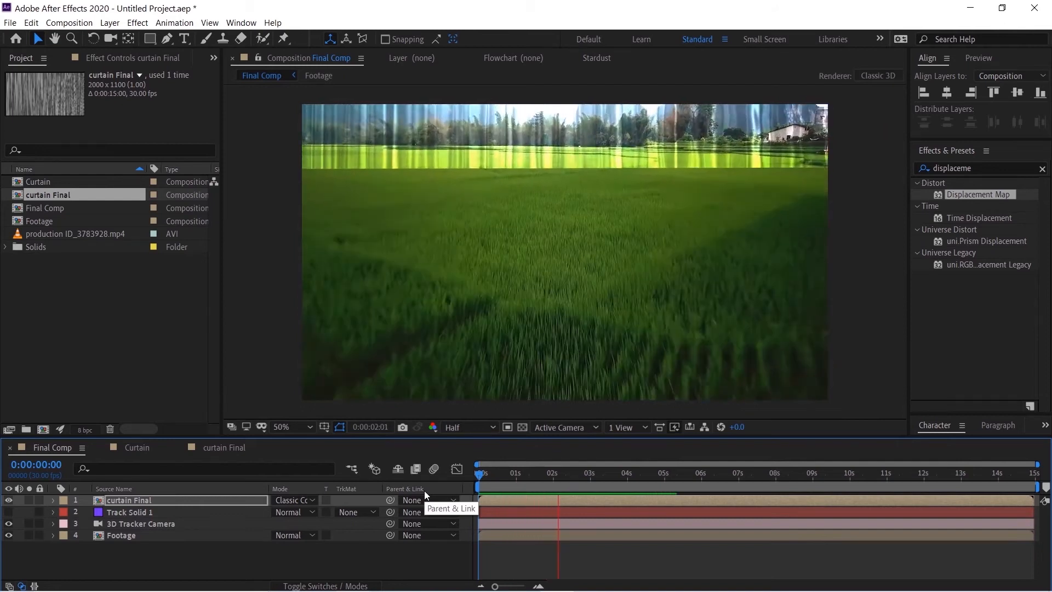
Find Roughen Edges in Effects & Presets and apply it to the curtain Final layer.
click(611, 473)
text(r)
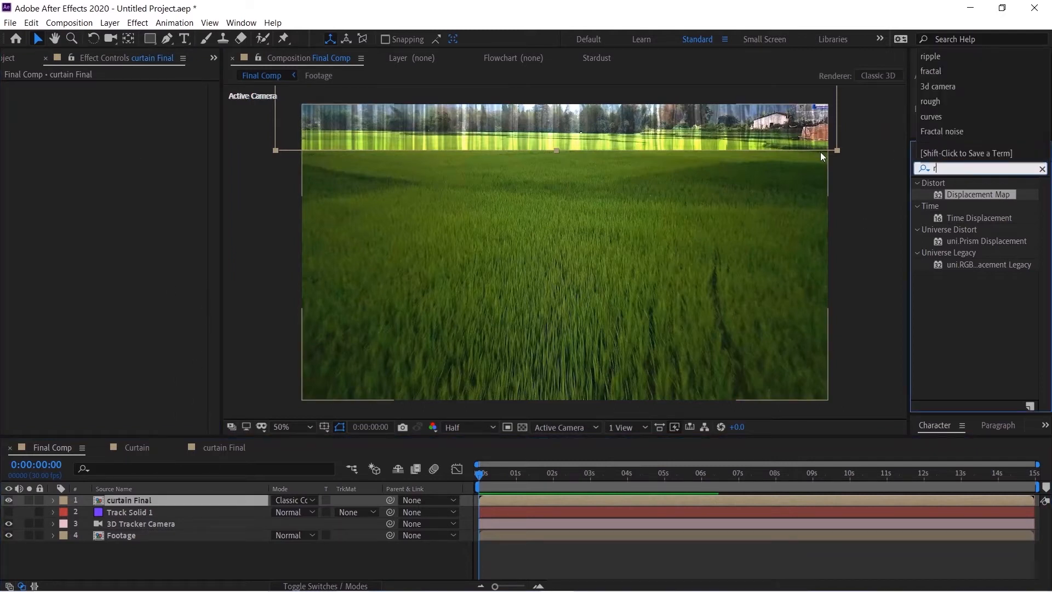
text(ou)
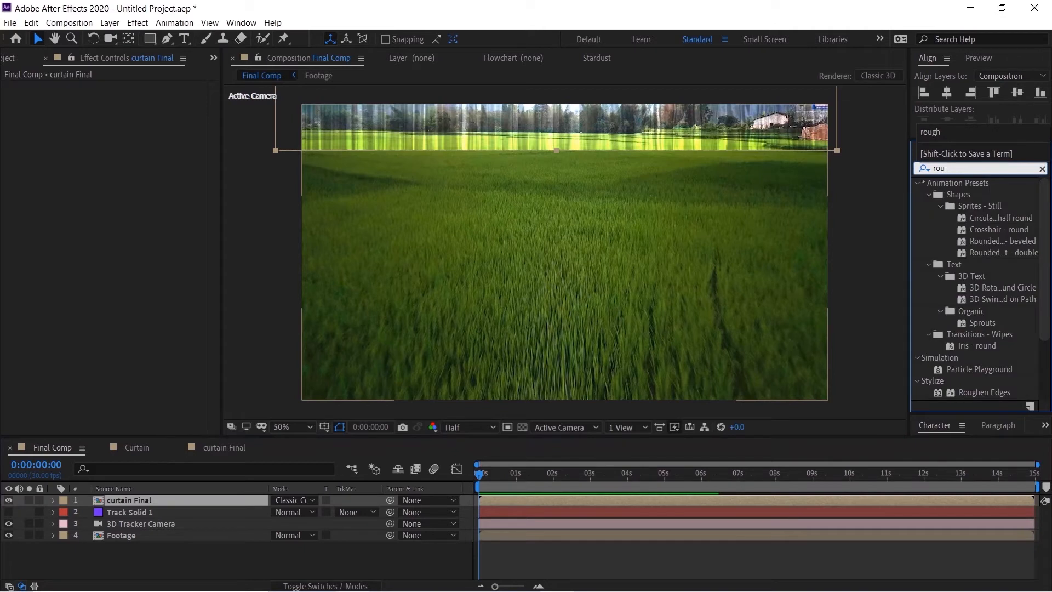
text(gh)
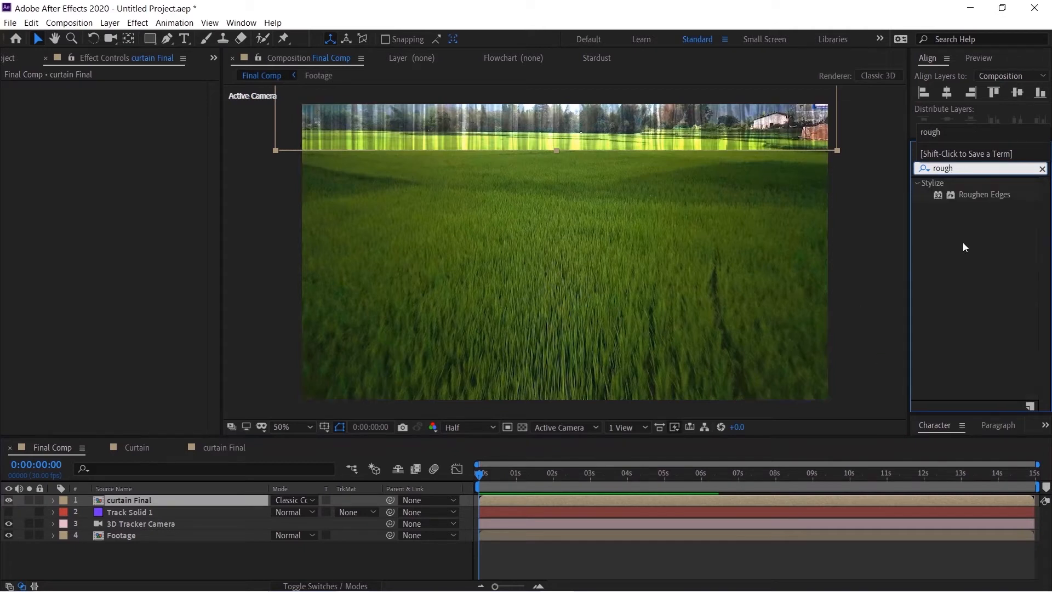
double_click(984, 194)
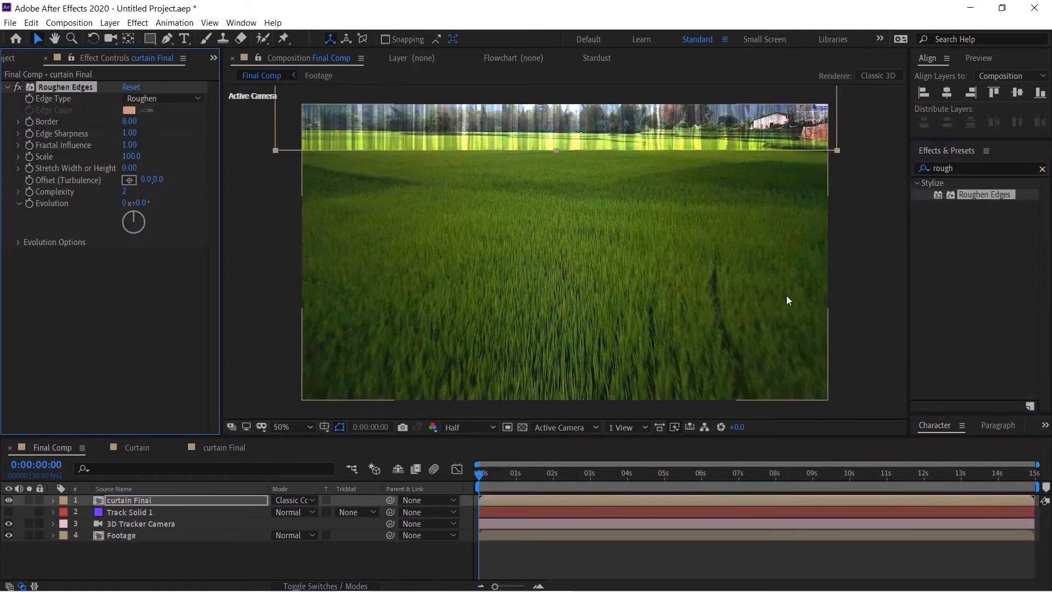
Set Roughen Edges Border 86.20, Edge Sharpness 1.74, Fractal Influence 0.35 and Scale 217.0.
drag(129, 120, 132, 121)
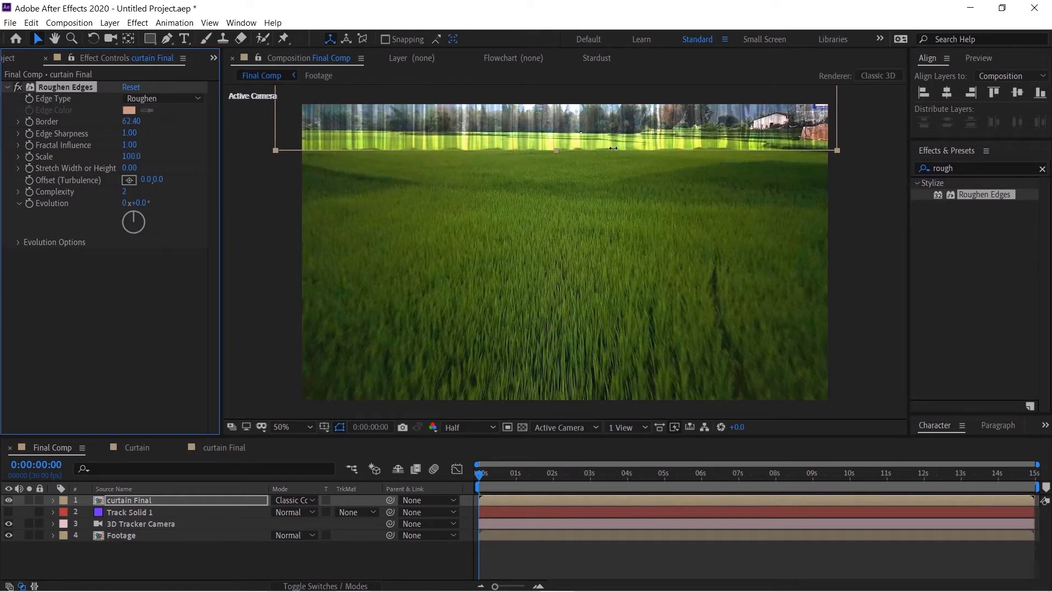
drag(133, 121, 141, 122)
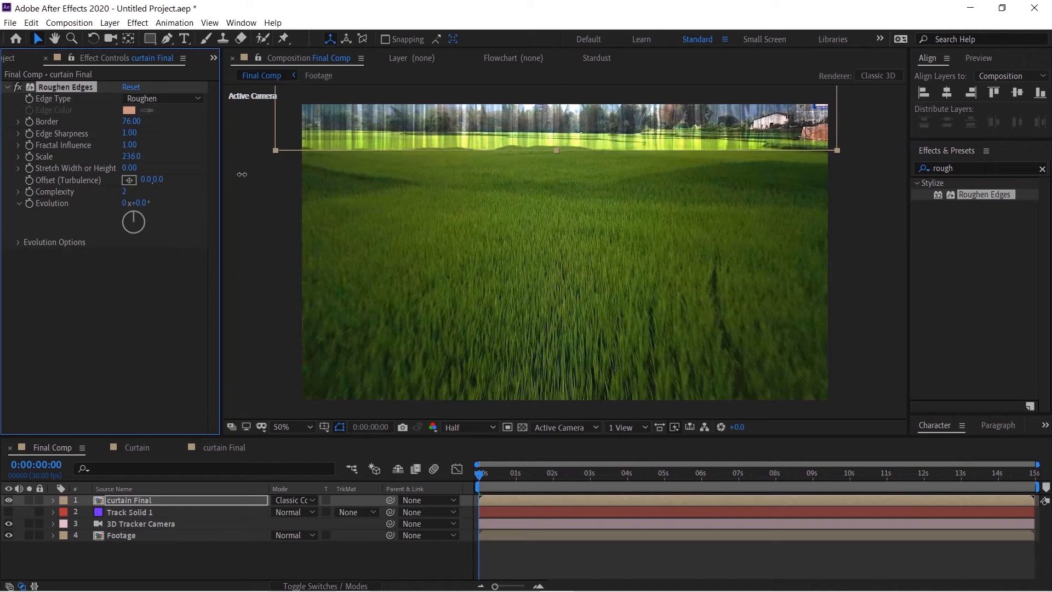
drag(130, 156, 119, 156)
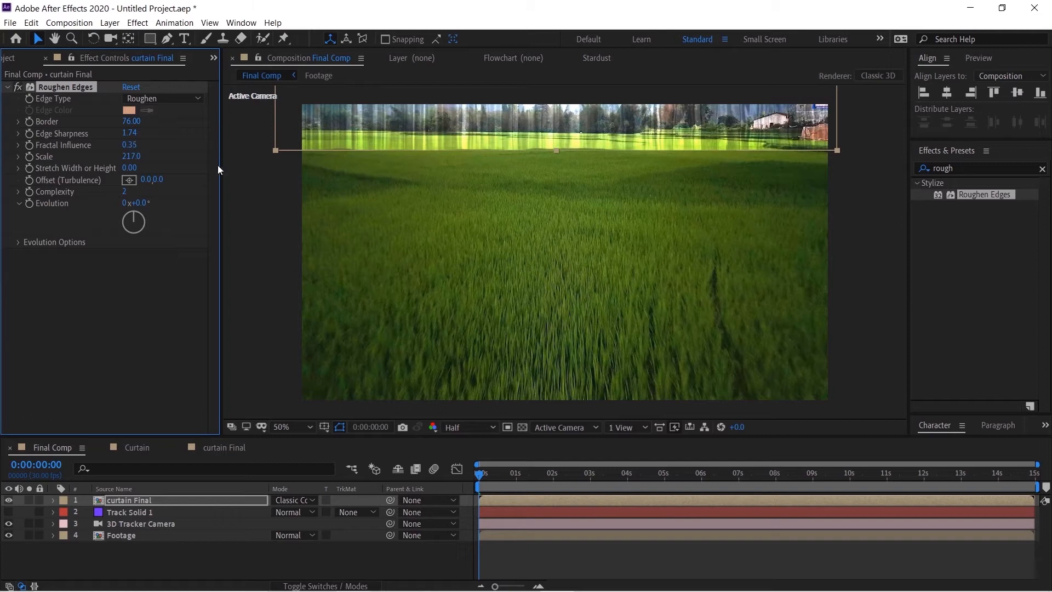
drag(131, 122, 139, 122)
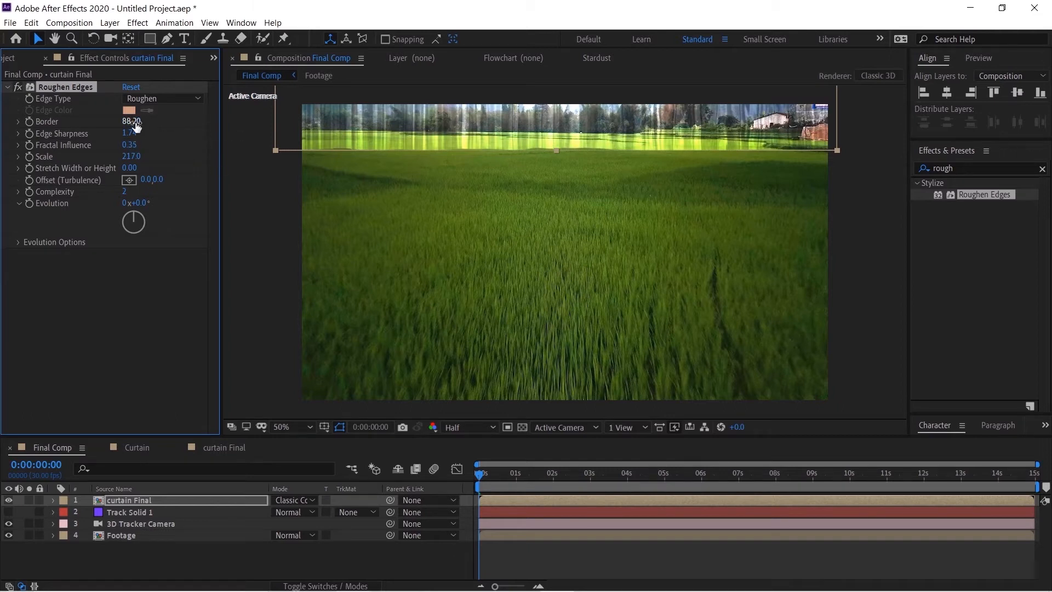
drag(133, 122, 125, 121)
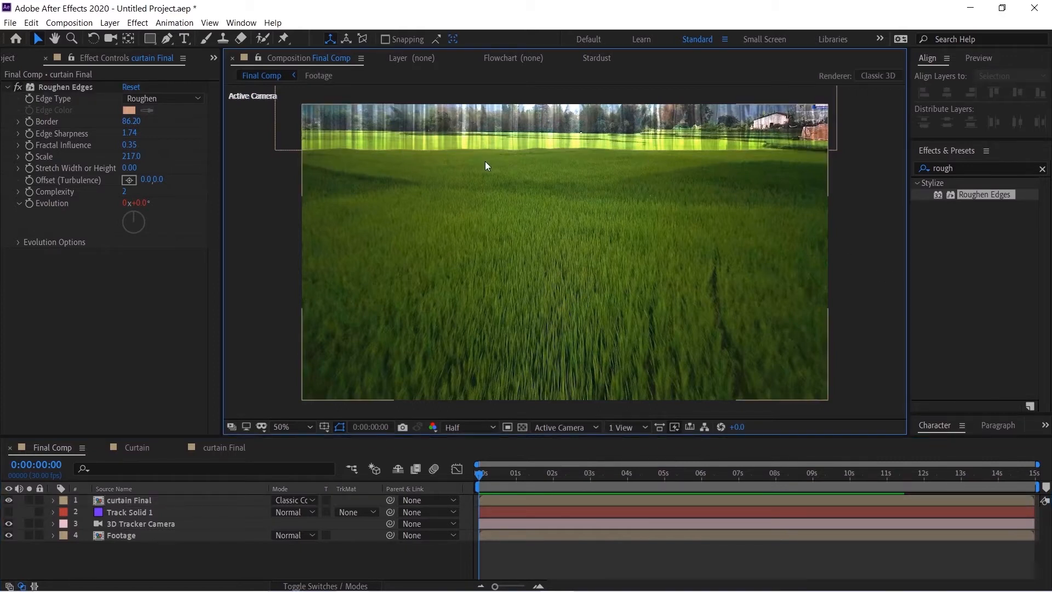
Select the curtain Final layer and search 'curves' in Effects & Presets.
click(129, 499)
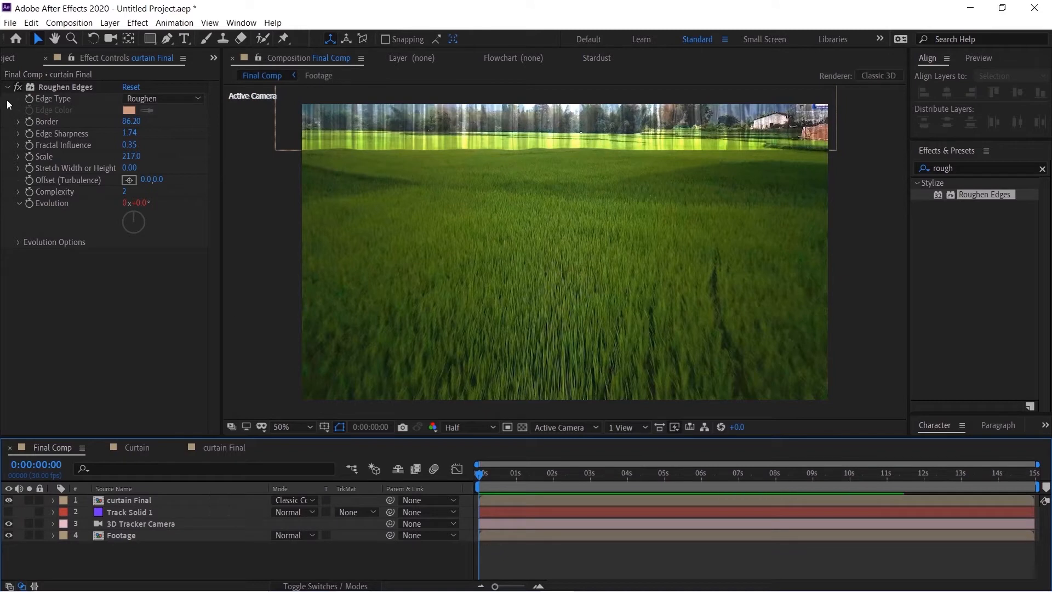
mouse_move(556, 139)
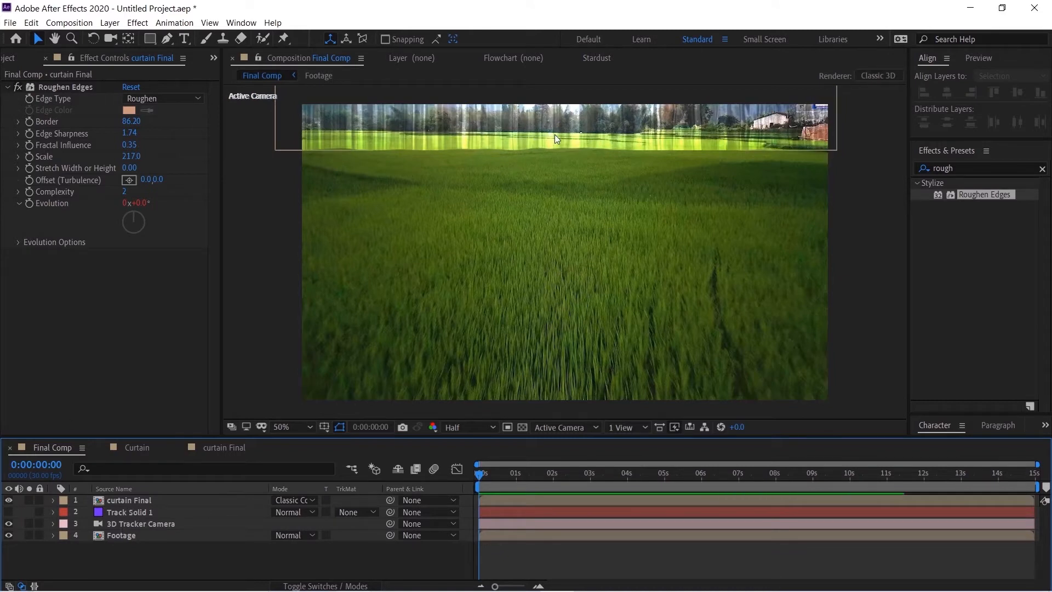
click(130, 499)
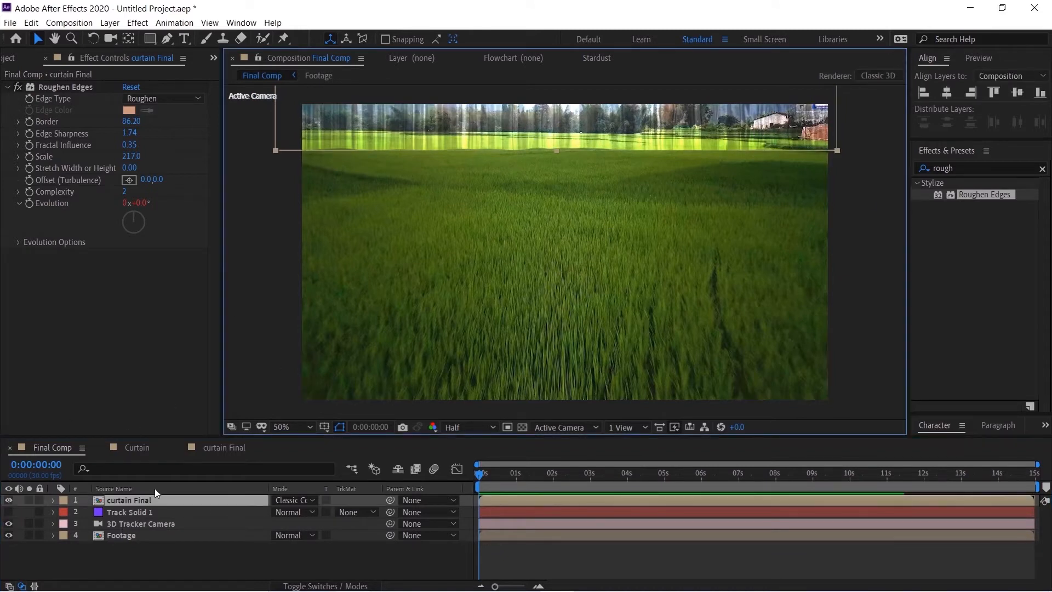
triple_click(973, 167)
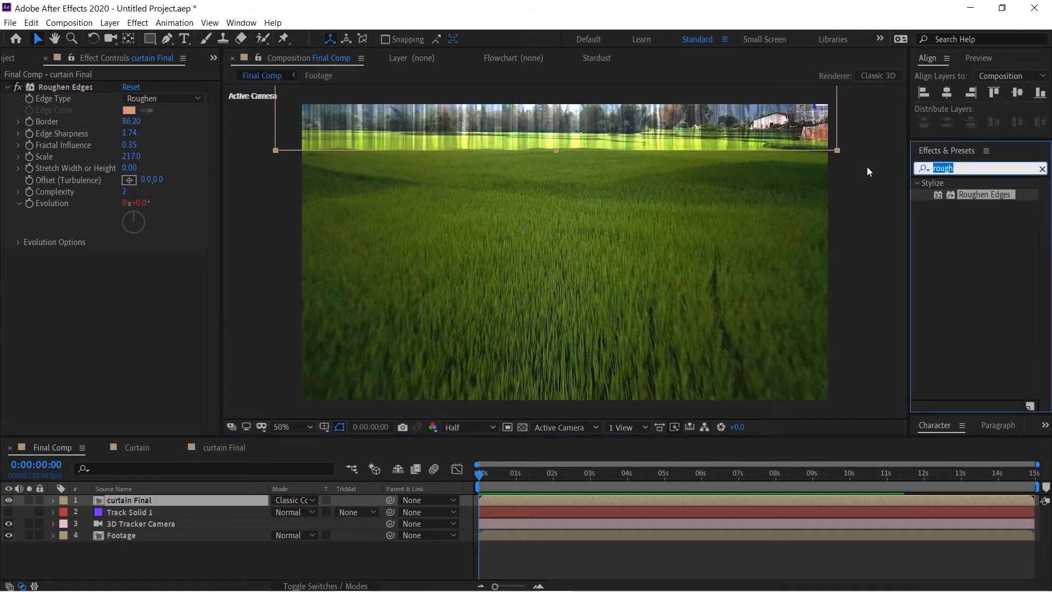
text(curves)
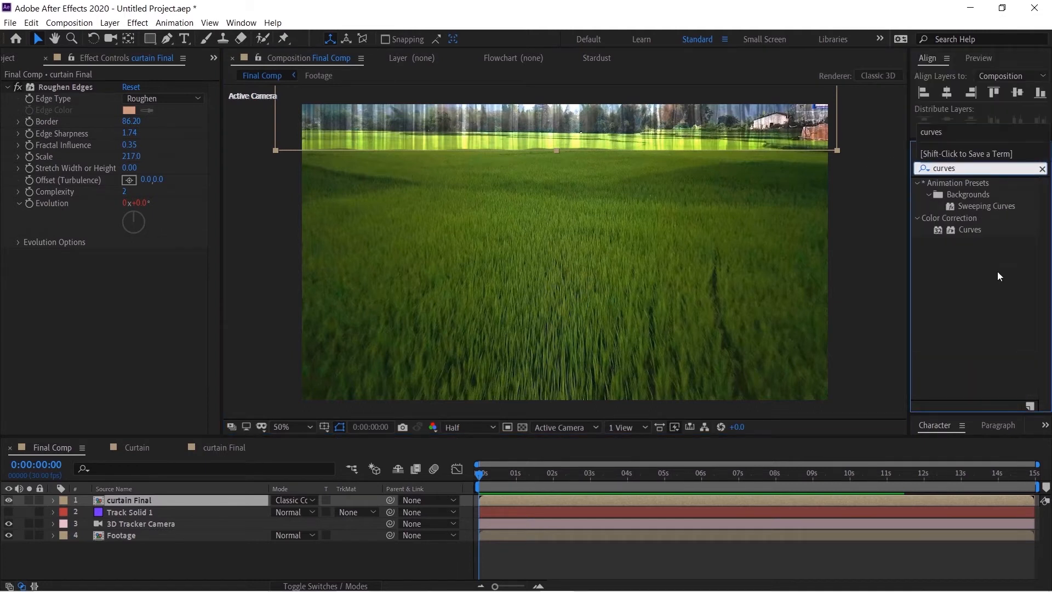
Apply Curves and bow the RGB curve downward to deepen the curtain's tones.
click(970, 229)
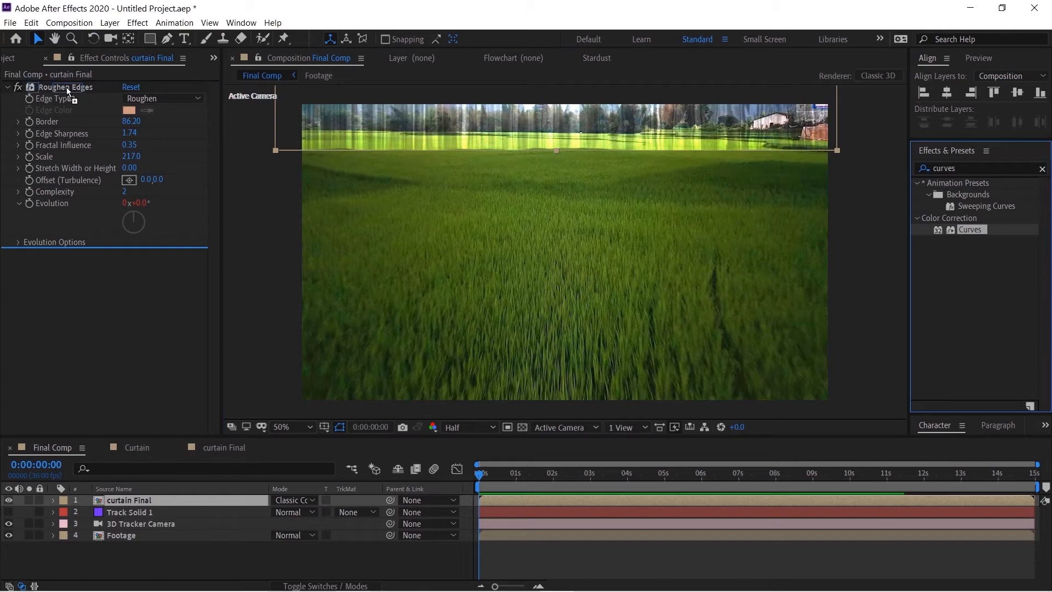
double_click(970, 229)
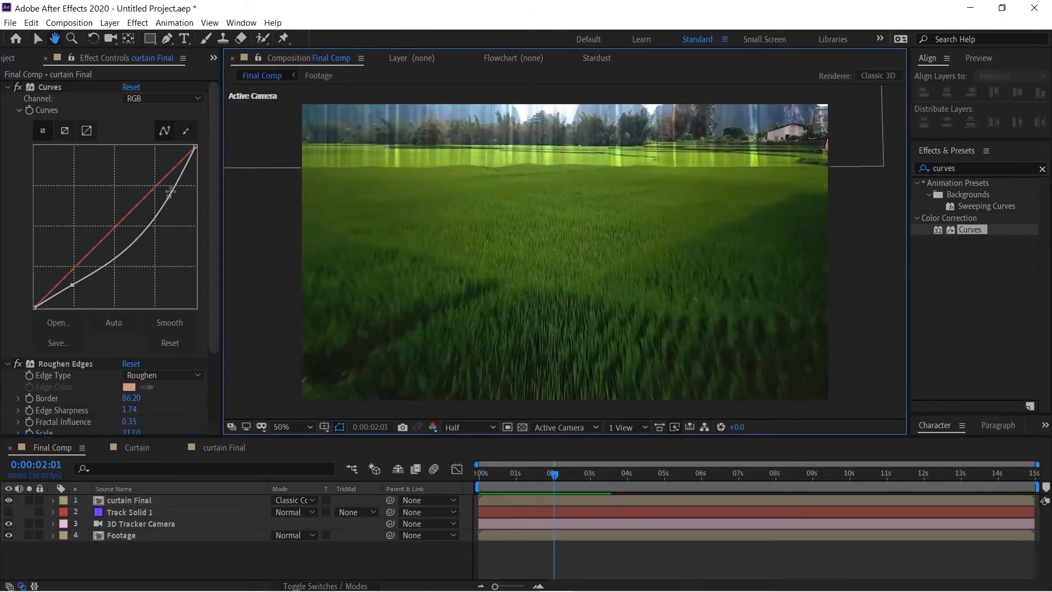
click(130, 499)
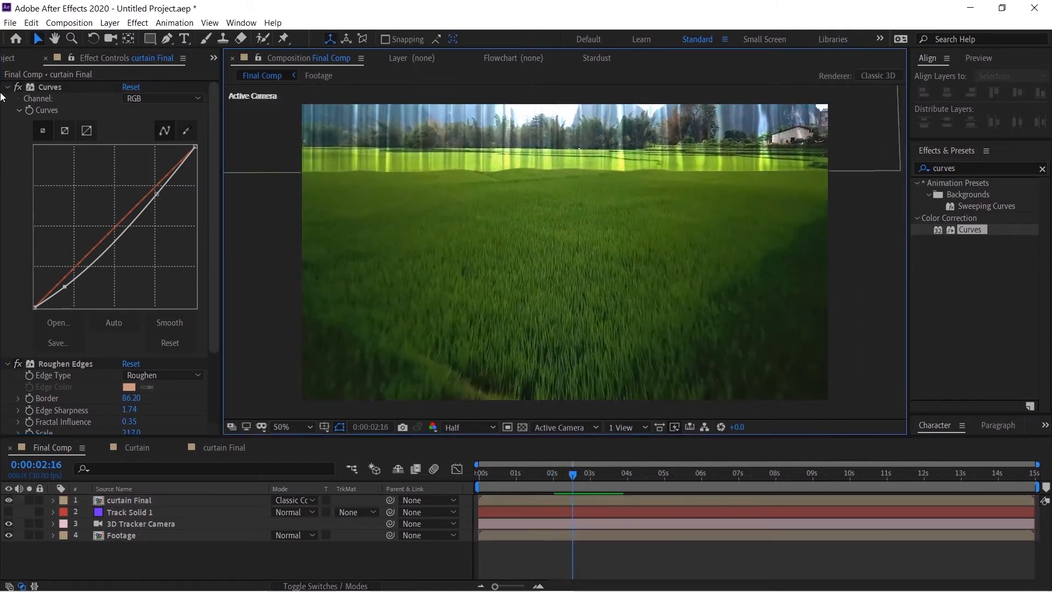
click(7, 86)
text(mesh)
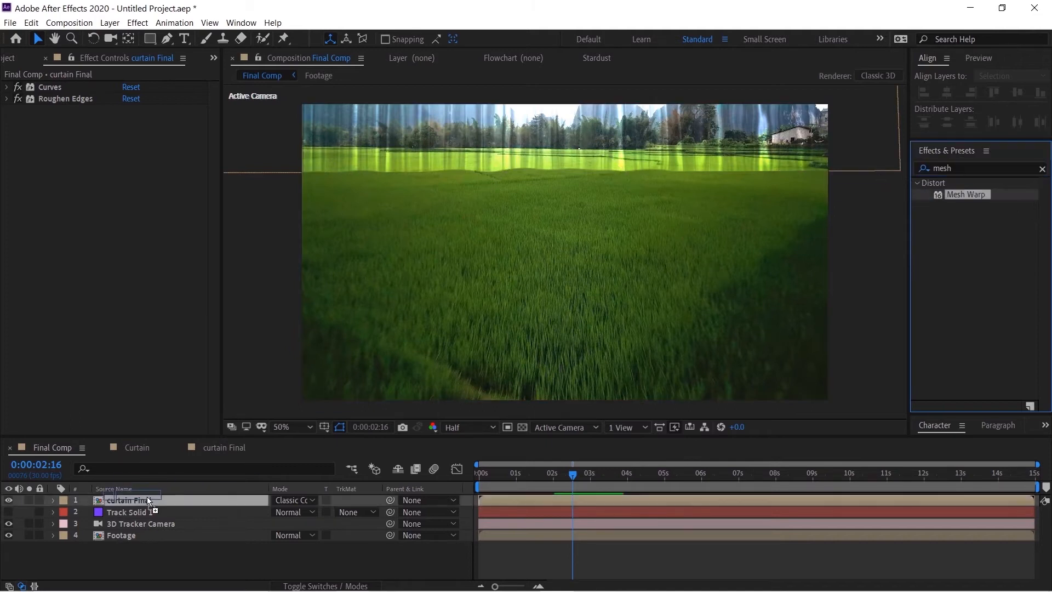
Apply Mesh Warp to curtain Final and enable keyframing on Distortion Mesh.
double_click(967, 194)
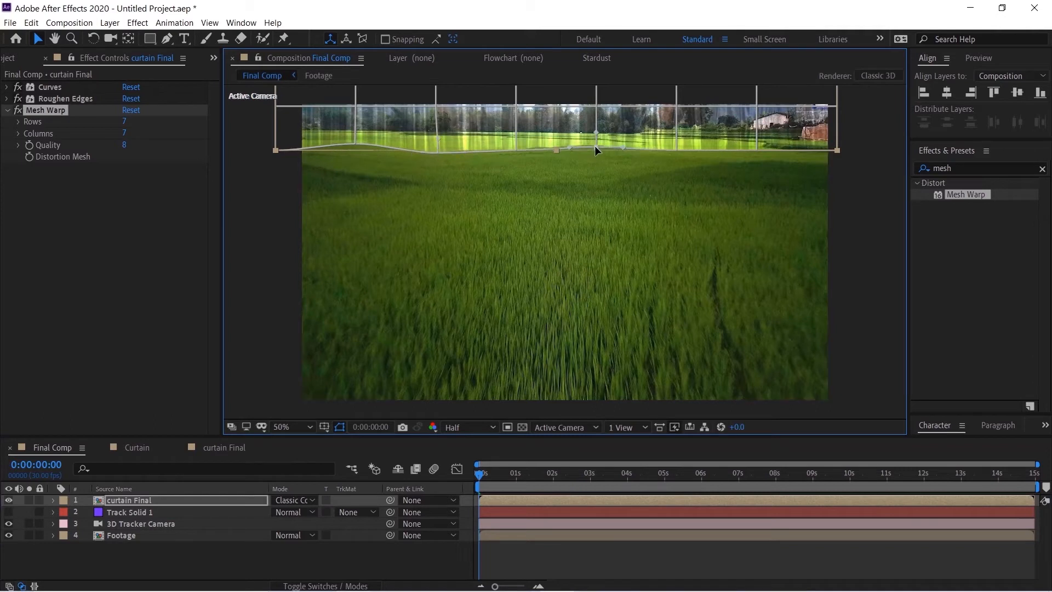
mouse_move(758, 153)
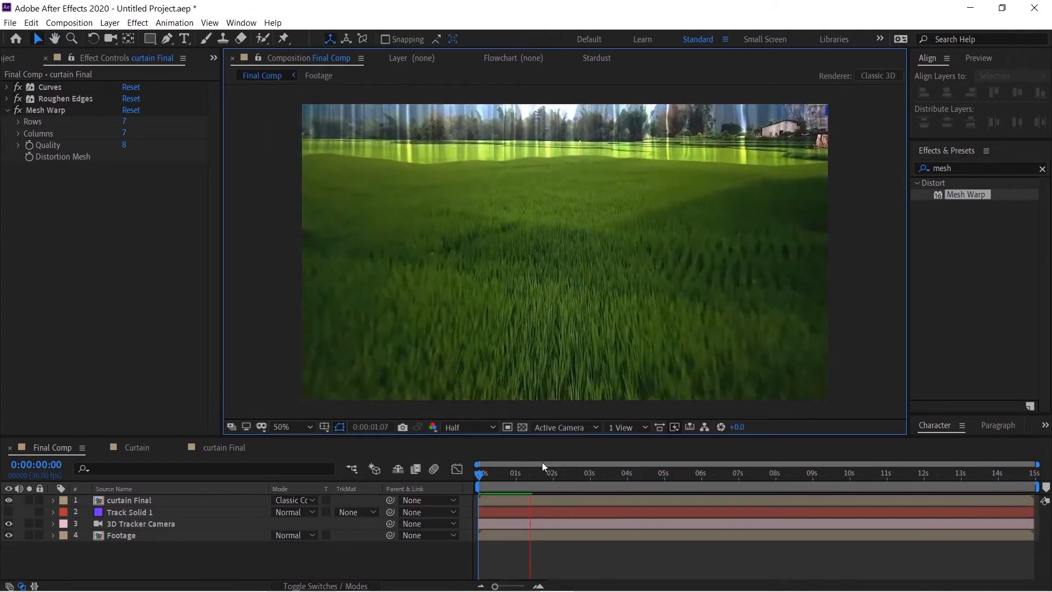
click(486, 473)
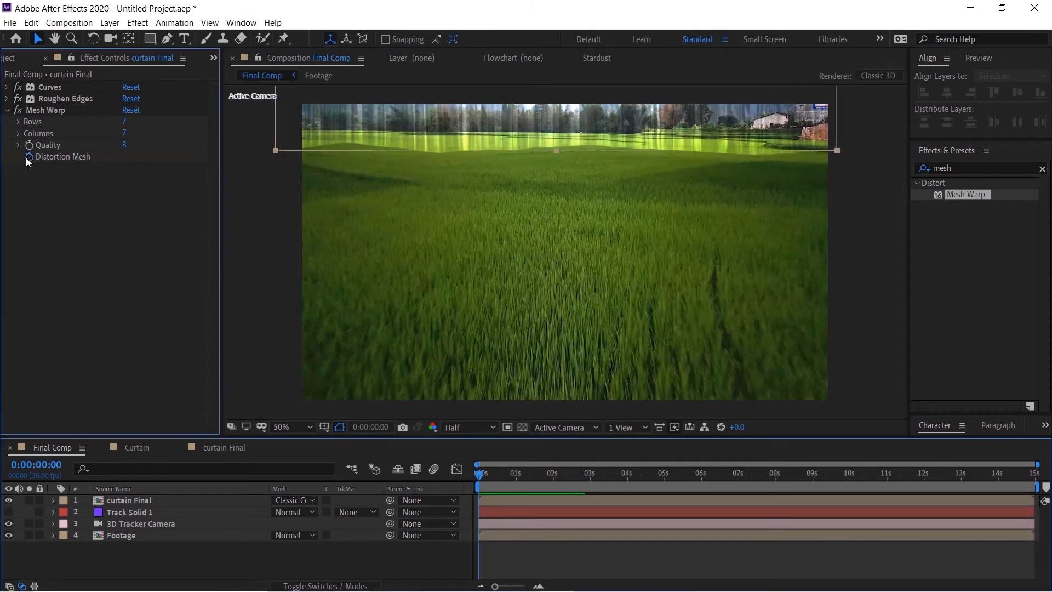
click(704, 474)
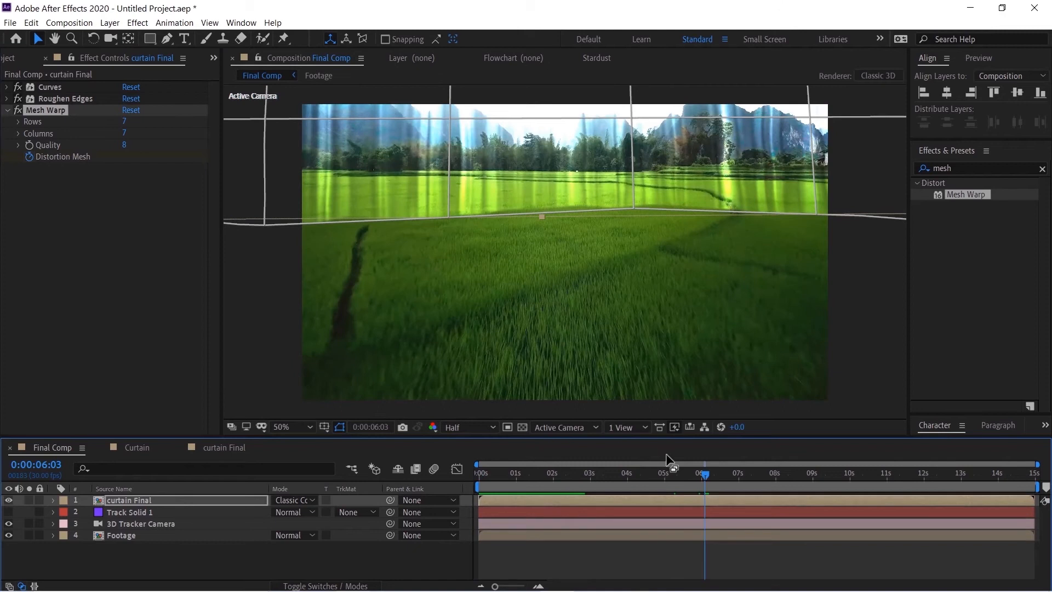
Bend the curtain's lower mesh edge into waves around 6 s and 8 s, with the viewer set to Fit.
click(282, 427)
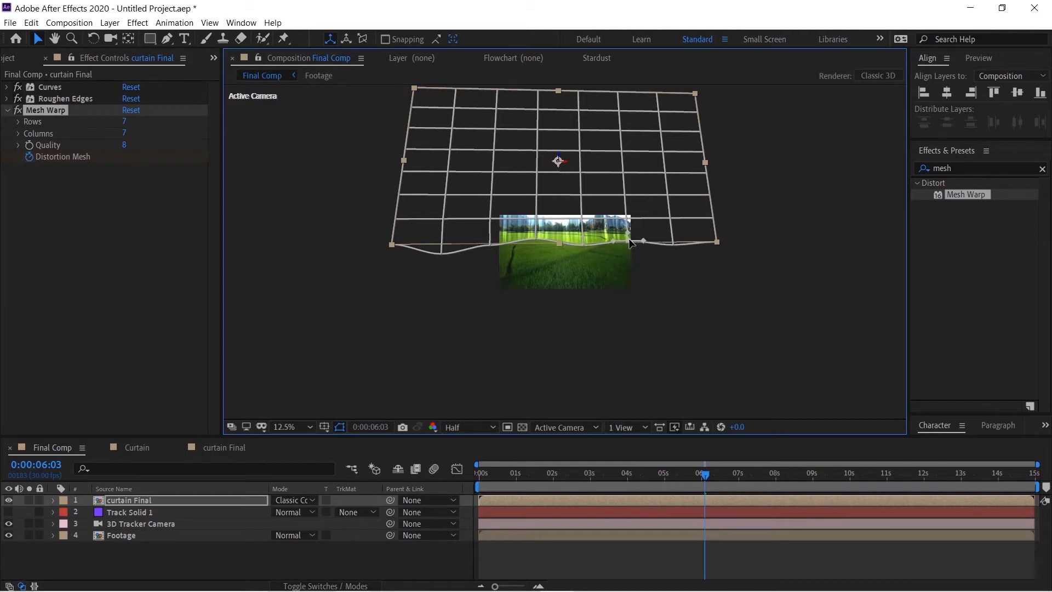
click(765, 473)
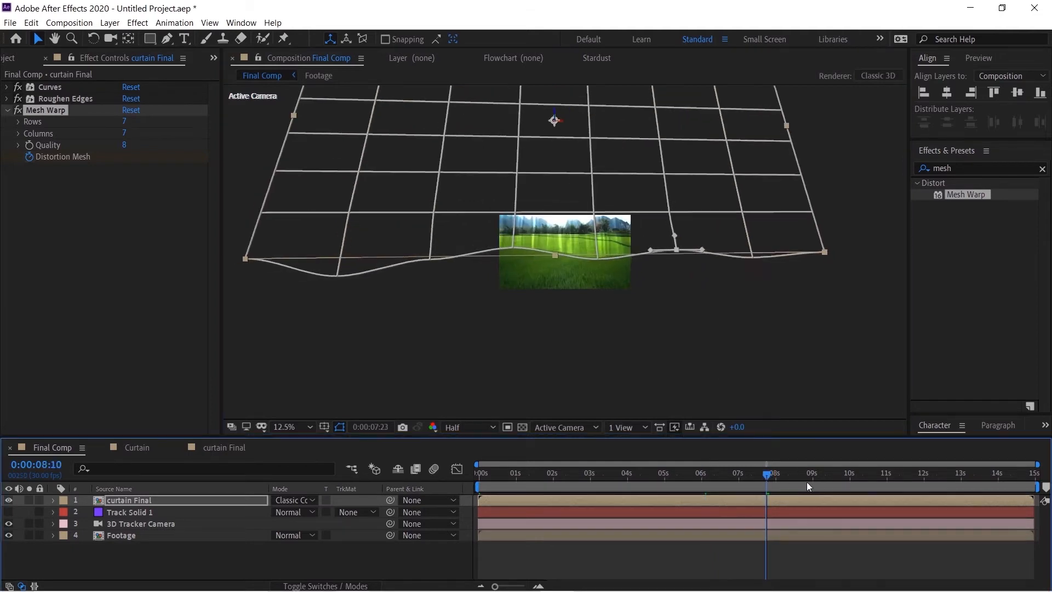
click(479, 473)
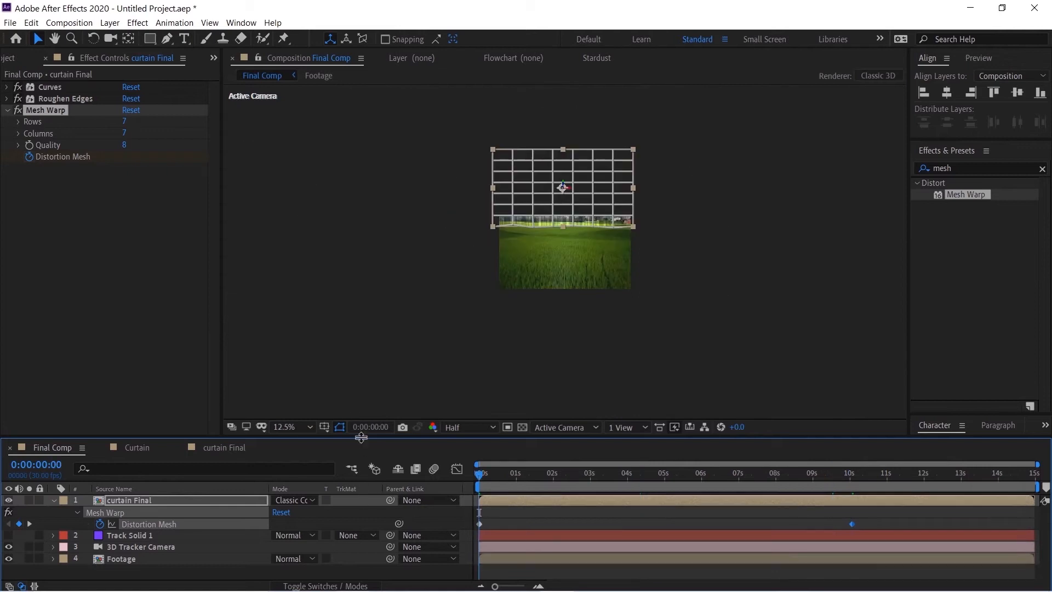
click(289, 426)
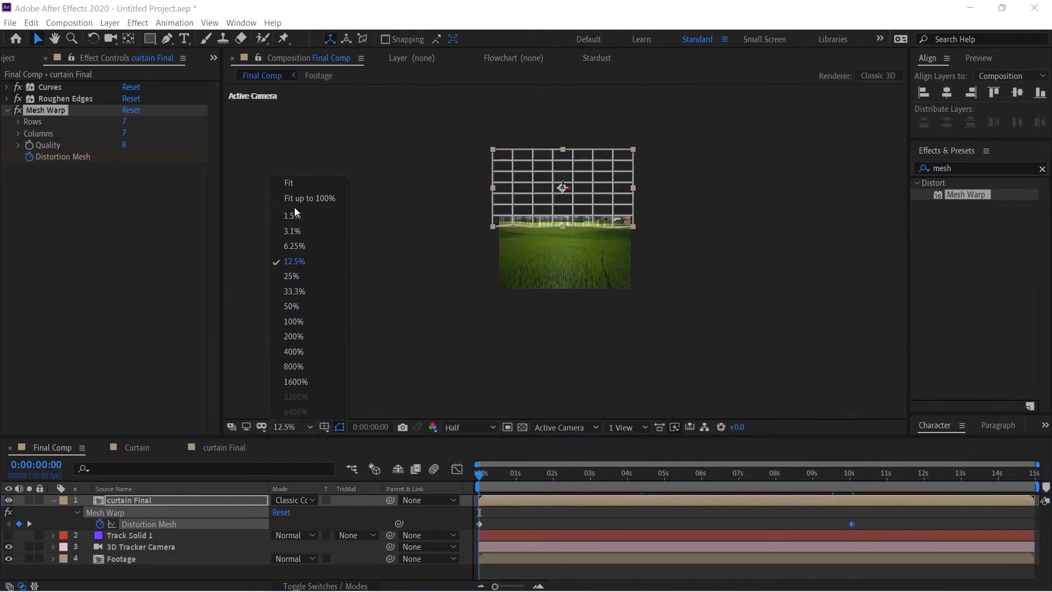
click(288, 183)
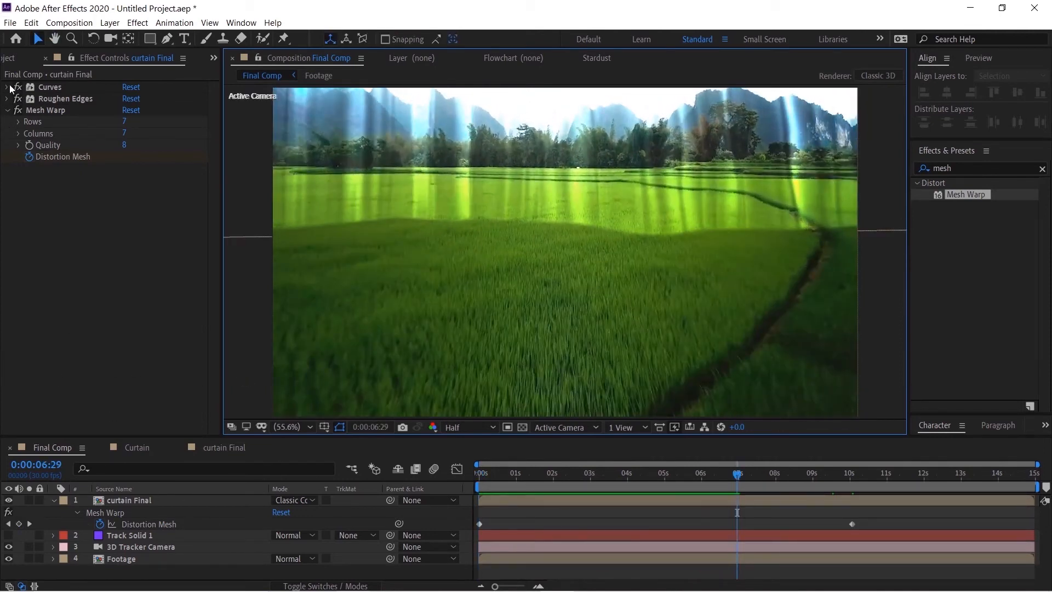
Tweak the Curves RGB point, then duplicate the curtain Final layer with its effects.
click(6, 86)
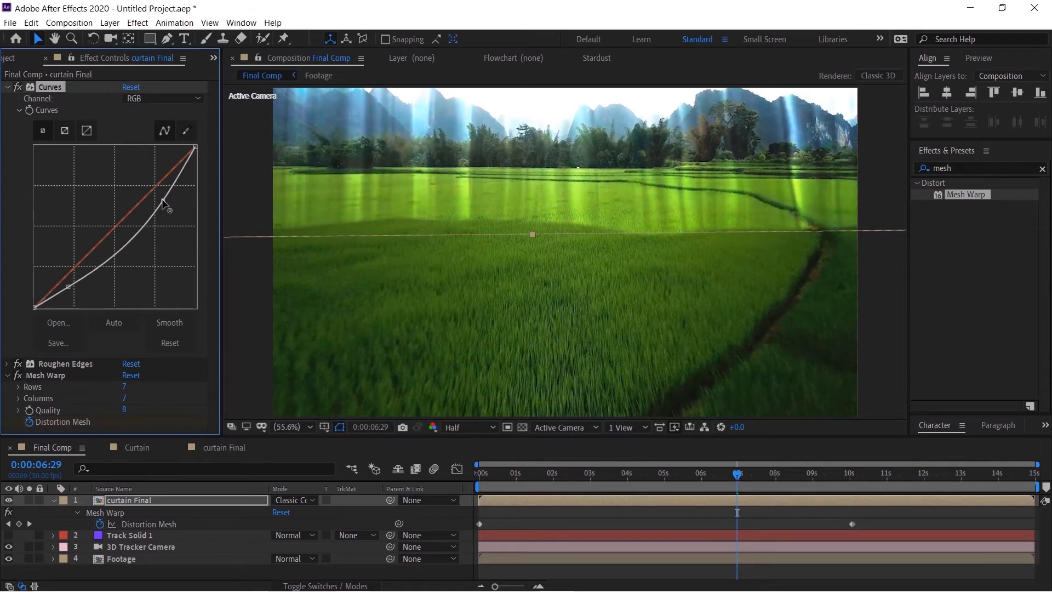
click(6, 86)
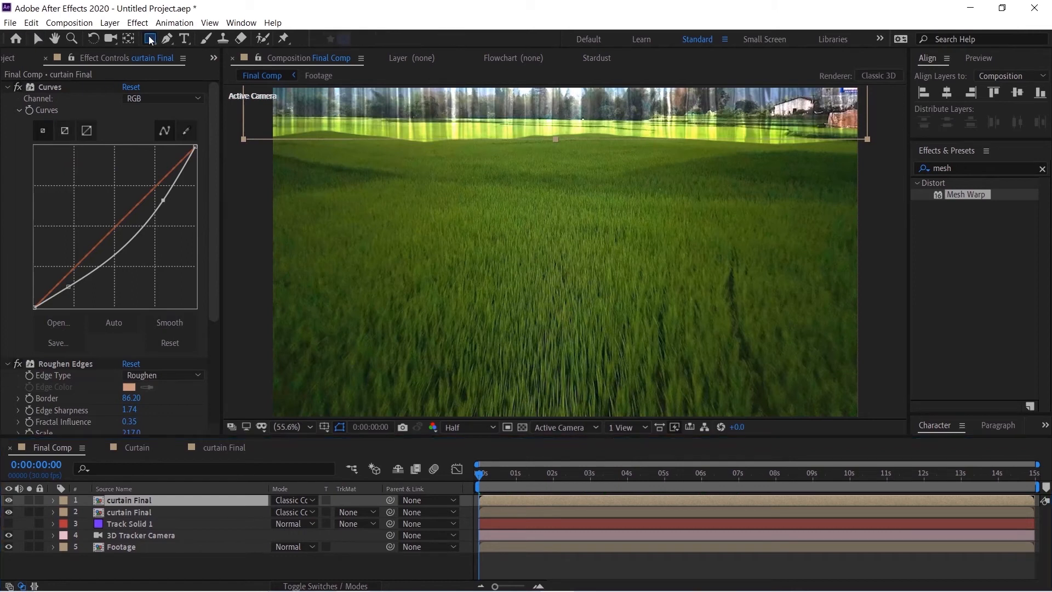
Switch Mask 1 on the curtain Final layer from Add to Subtract mode.
click(53, 500)
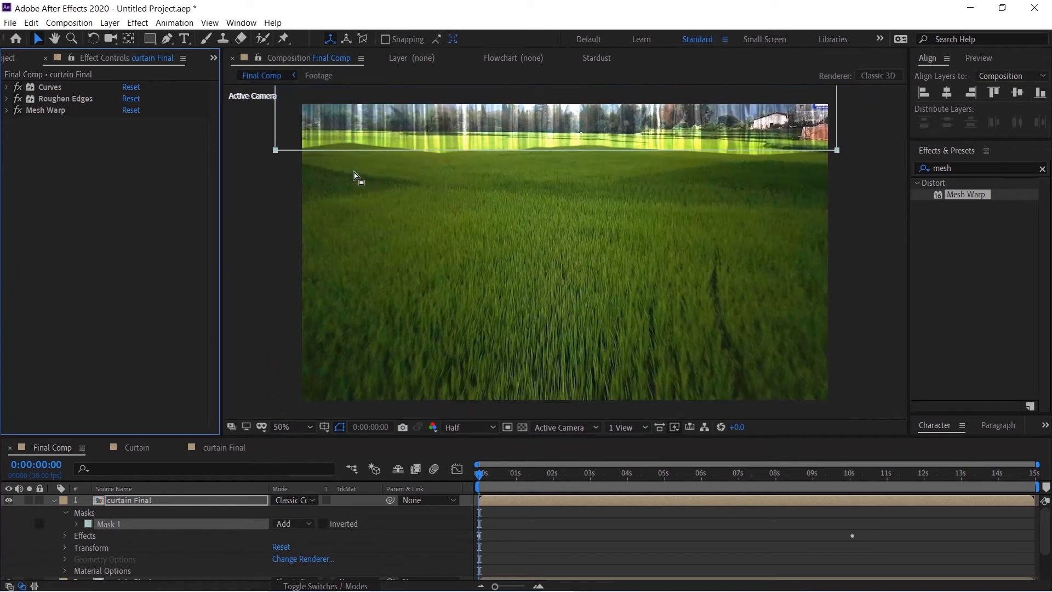
click(281, 426)
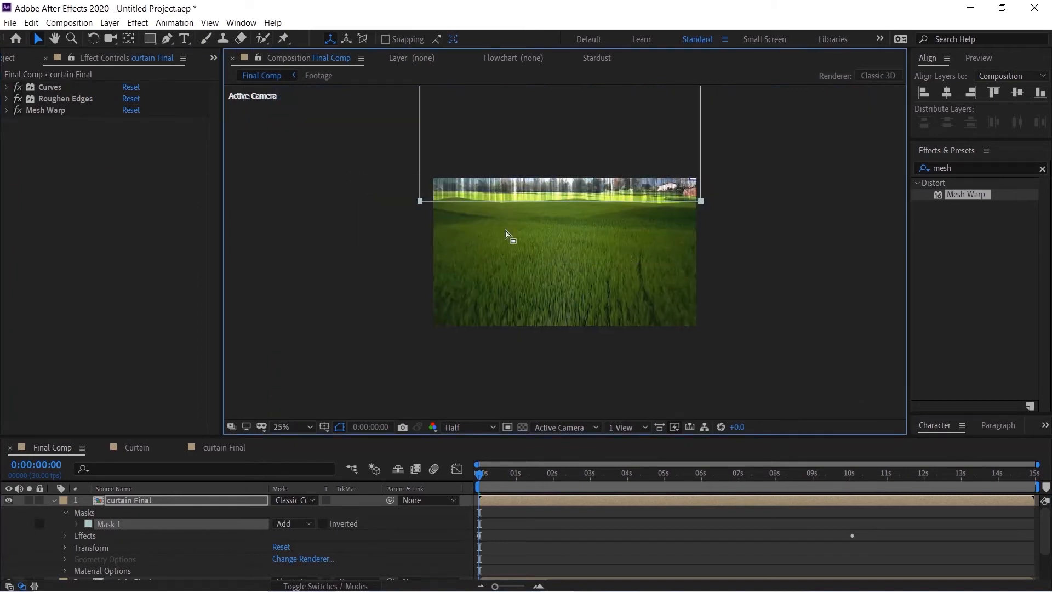
mouse_move(522, 357)
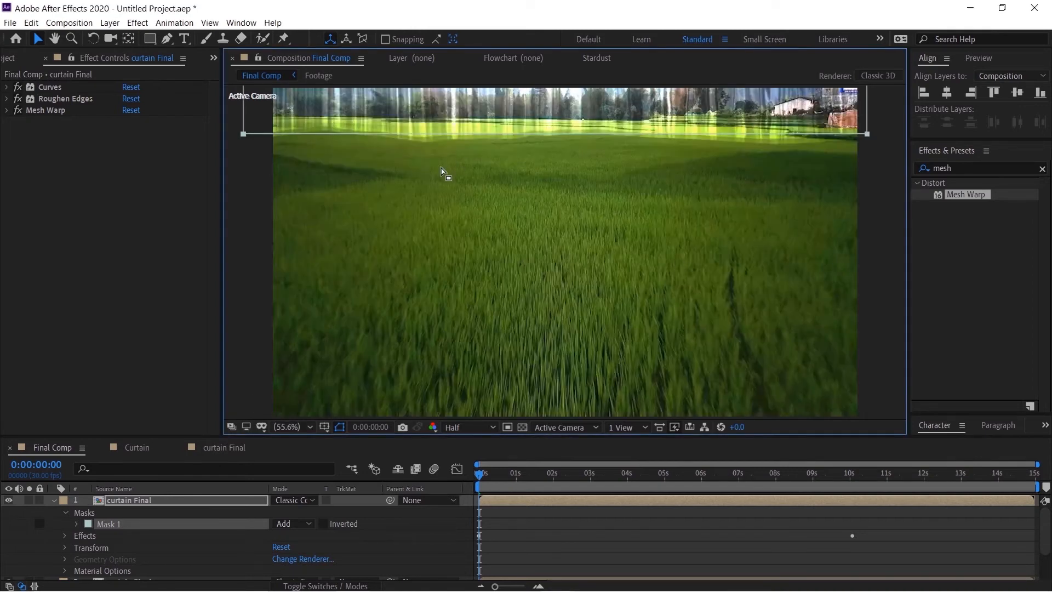
click(293, 523)
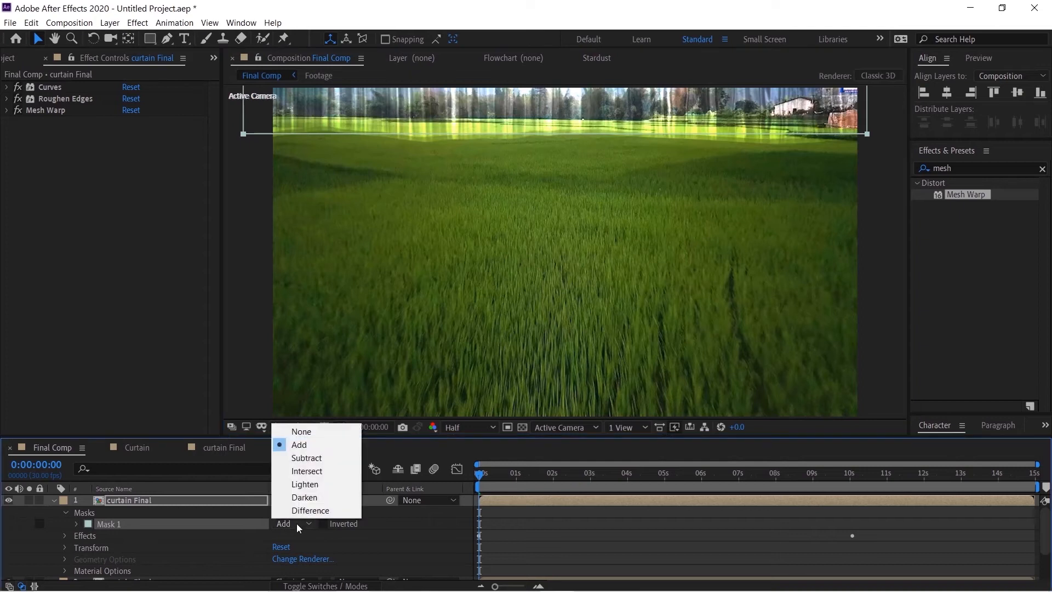
click(306, 458)
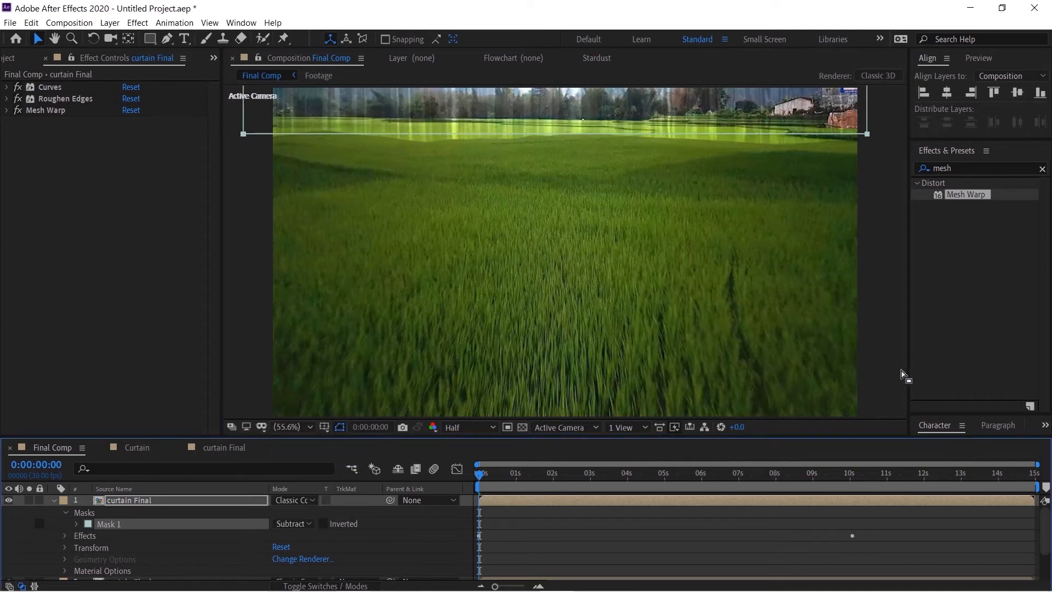
mouse_move(594, 265)
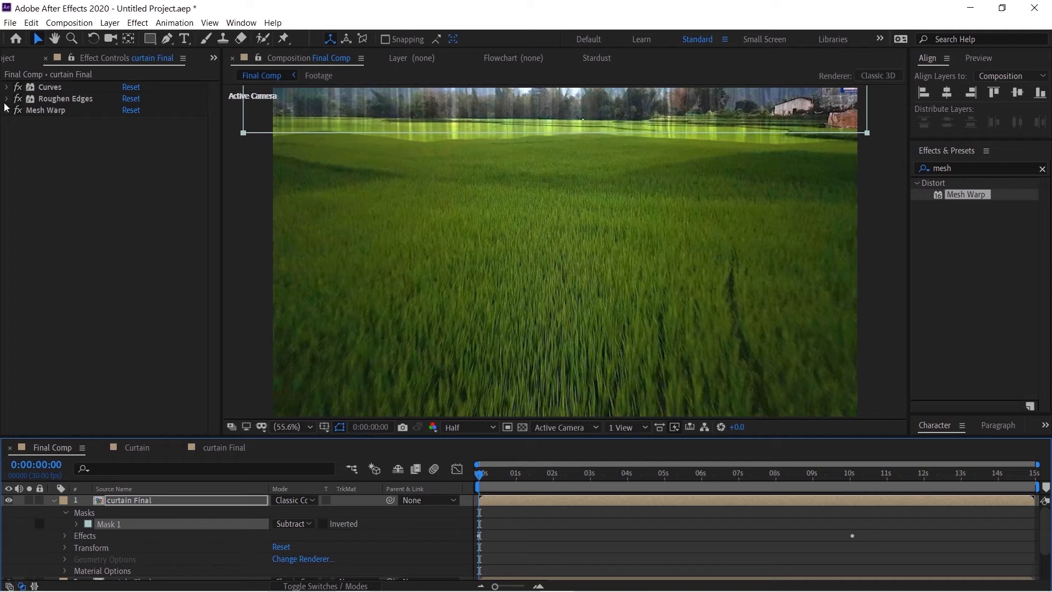
mouse_move(17, 92)
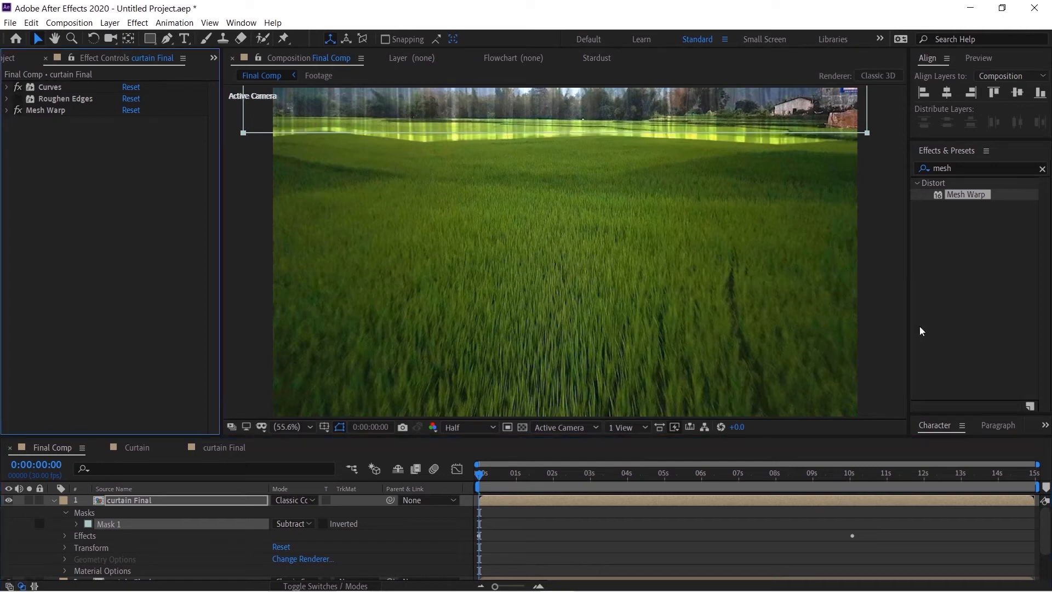
click(46, 110)
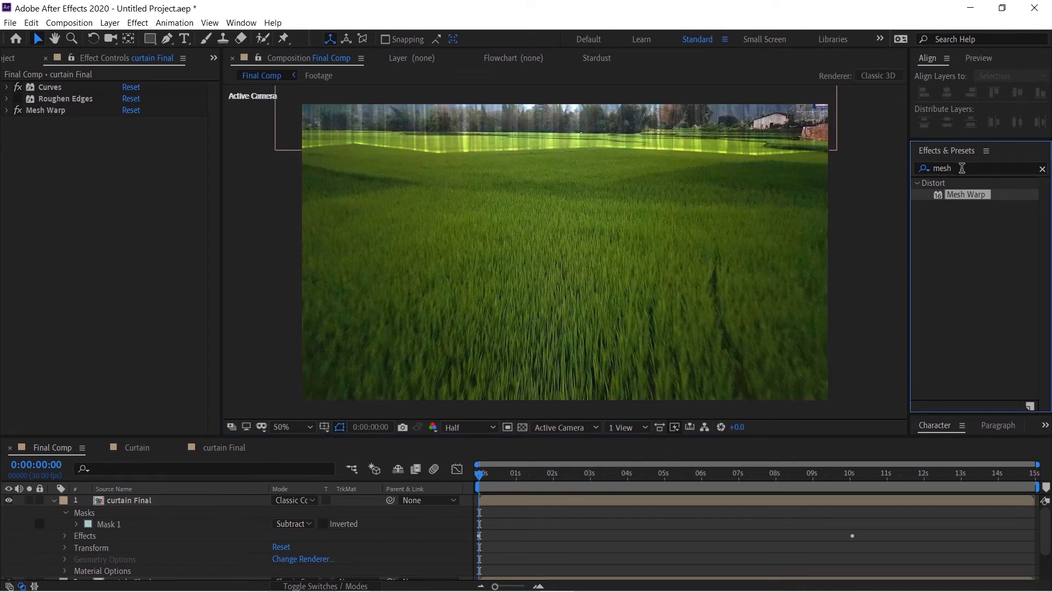
Apply Stylize > Glow to curtain Final with Glow Radius 45 and preview the result.
text(glow)
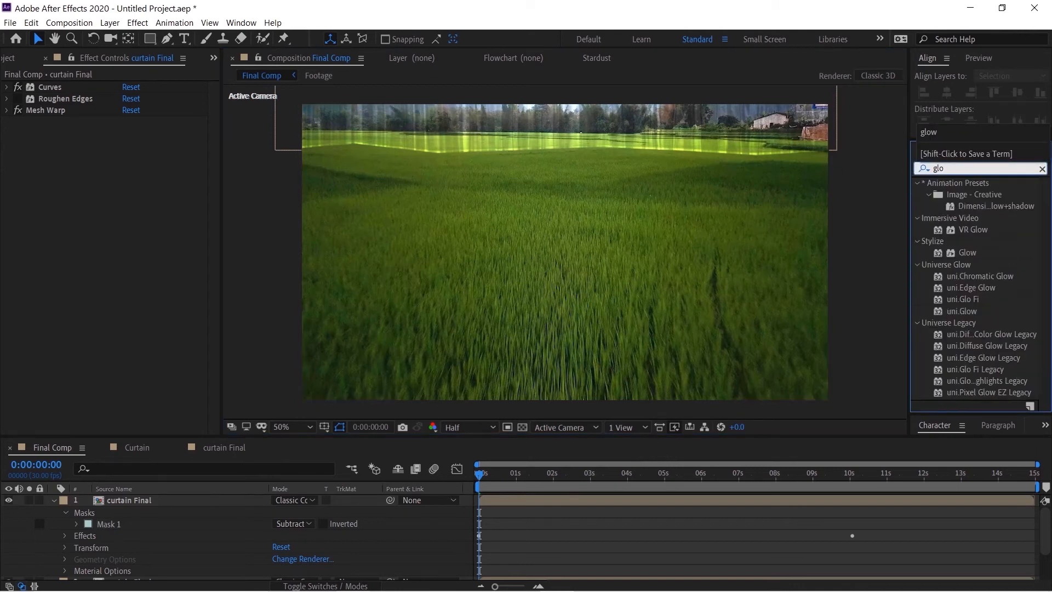
click(966, 252)
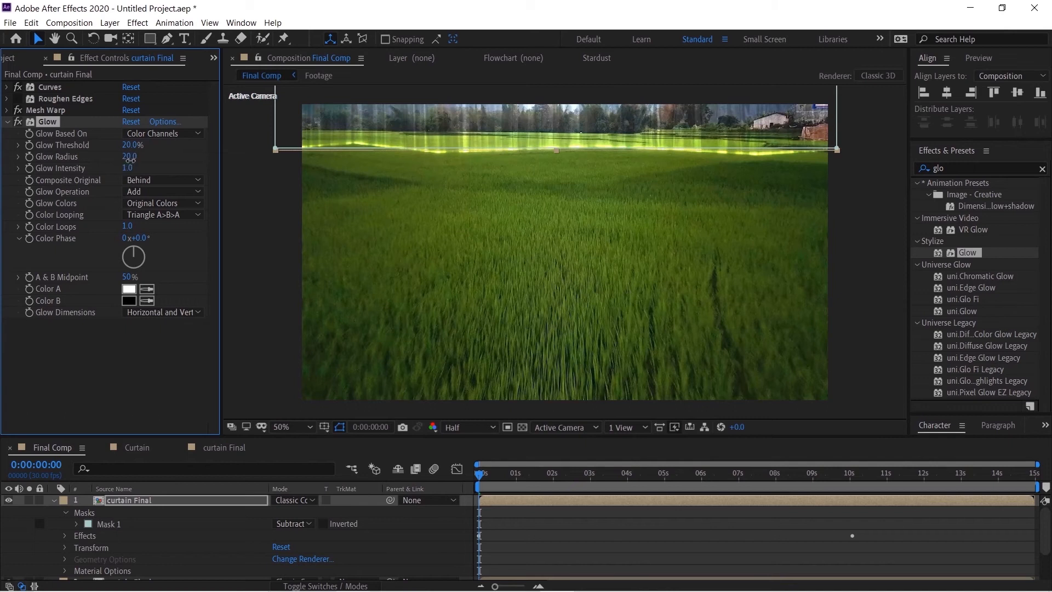
drag(129, 157, 146, 156)
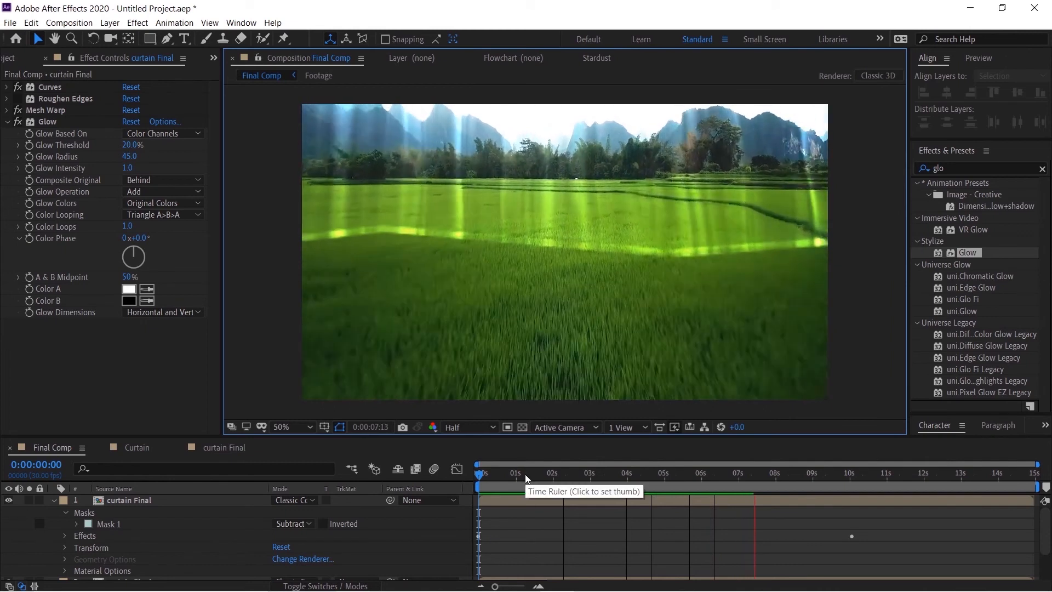
click(476, 473)
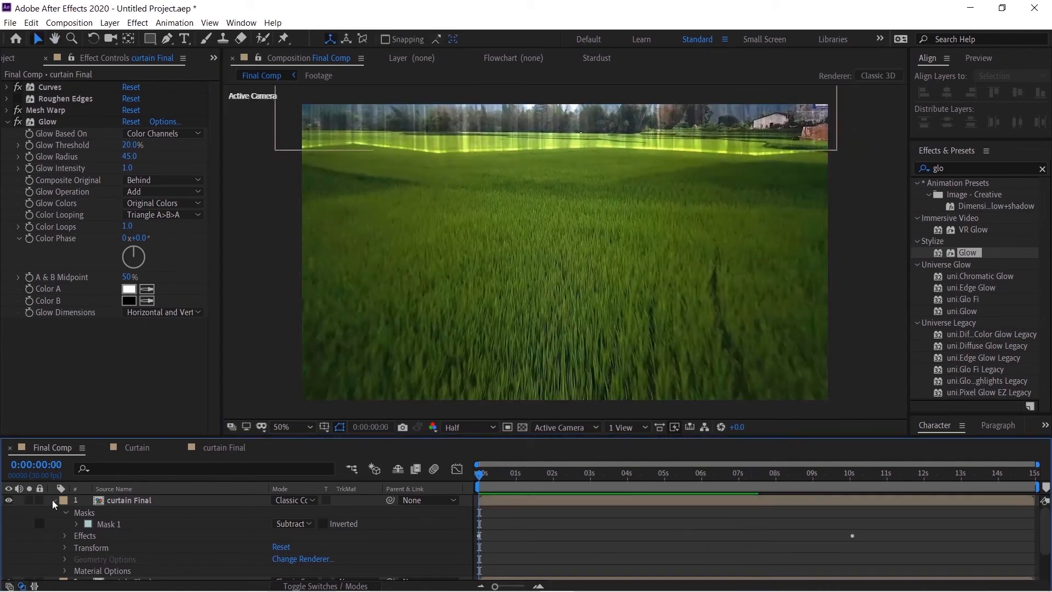
Precompose the glow-free curtain copy and duplicated tracker camera as 'Curtain Disp'.
click(53, 500)
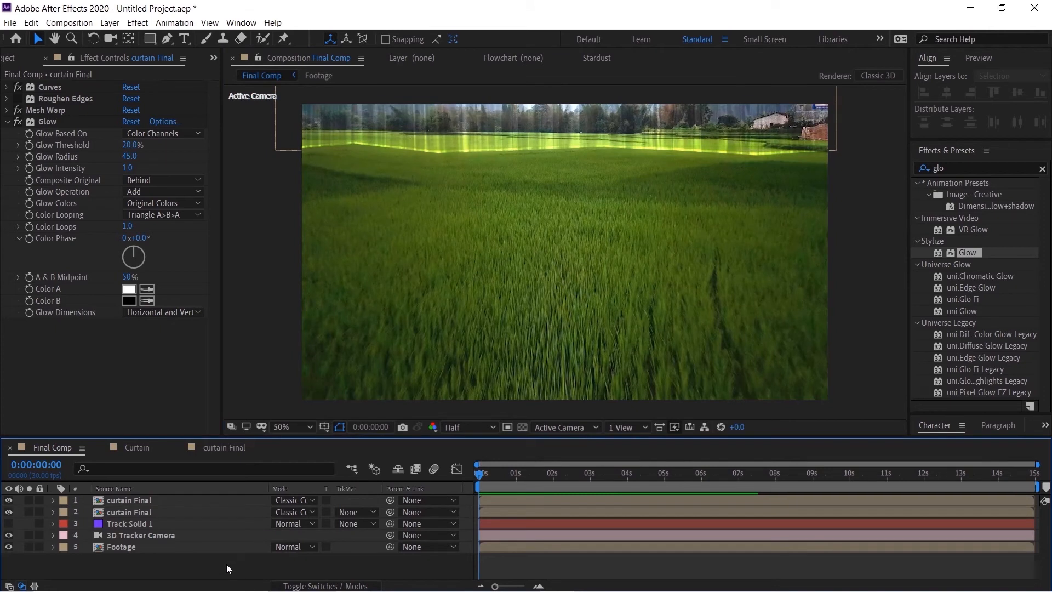
click(129, 499)
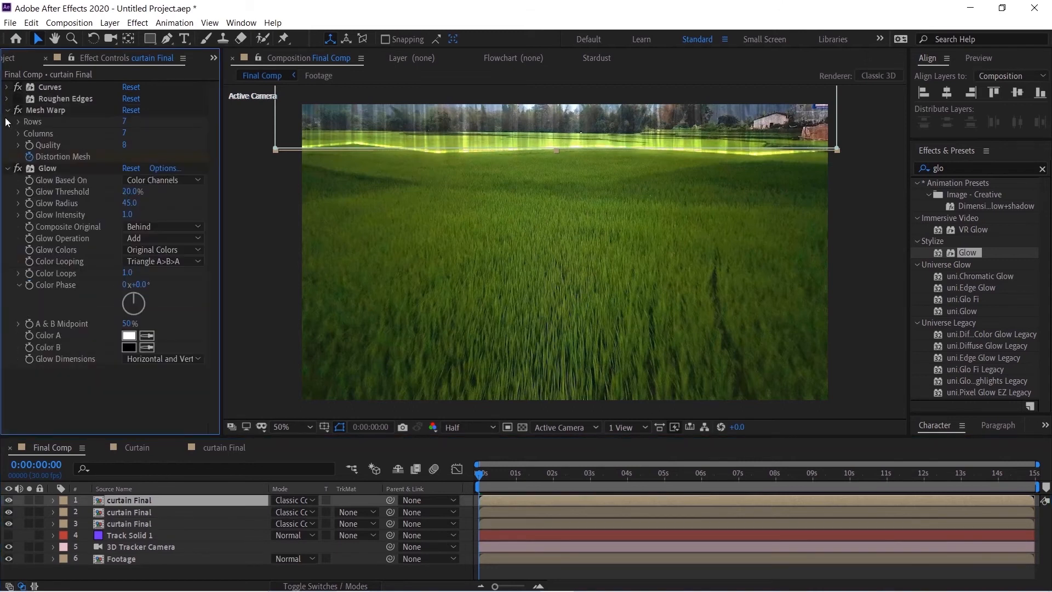
click(6, 109)
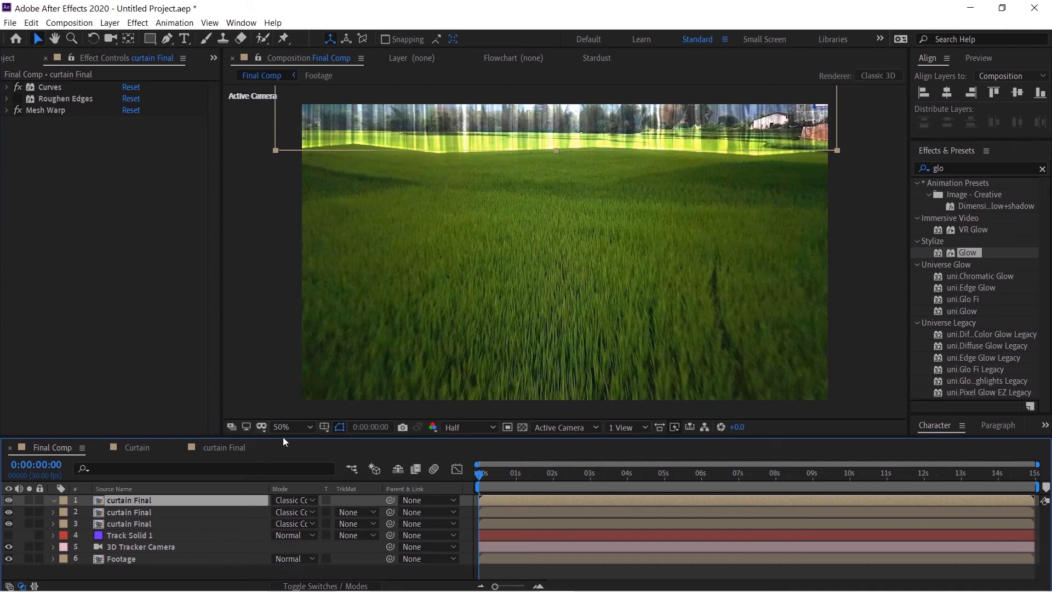
click(141, 545)
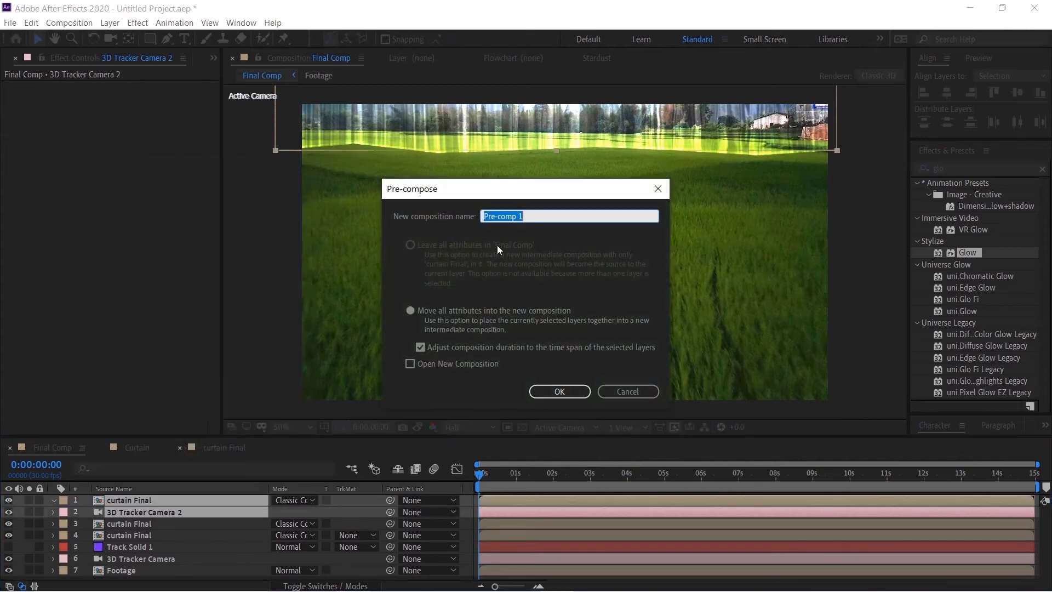
text(Cu)
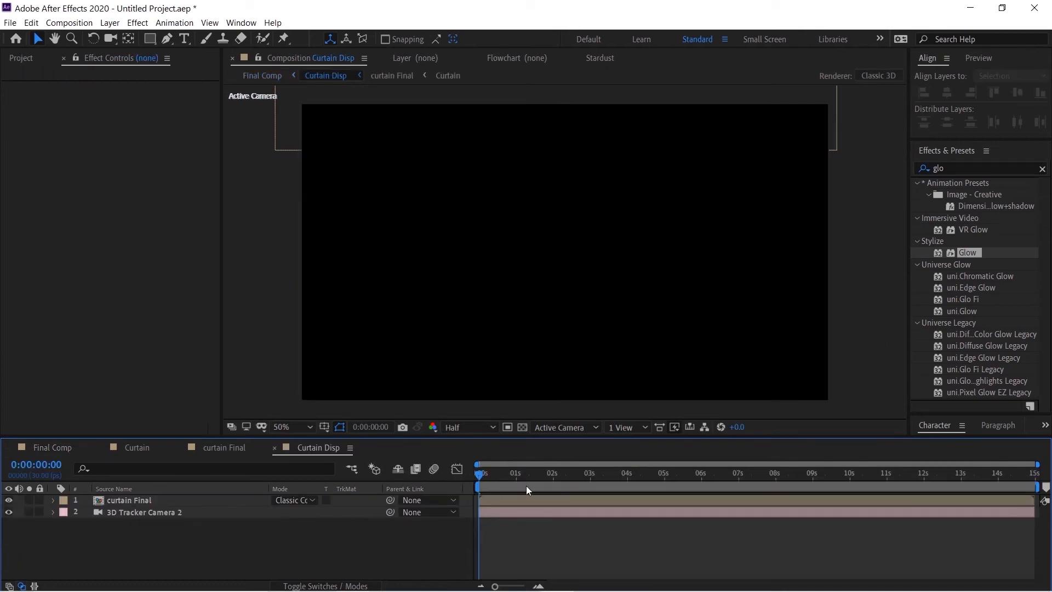
Change the curtain layer's blending mode inside Curtain Disp so it renders grey.
click(129, 500)
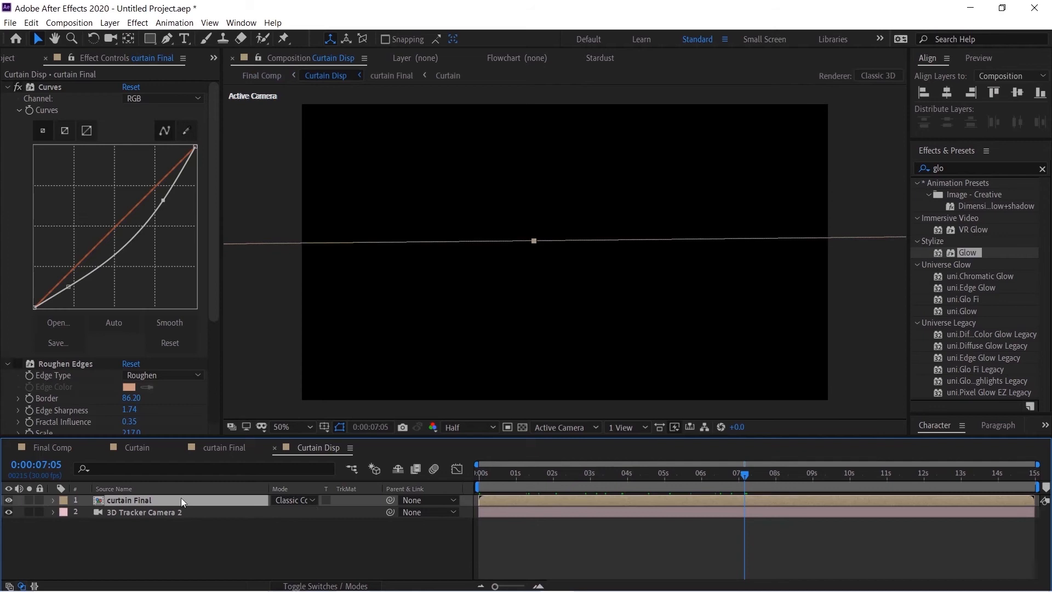
click(292, 500)
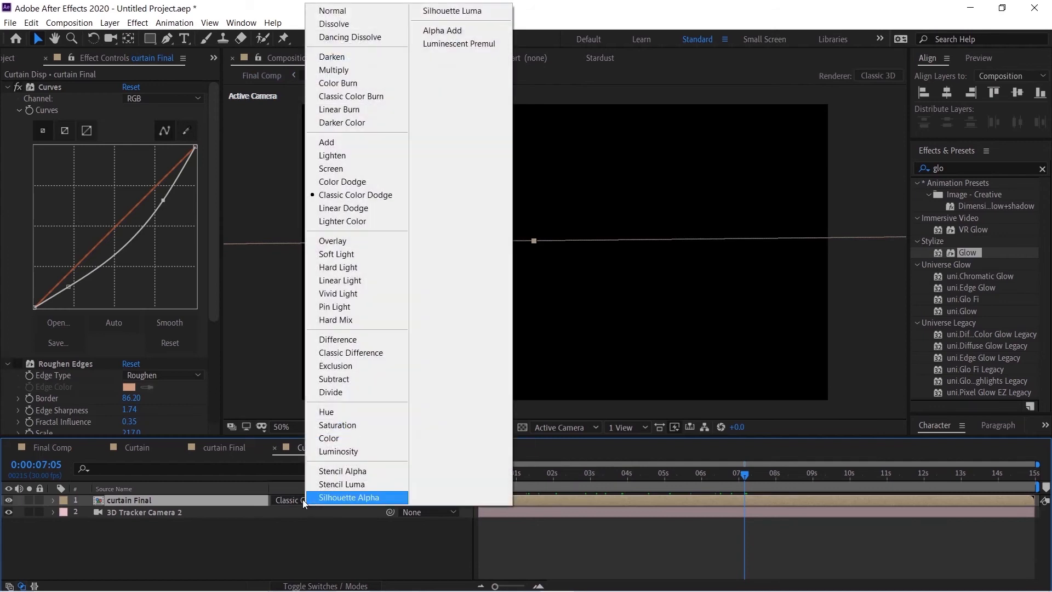
click(332, 11)
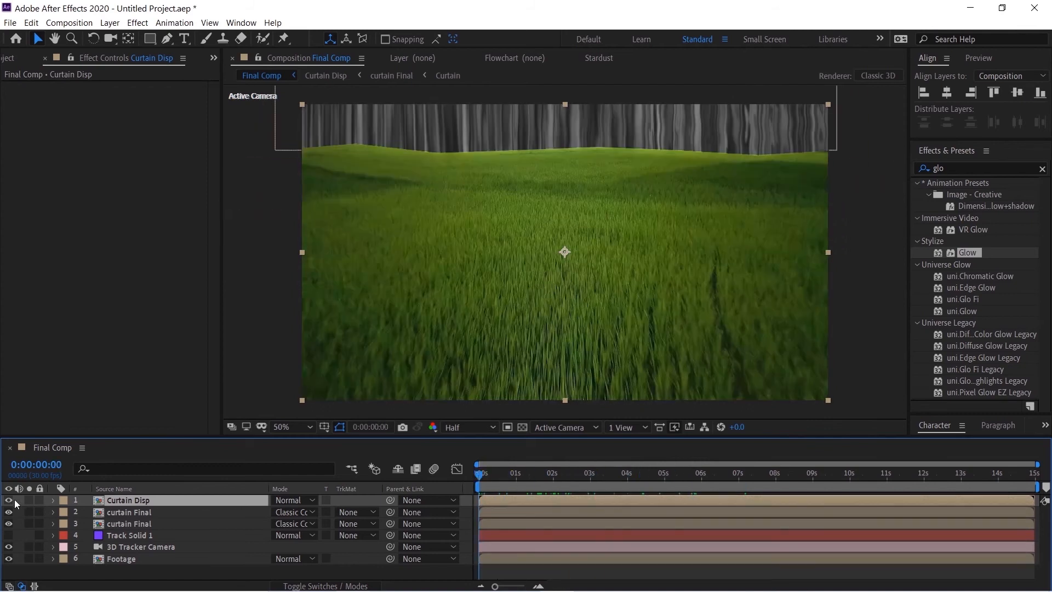
Add an adjustment layer above the footage with the Displacement Map effect.
right_click(52, 447)
text(d)
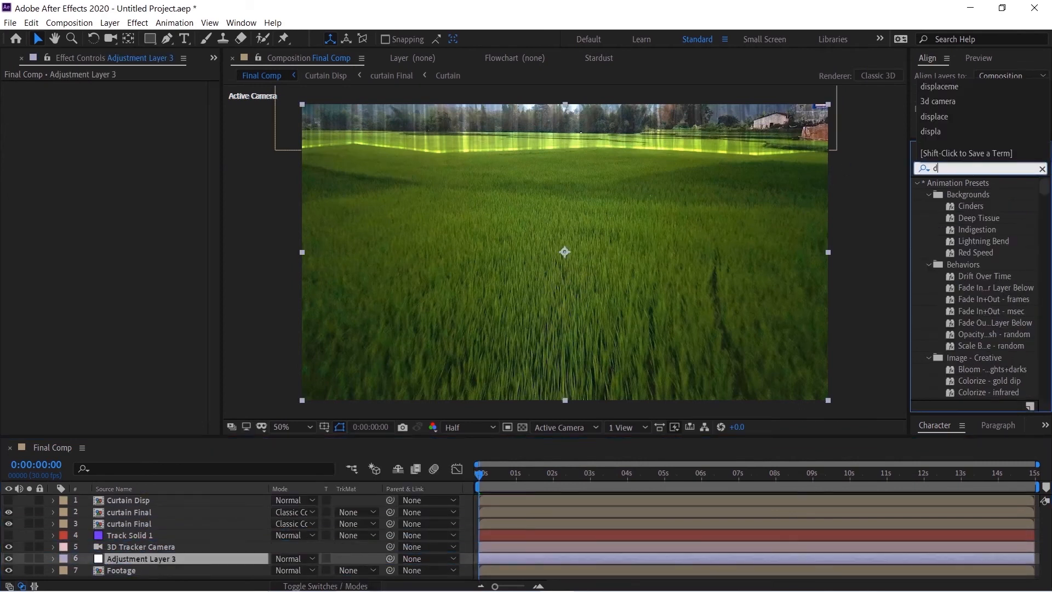
text(ispla)
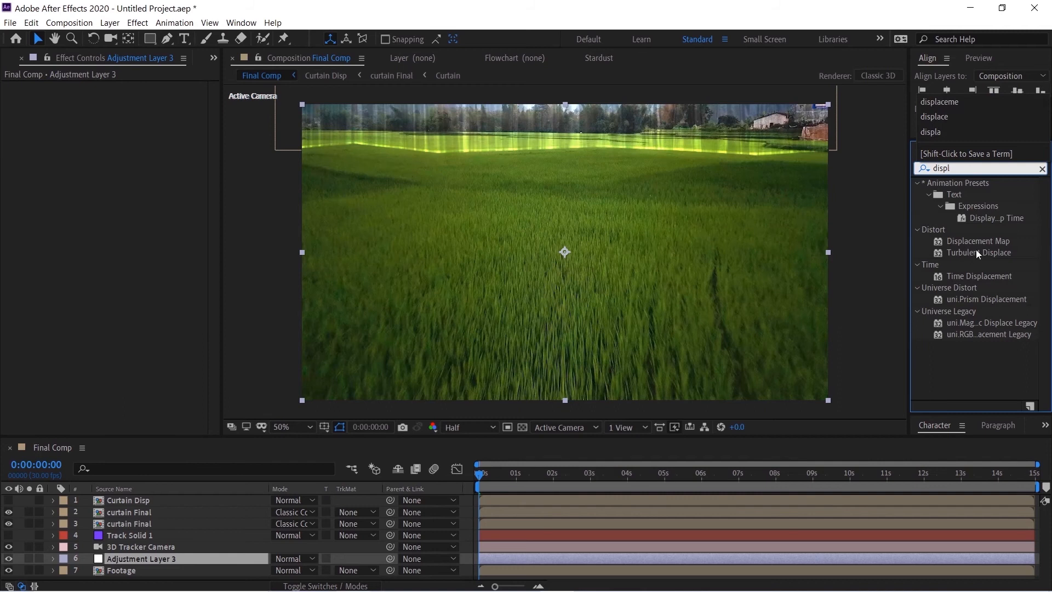
double_click(978, 240)
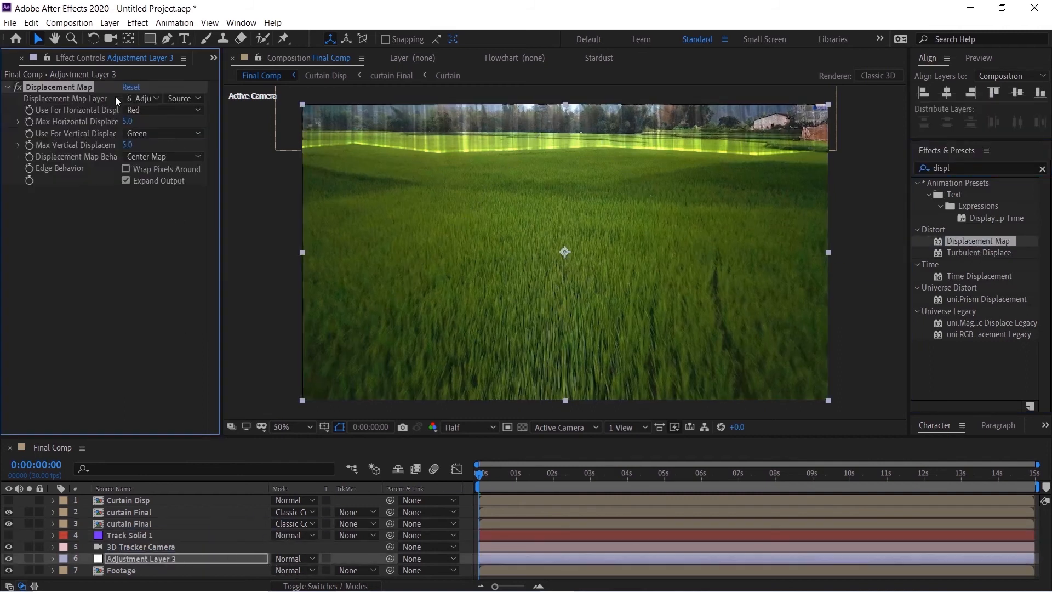
Drive the displacement from Curtain Disp luminance with maximum vertical displacement -17.
click(142, 97)
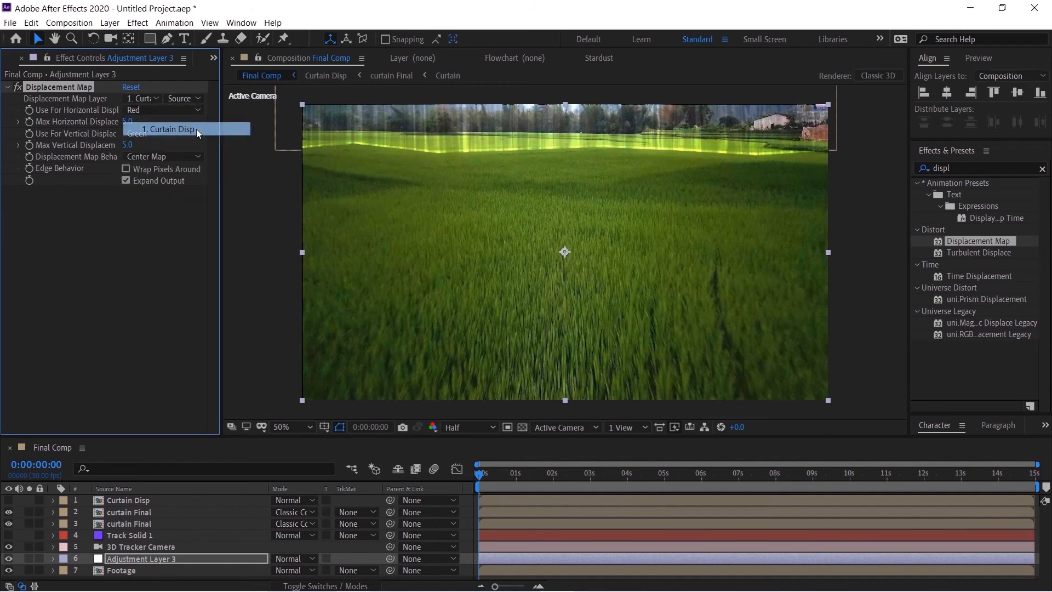
click(161, 109)
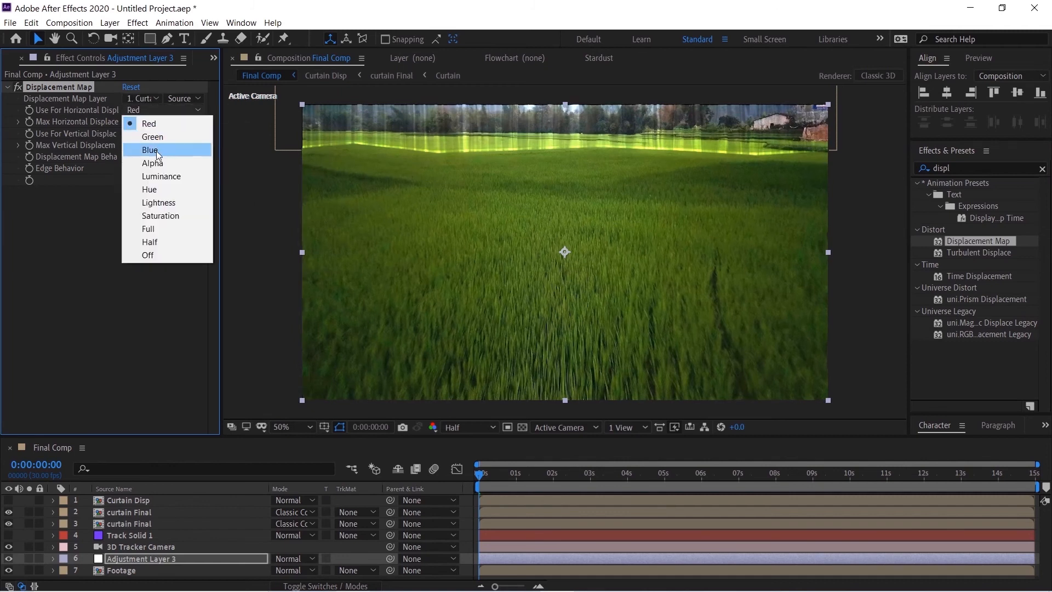
click(160, 176)
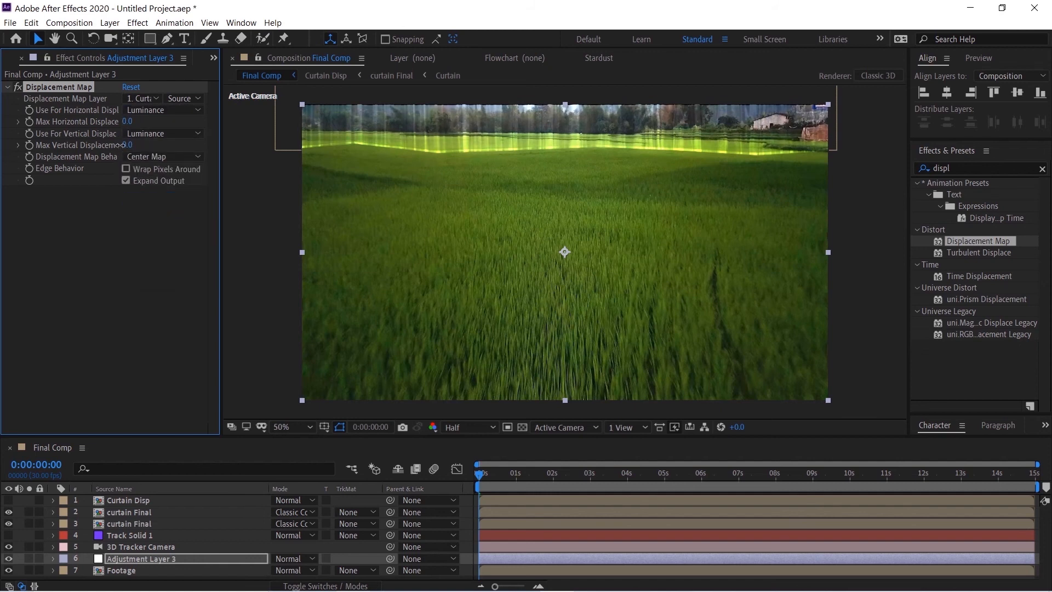
drag(130, 144, 107, 145)
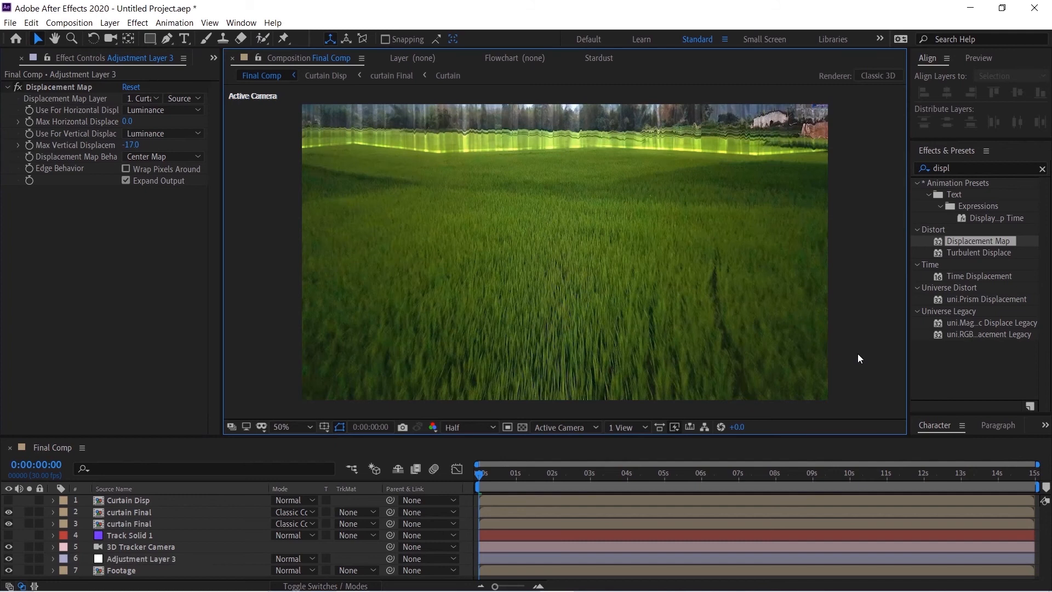
click(548, 471)
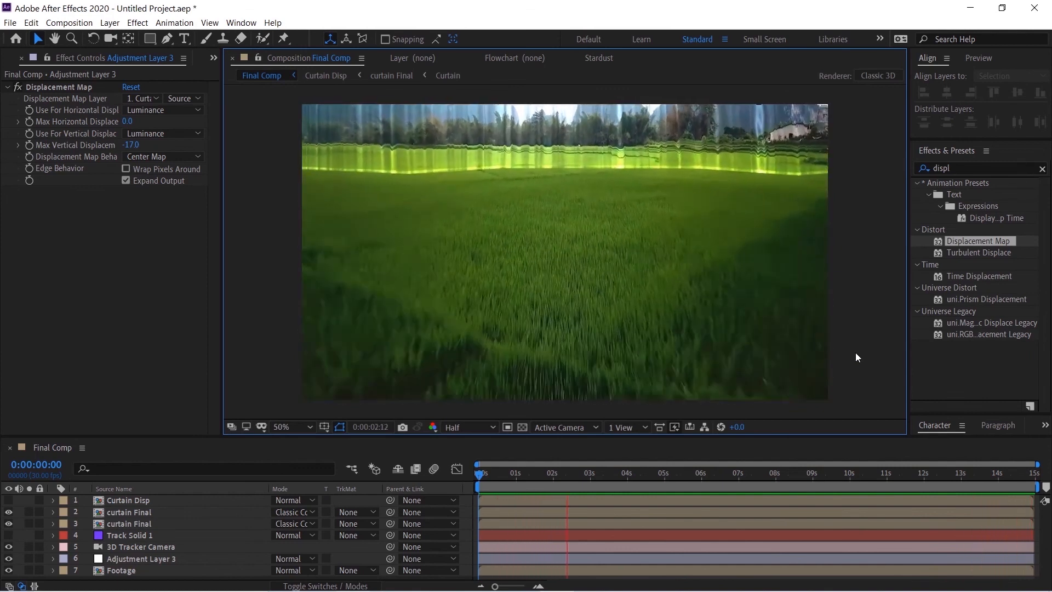
click(640, 473)
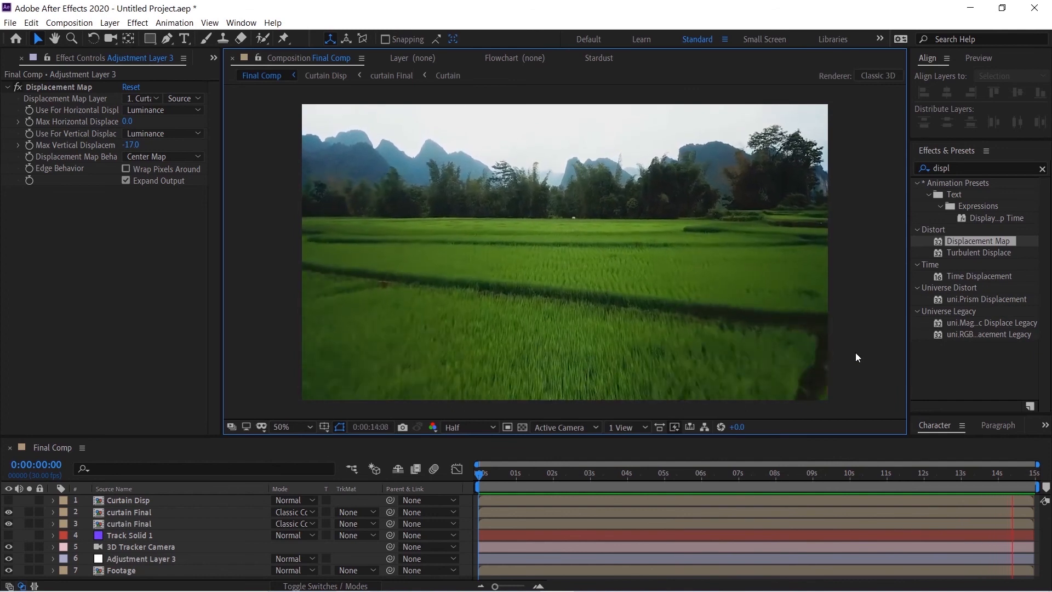
click(489, 473)
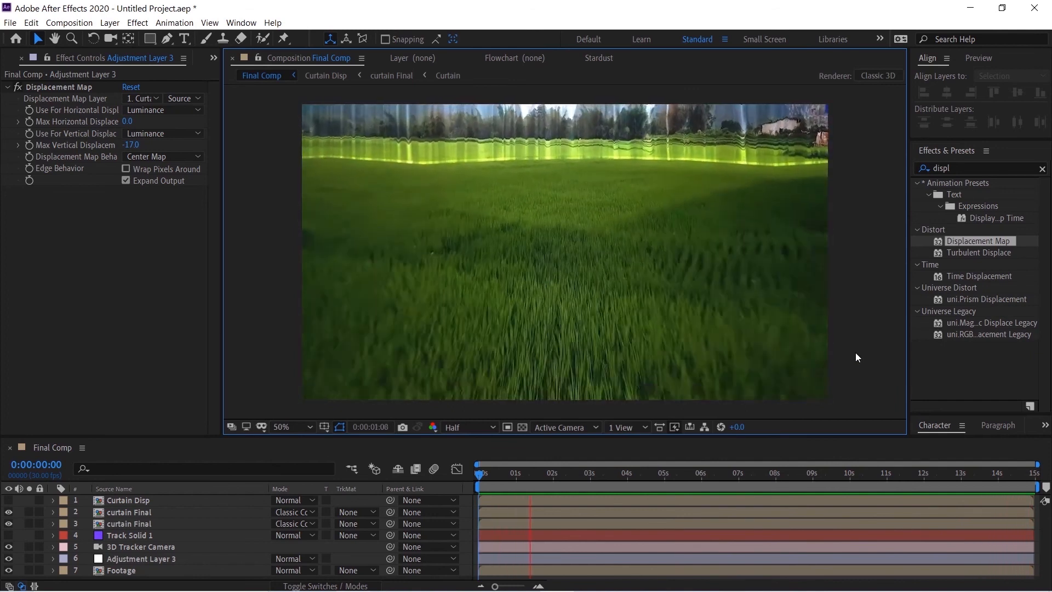